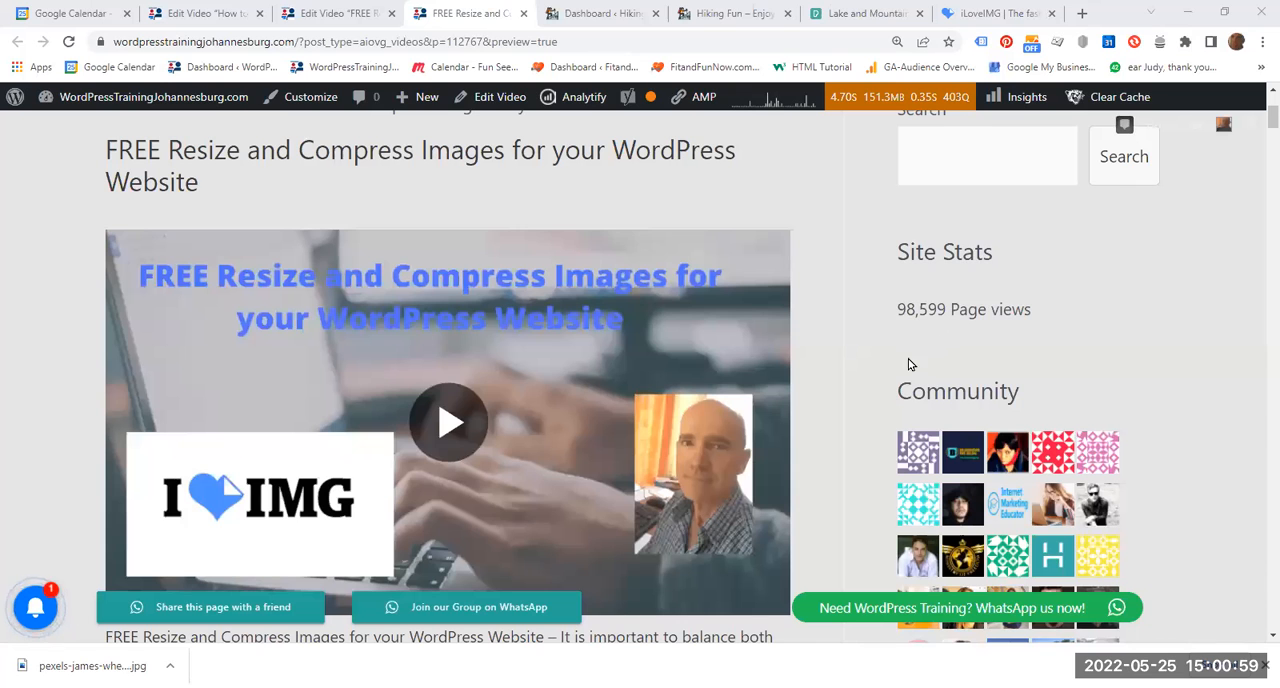
pyautogui.moveTo(463, 330)
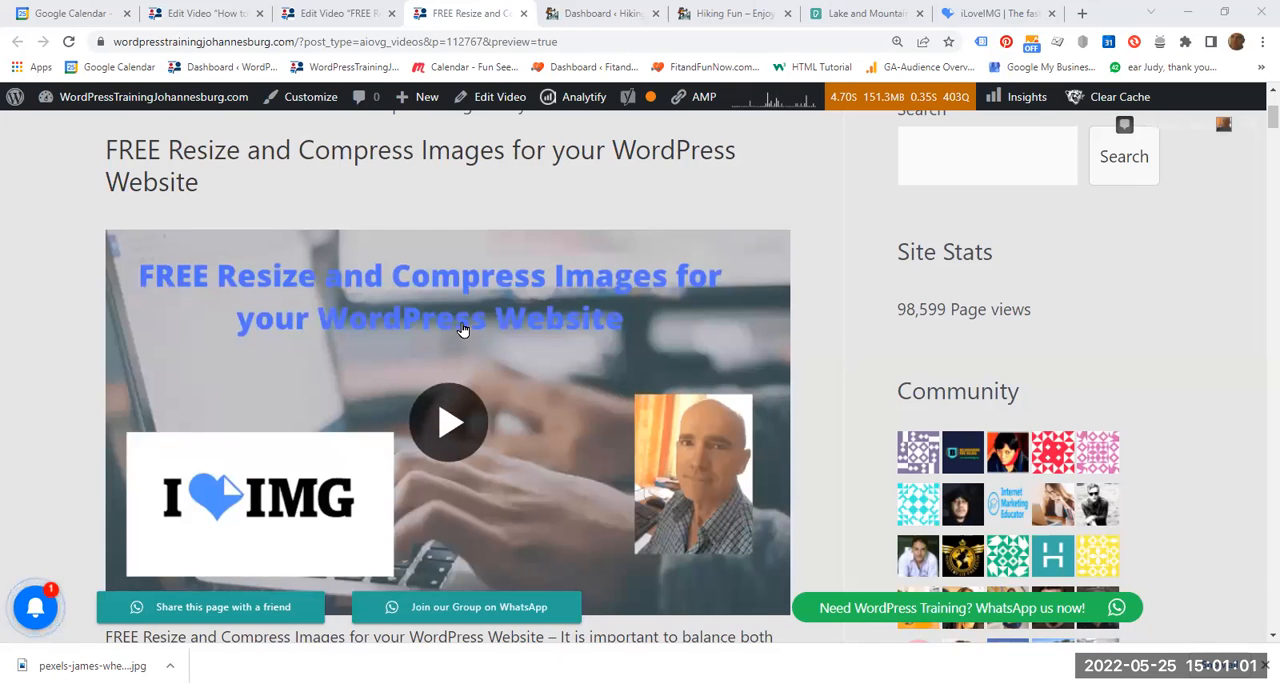
pyautogui.moveTo(410, 343)
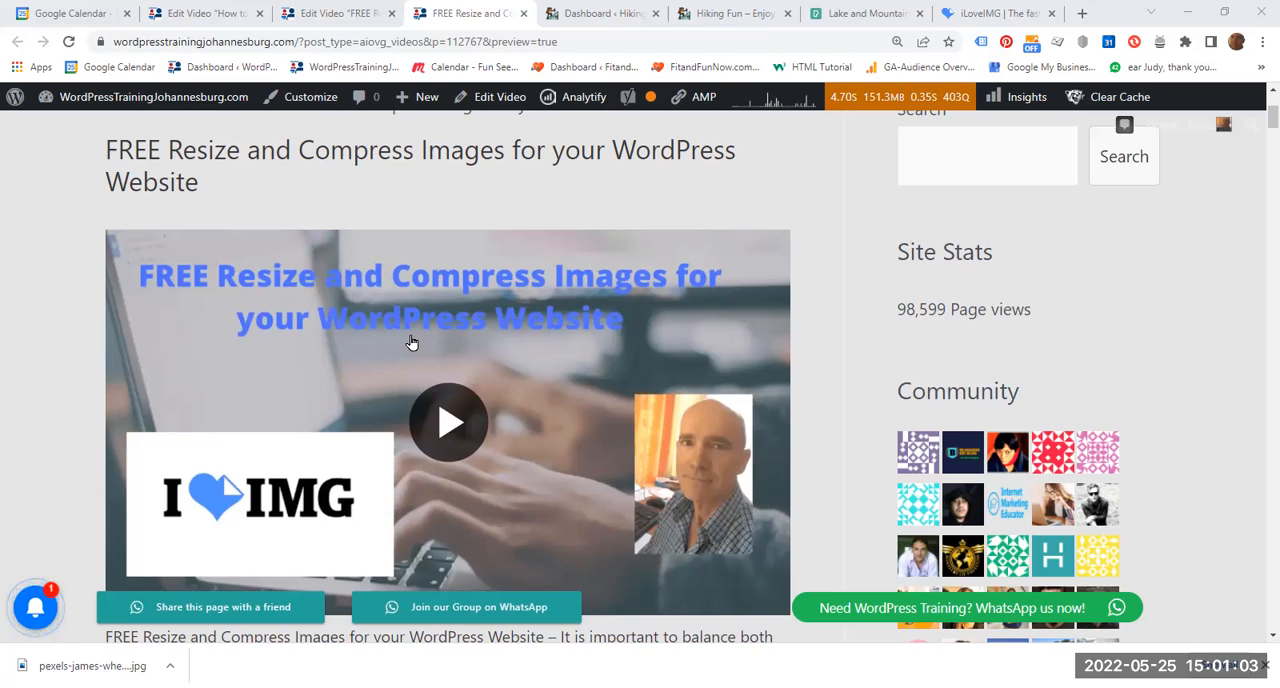
pyautogui.moveTo(408, 345)
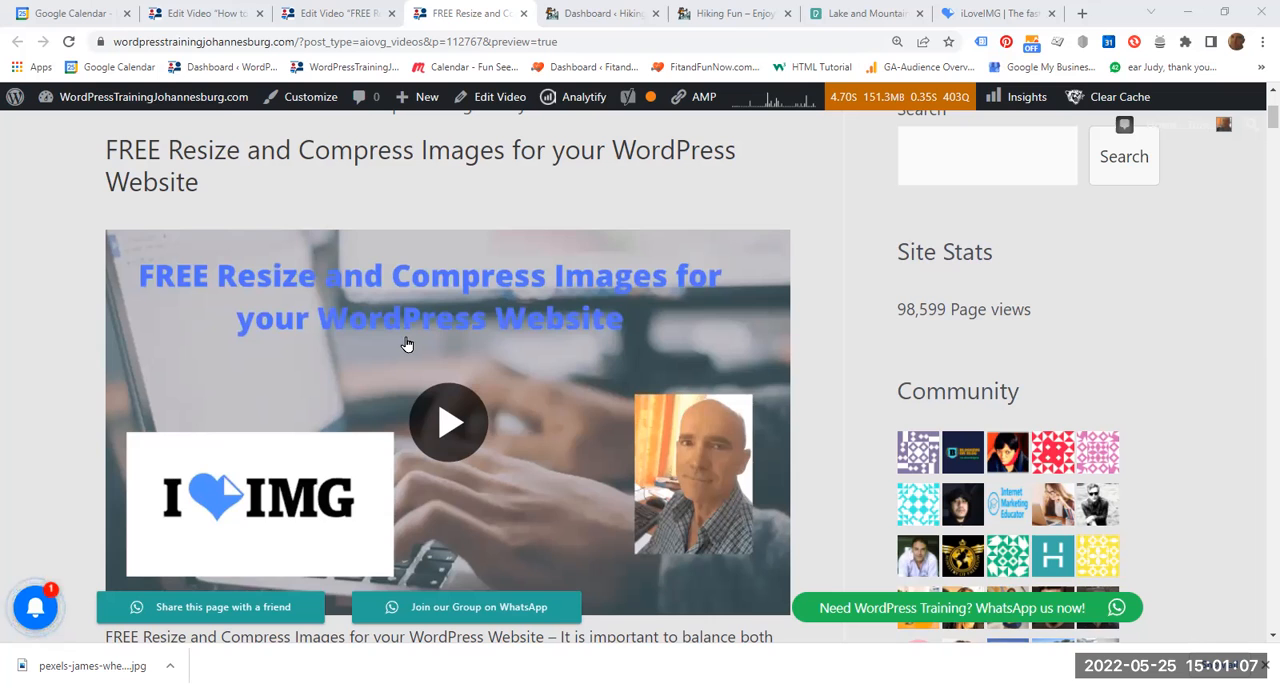
# Scroll down the Hiking Fun site's home page to look it over
pyautogui.scroll(-3)
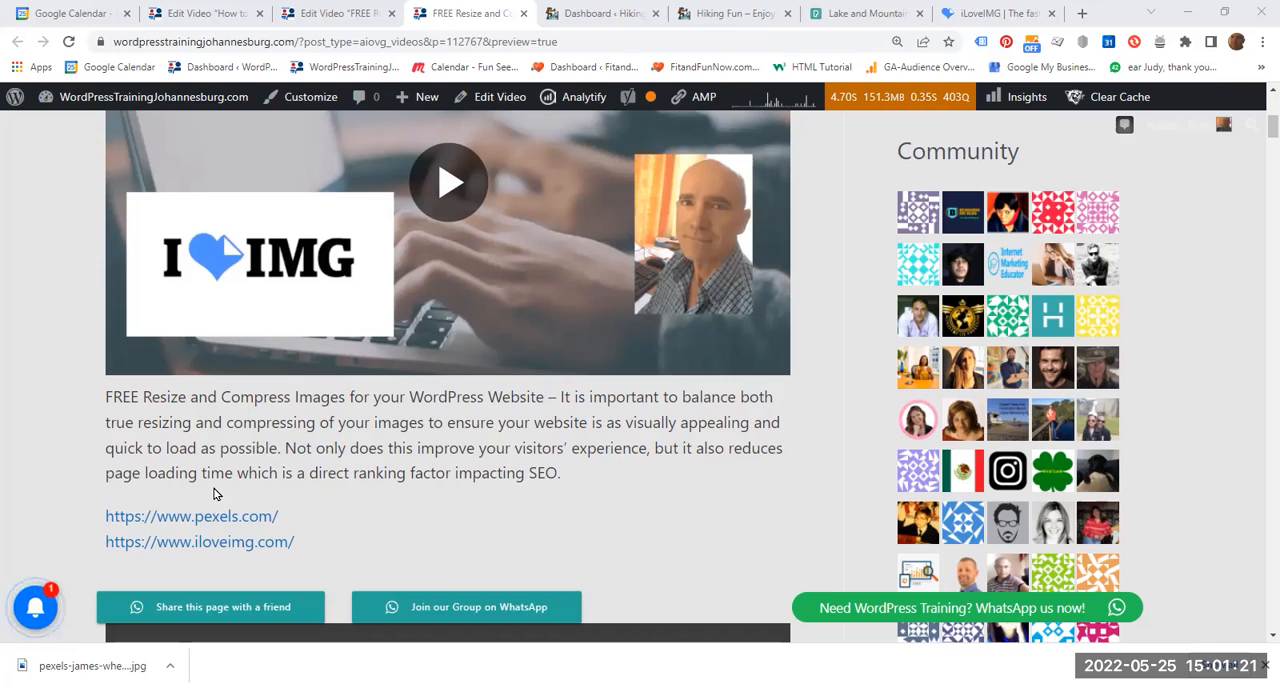
pyautogui.moveTo(414, 501)
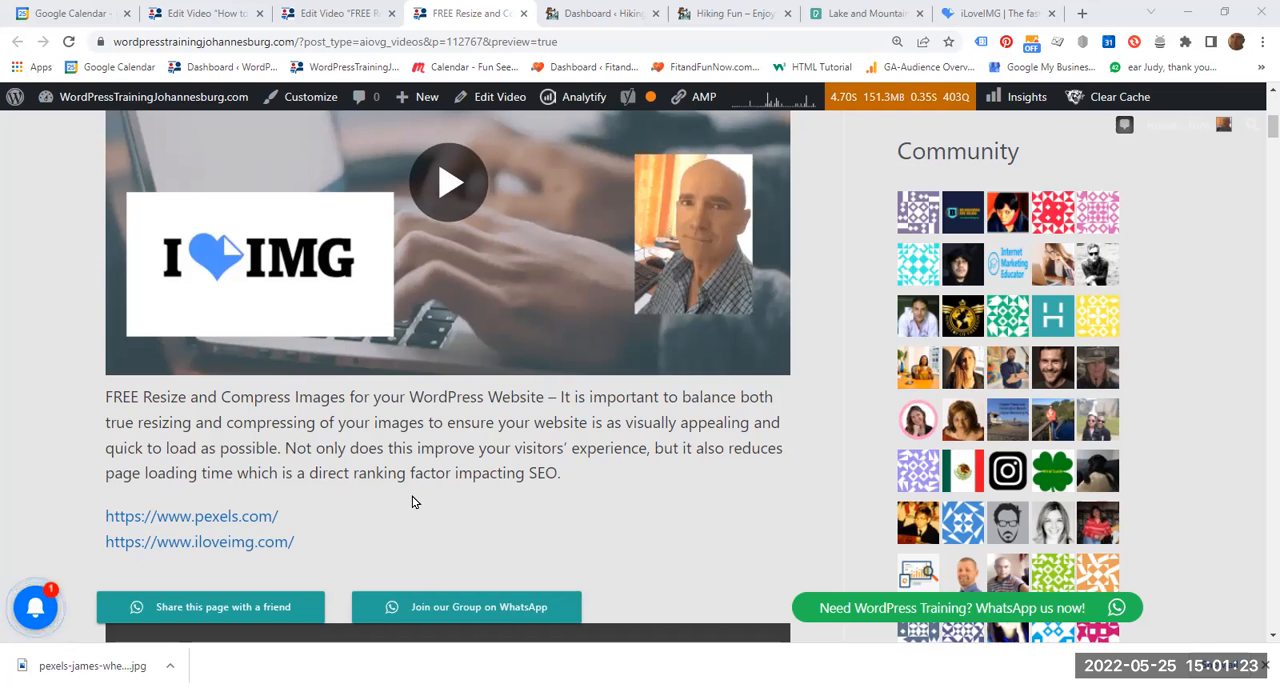
pyautogui.moveTo(514, 520)
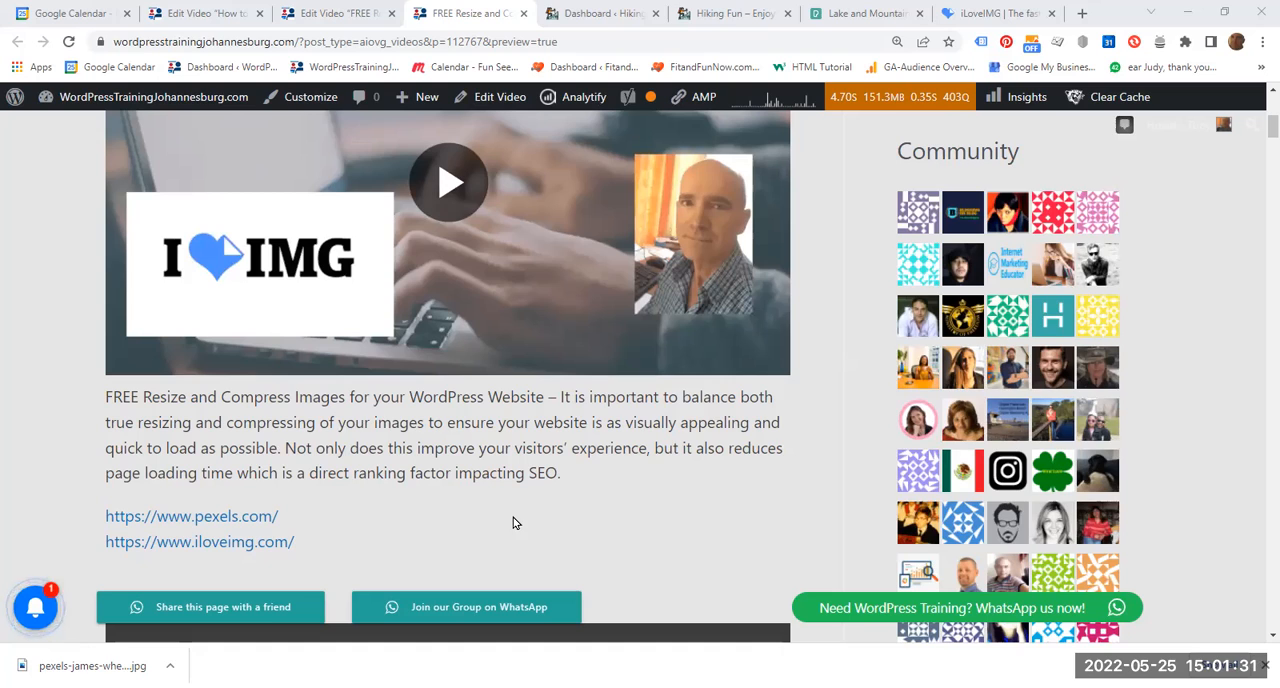
pyautogui.moveTo(538, 528)
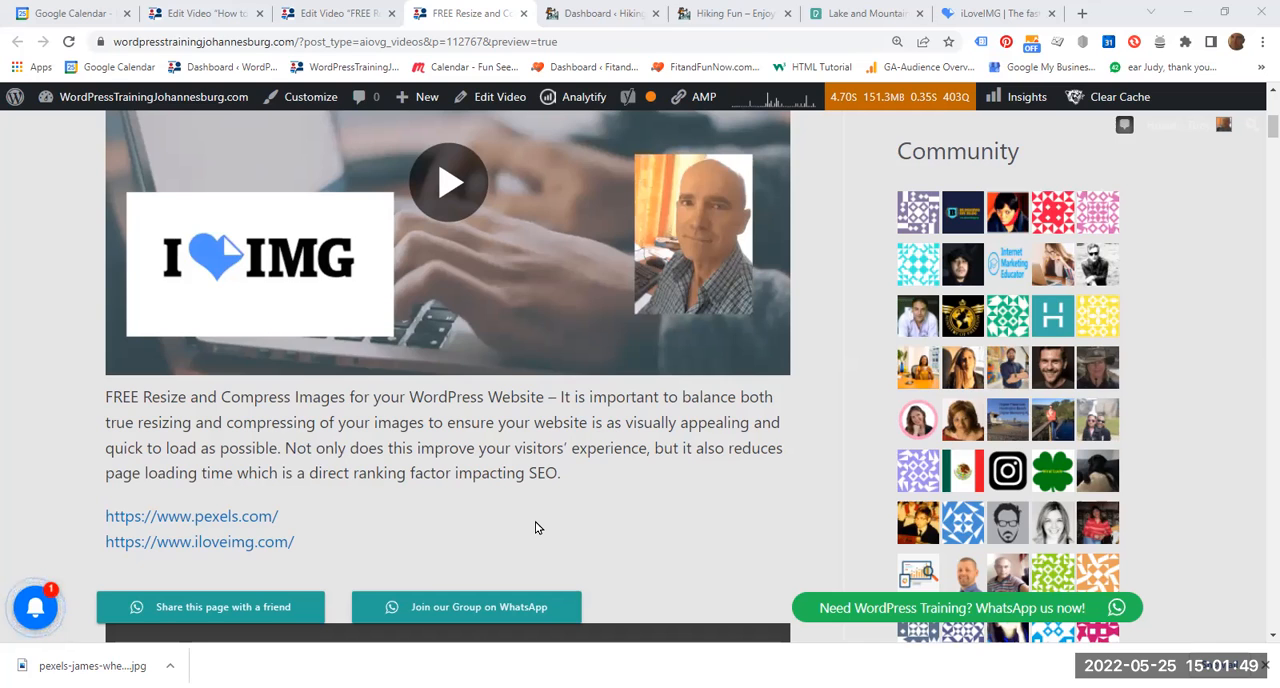
pyautogui.moveTo(642, 545)
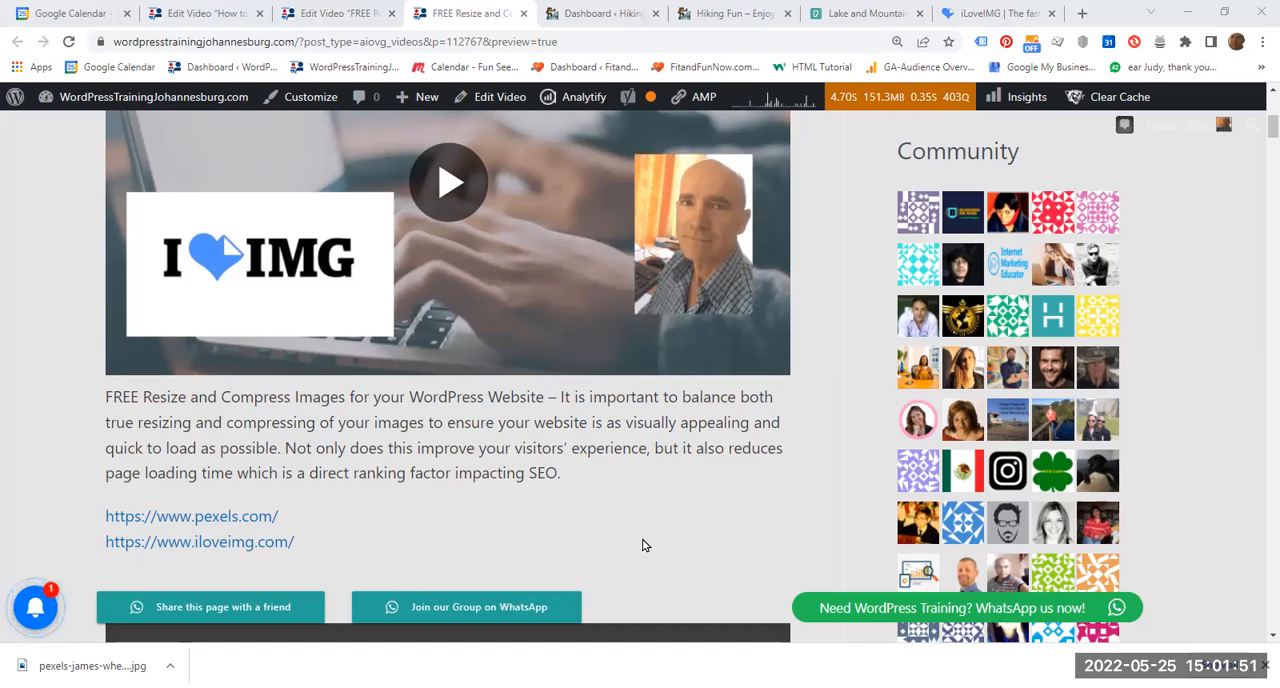
pyautogui.moveTo(733, 7)
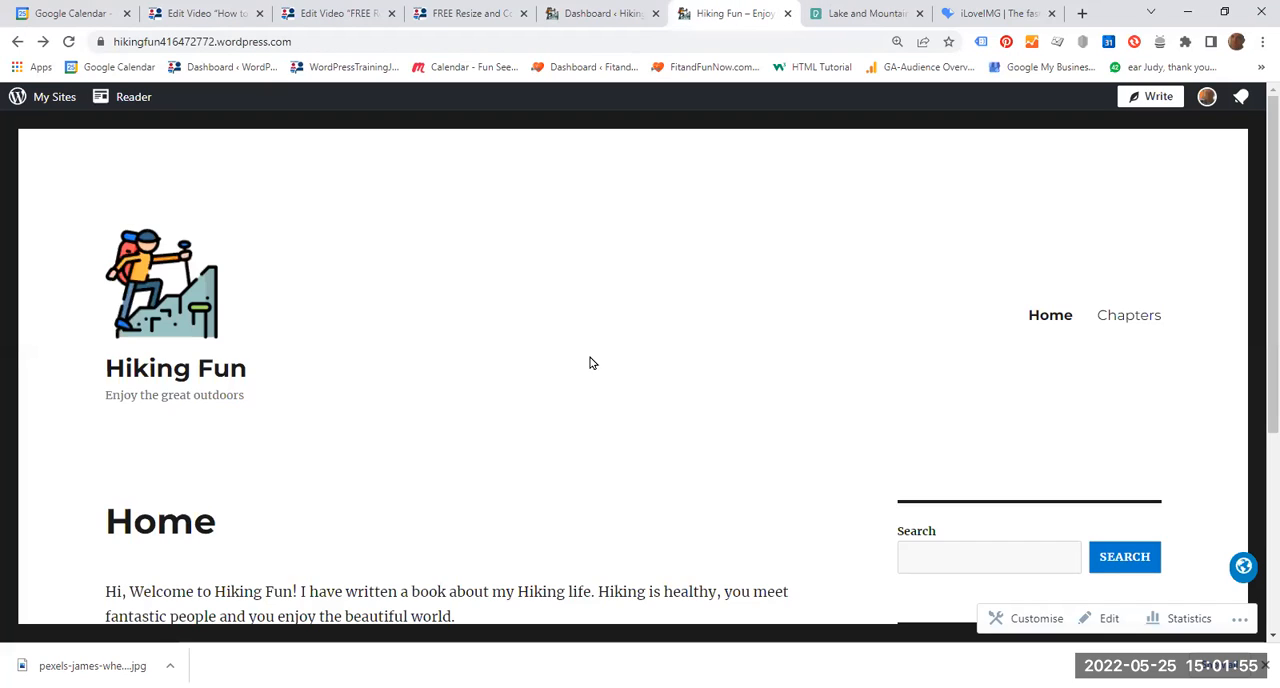
pyautogui.moveTo(556, 383)
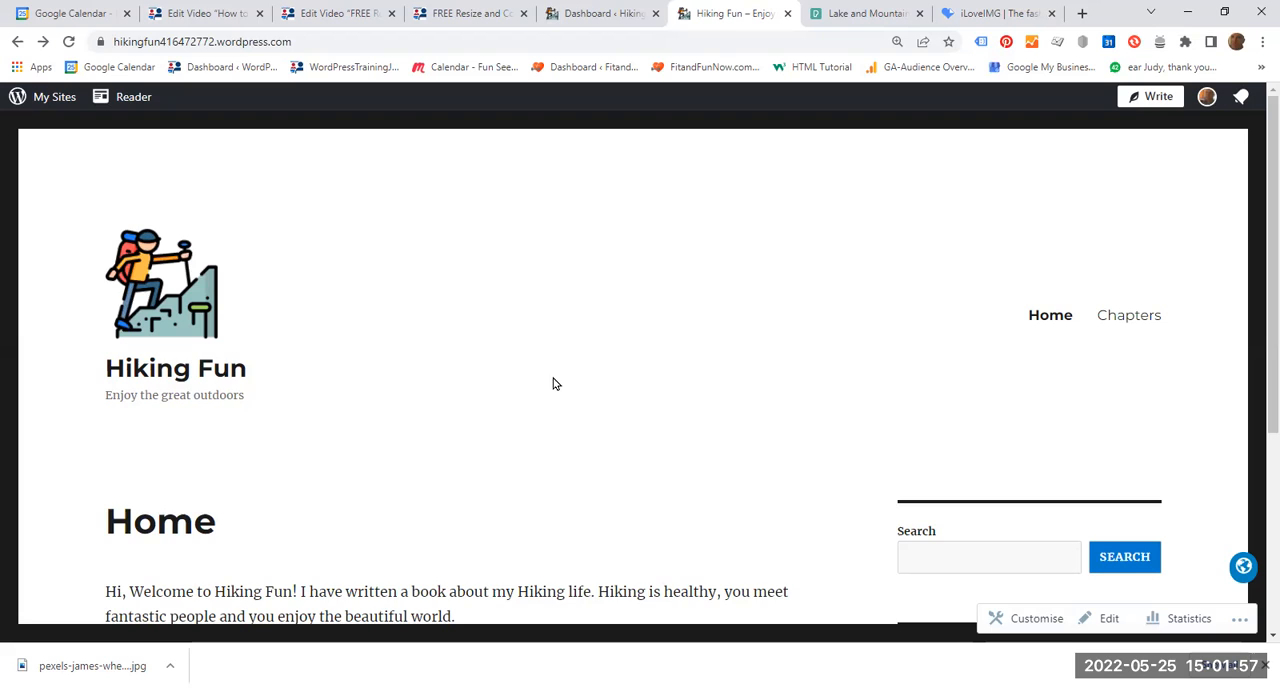
pyautogui.moveTo(602, 422)
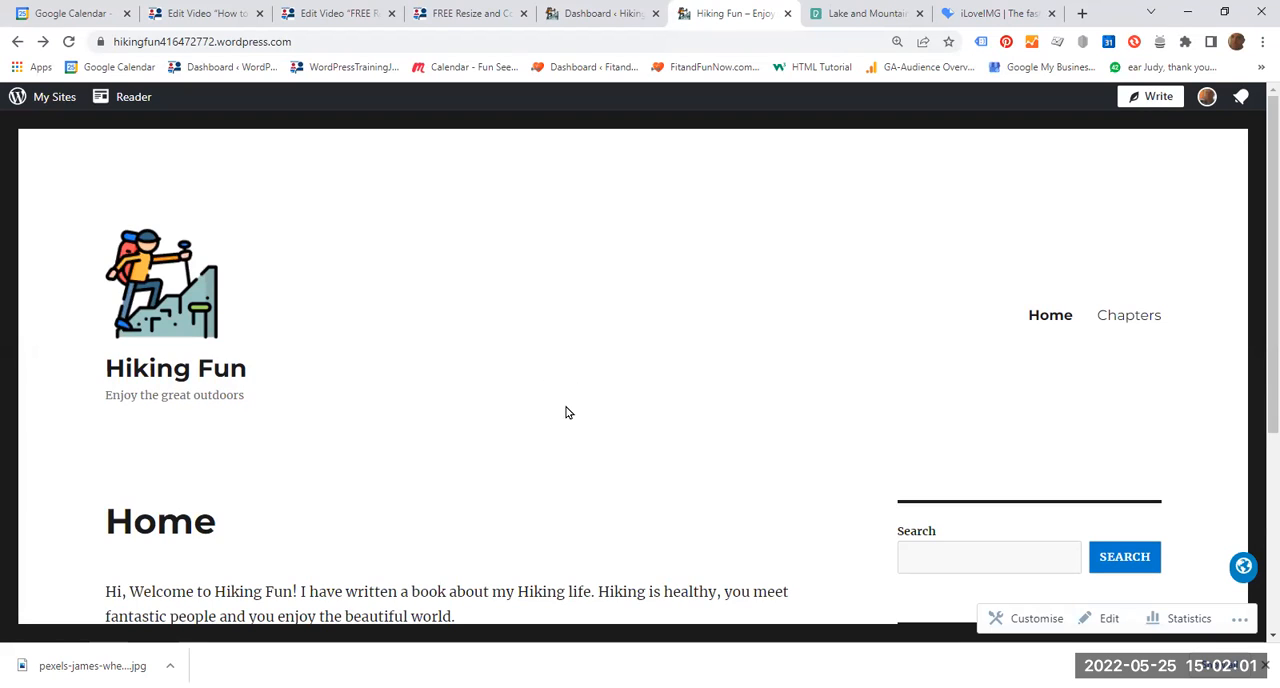
pyautogui.moveTo(600, 345)
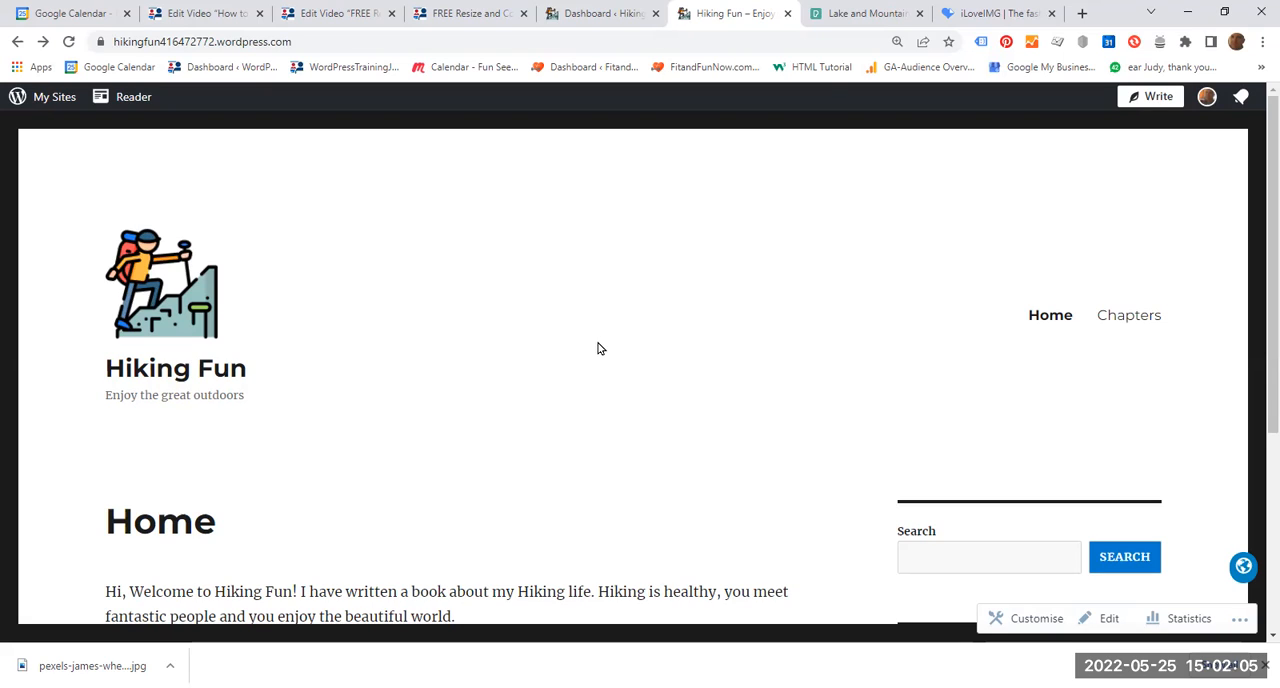
# On the Pexels tab, search the free stock photos for 'hiking'
pyautogui.click(862, 13)
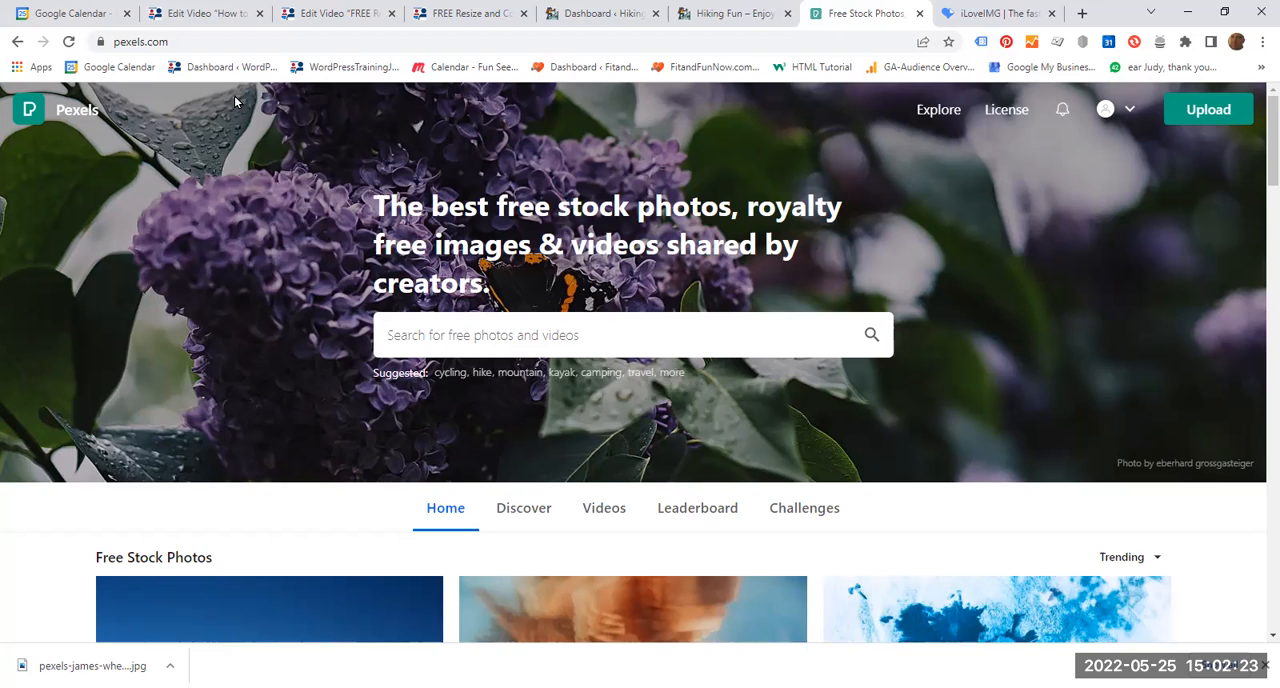
pyautogui.moveTo(451, 387)
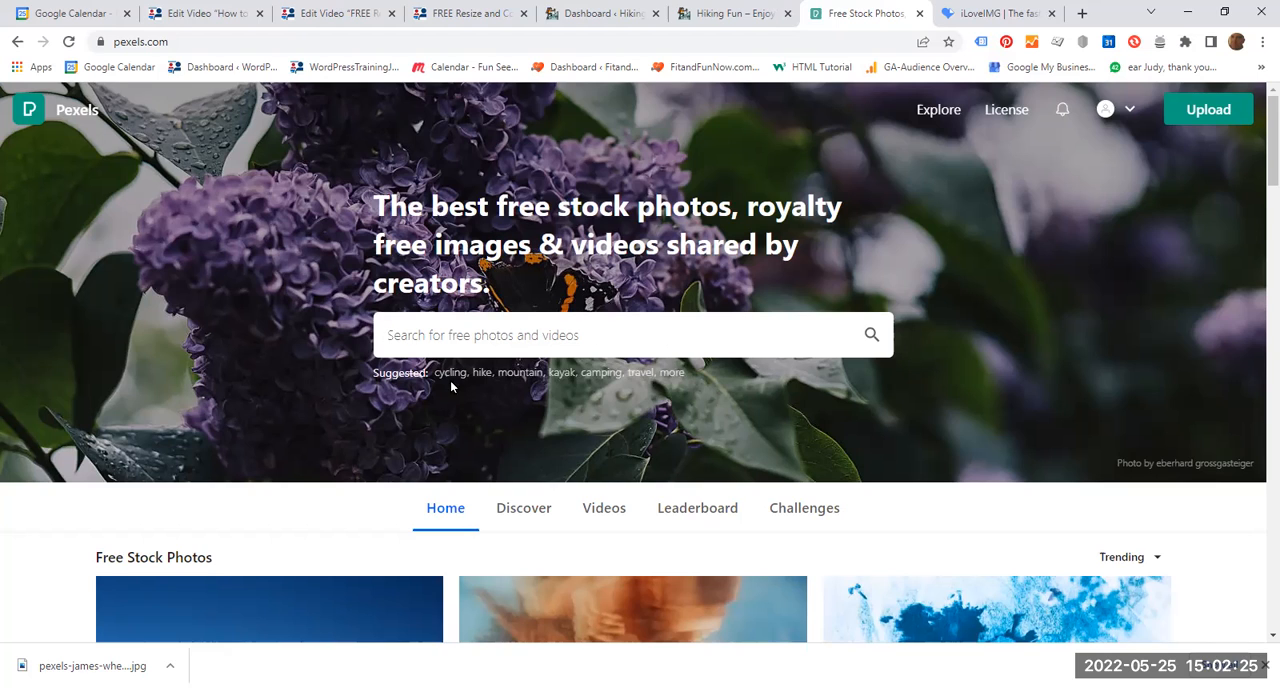
pyautogui.moveTo(258, 427)
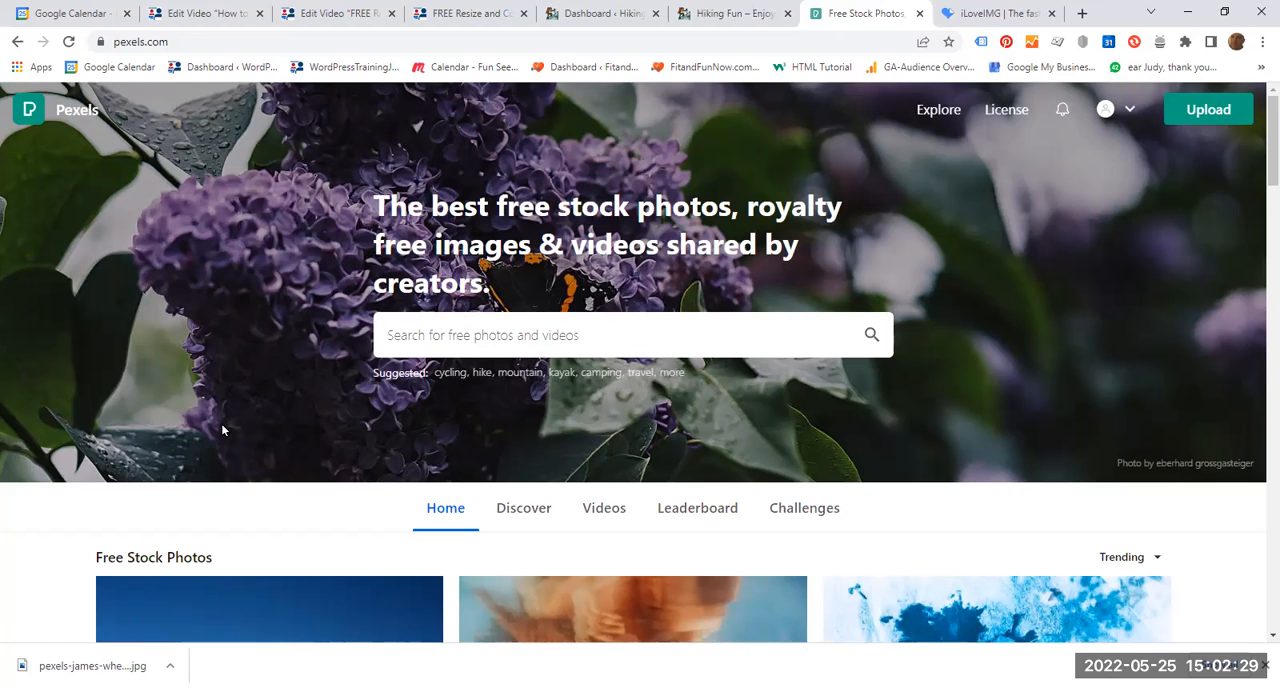
pyautogui.click(630, 335)
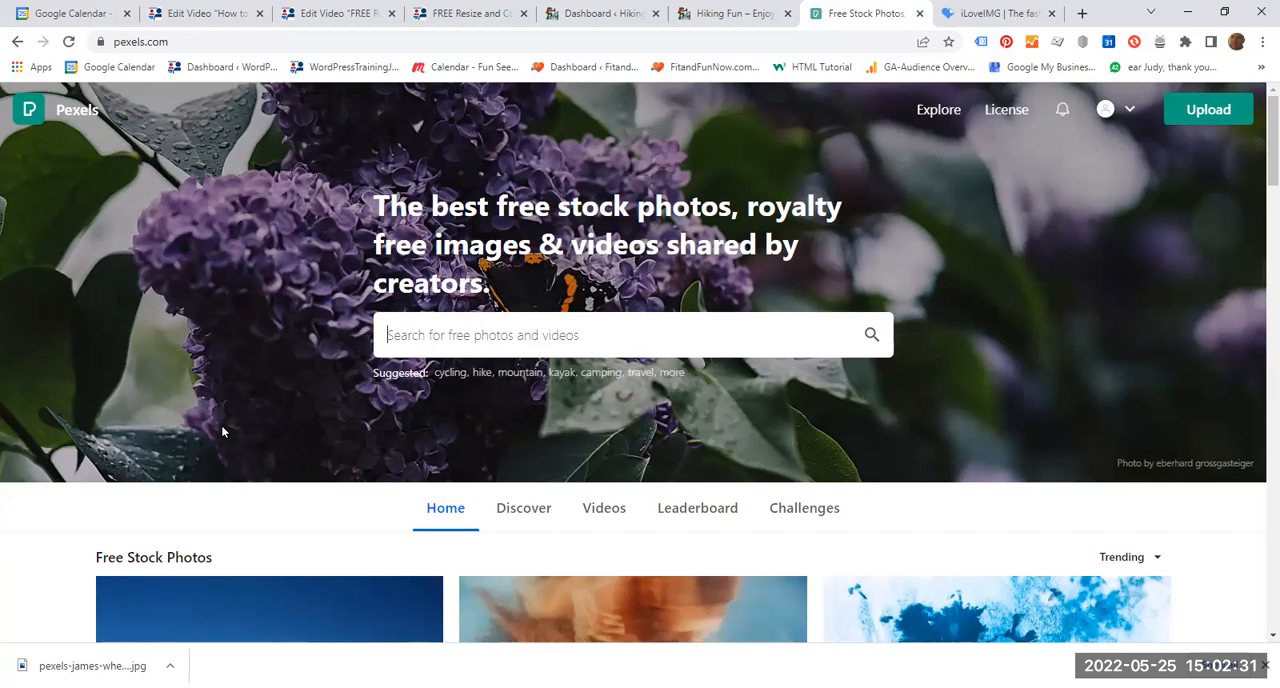
pyautogui.click(632, 334)
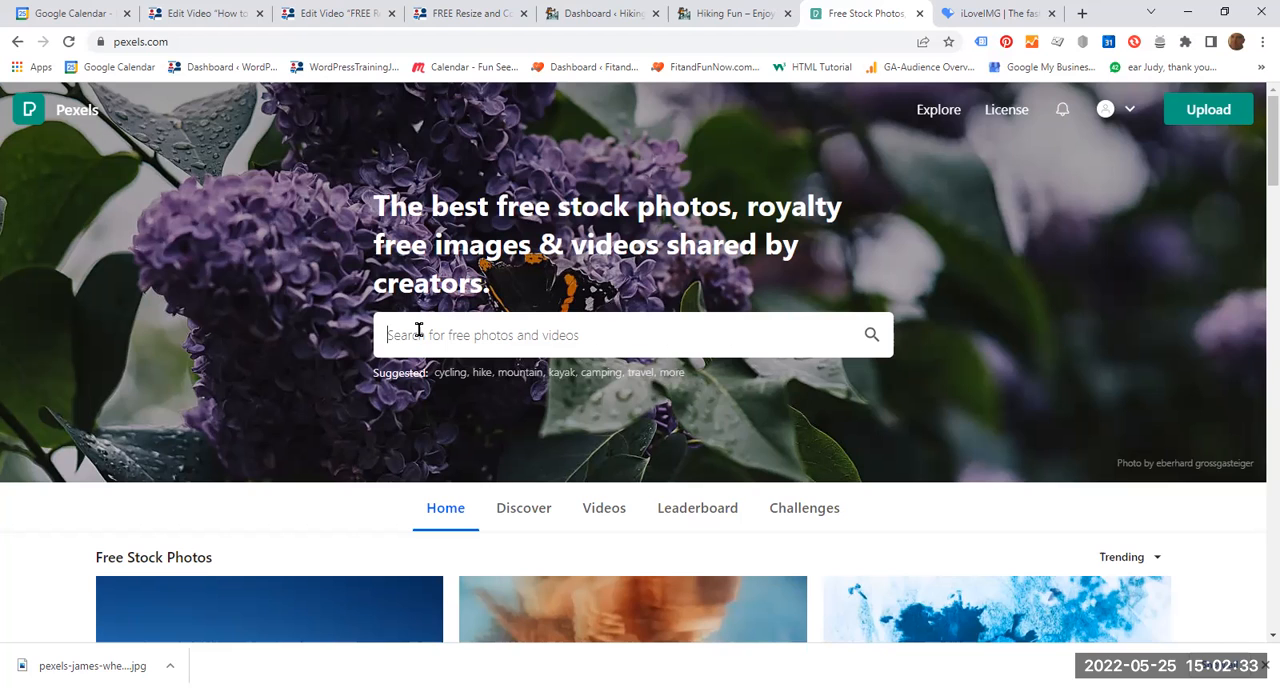
pyautogui.moveTo(718, 390)
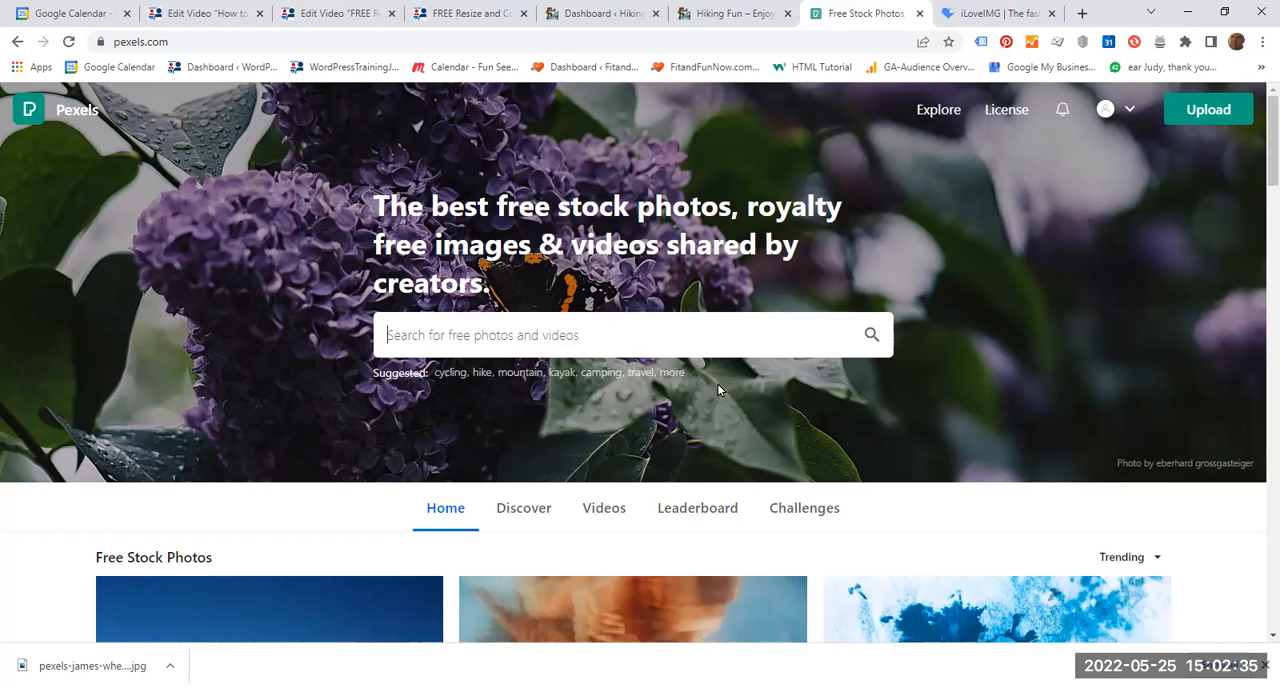
pyautogui.write('hikin')
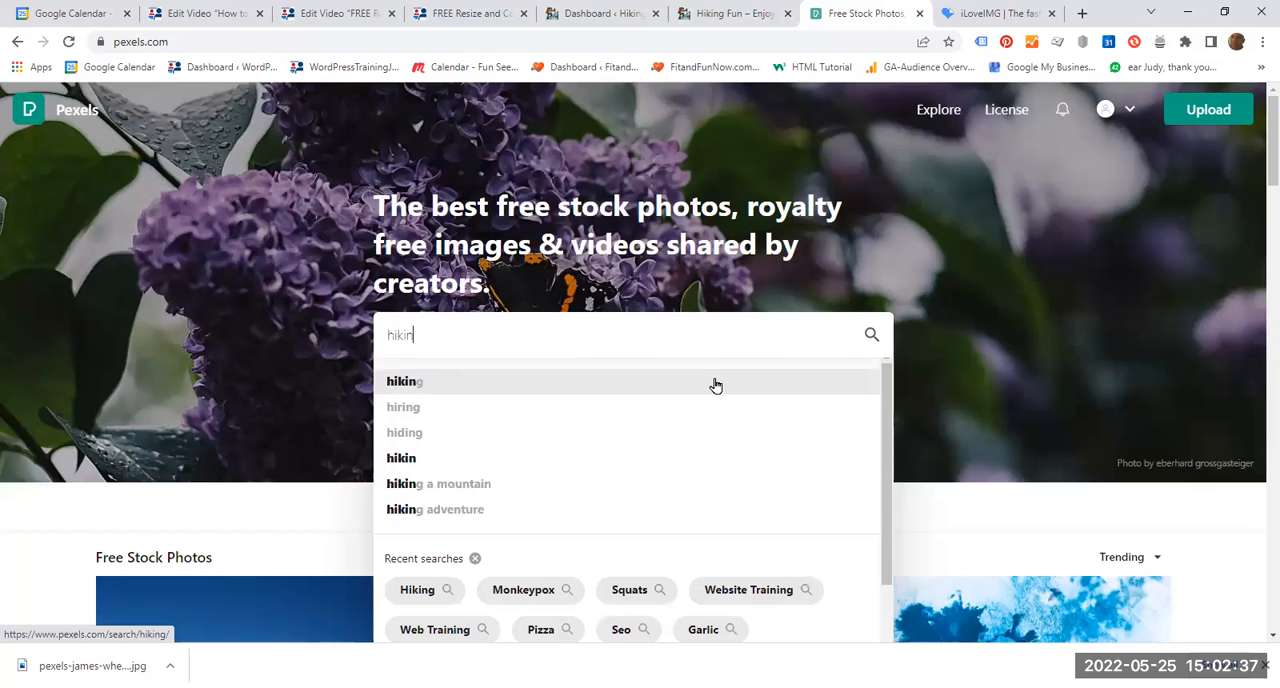
pyautogui.click(404, 381)
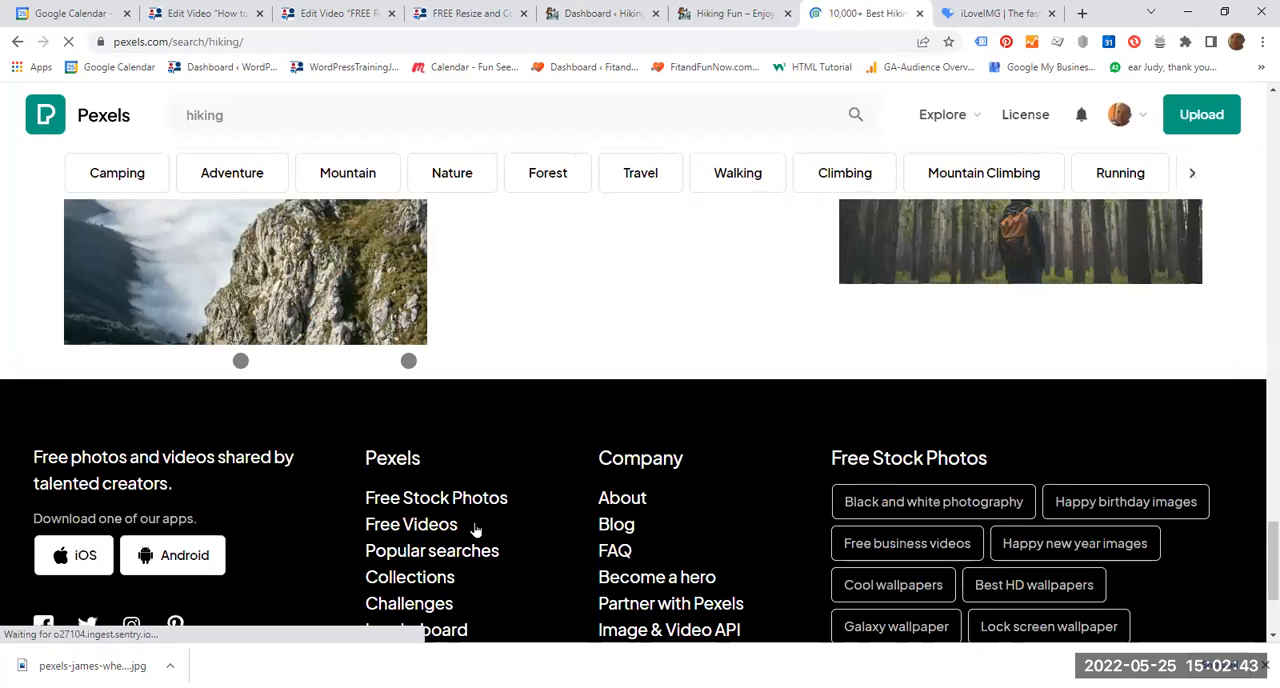
# Open James Wheeler's lake-and-mountain photo and show its Free download size options
pyautogui.scroll(-3)
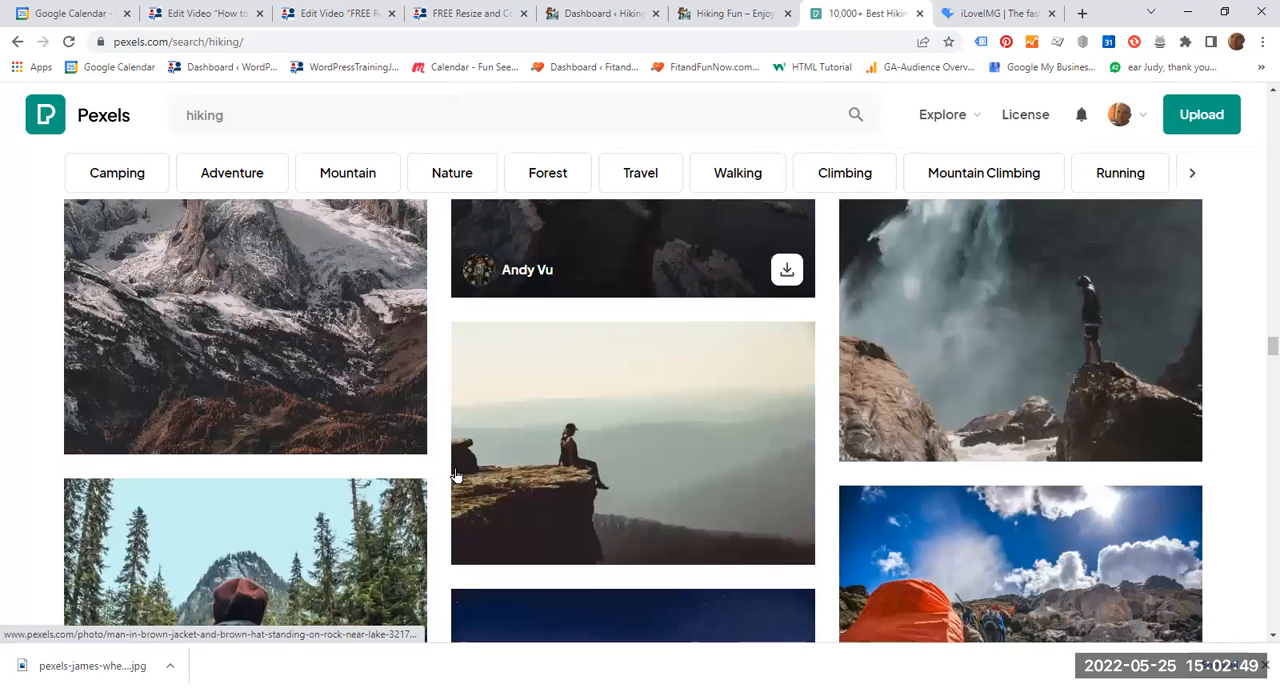
pyautogui.scroll(-3)
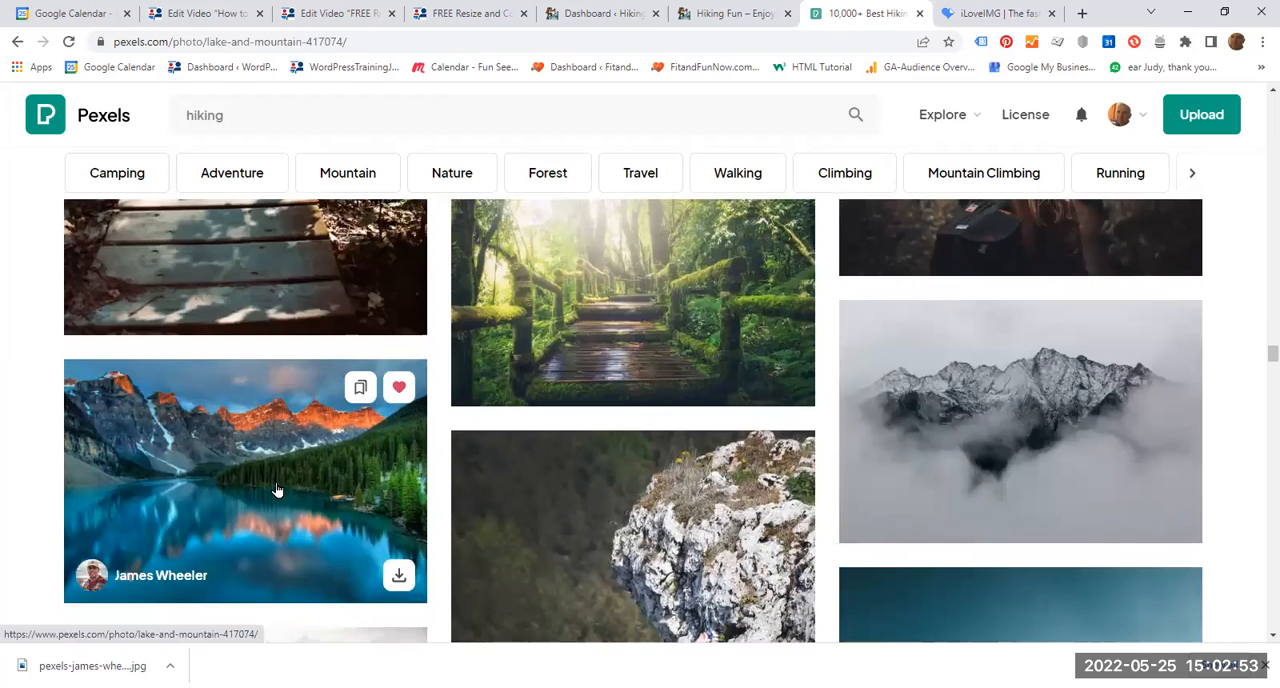
pyautogui.click(245, 481)
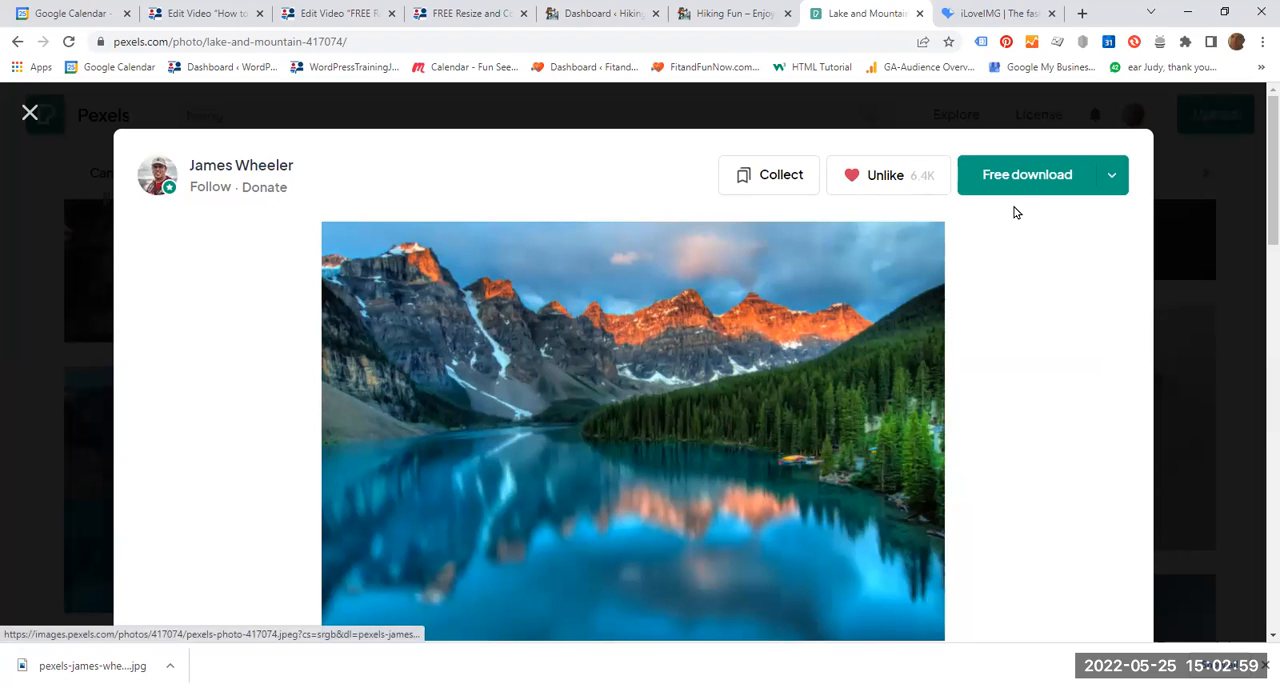
pyautogui.click(1111, 174)
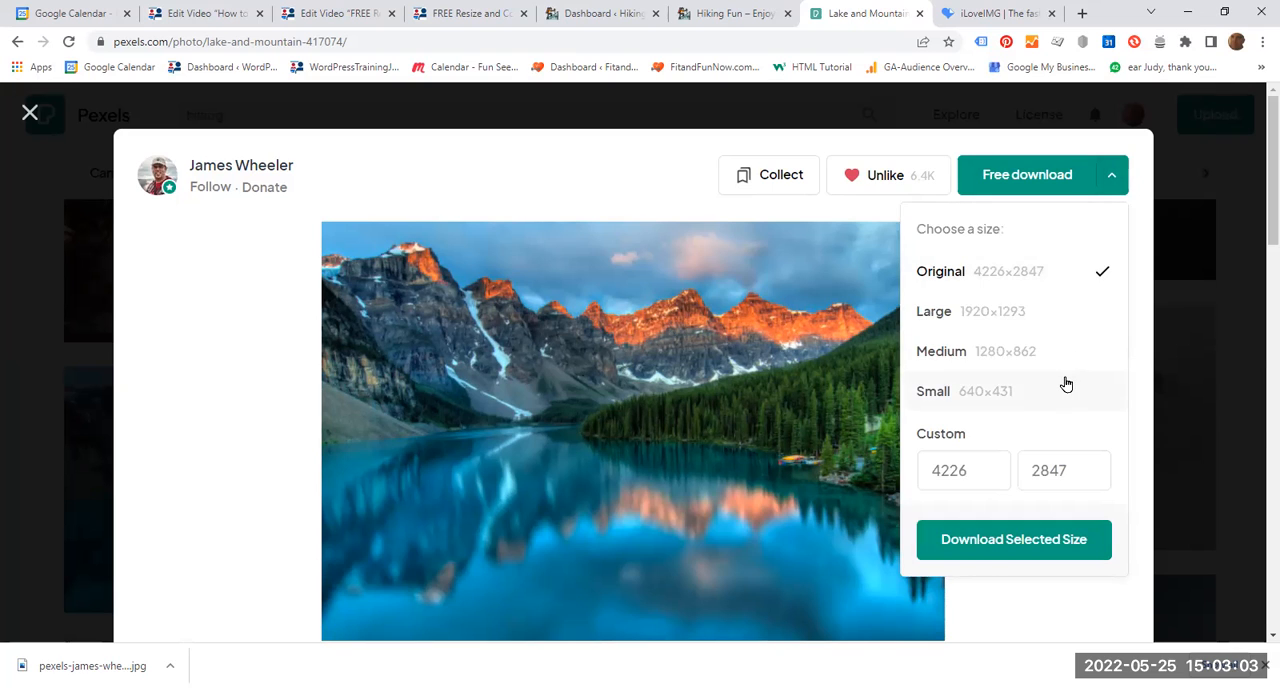
pyautogui.moveTo(1042, 391)
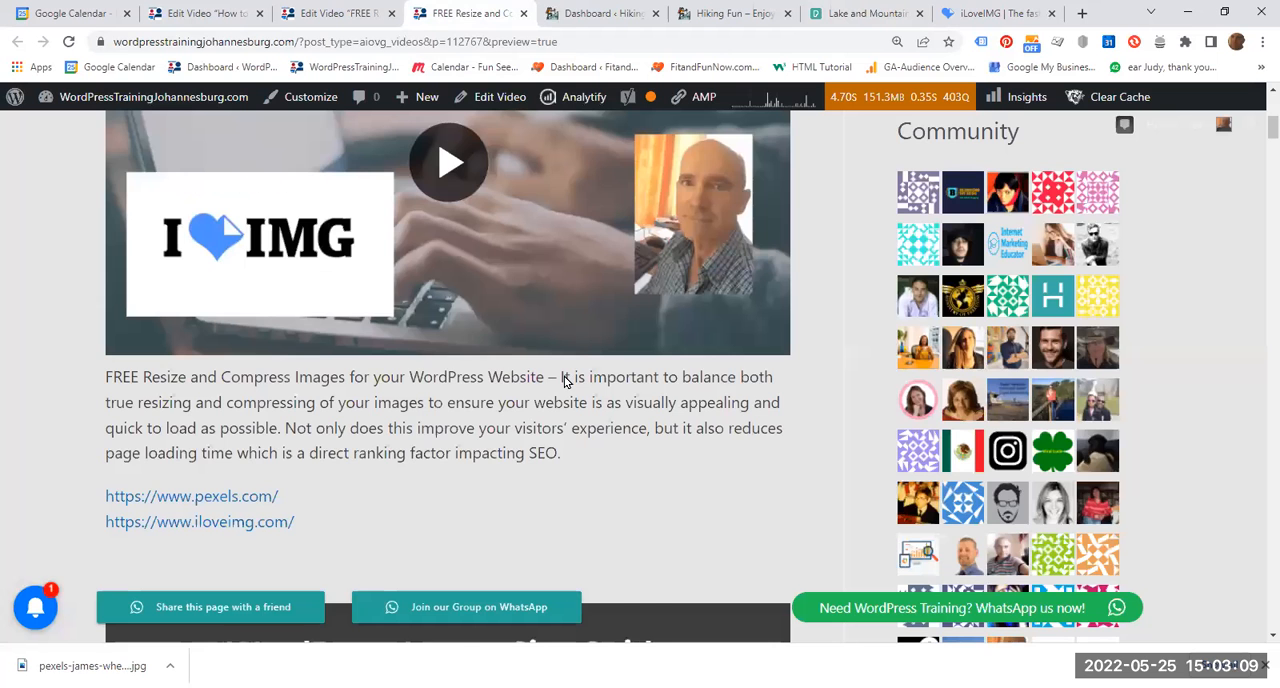
# Scroll past the WordPress Image Size Guide infographic to the recommended sizes list
pyautogui.scroll(-3)
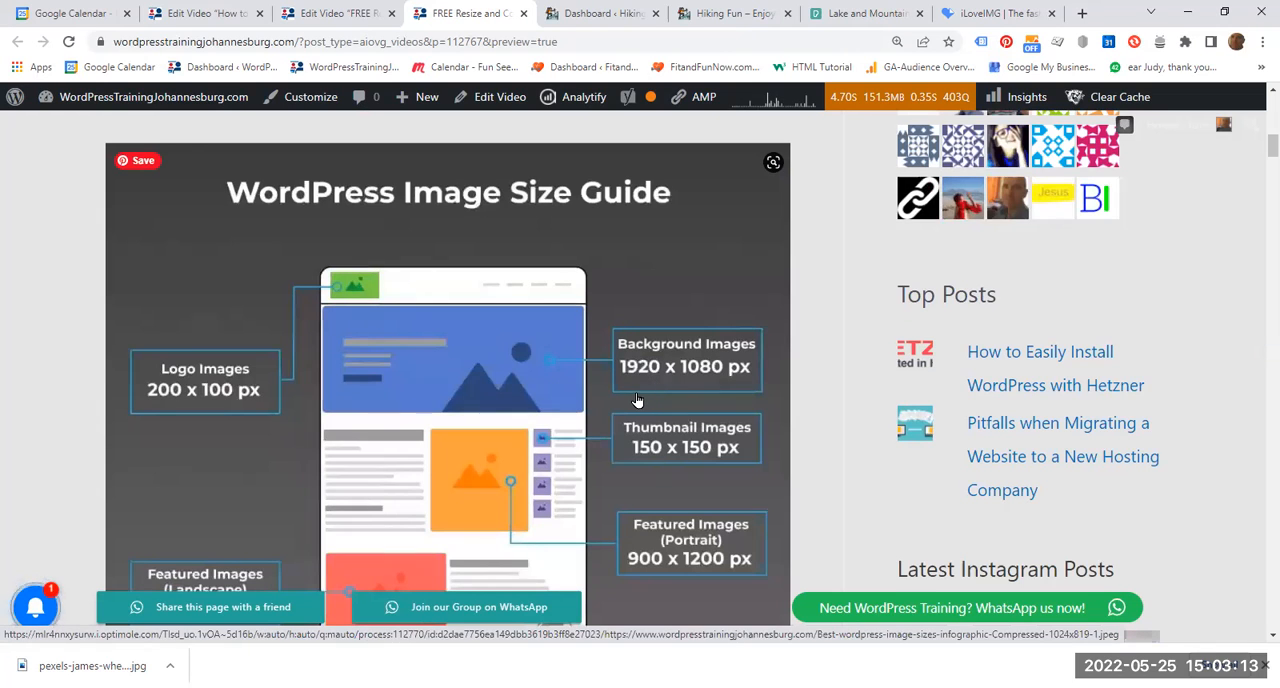
pyautogui.moveTo(634, 404)
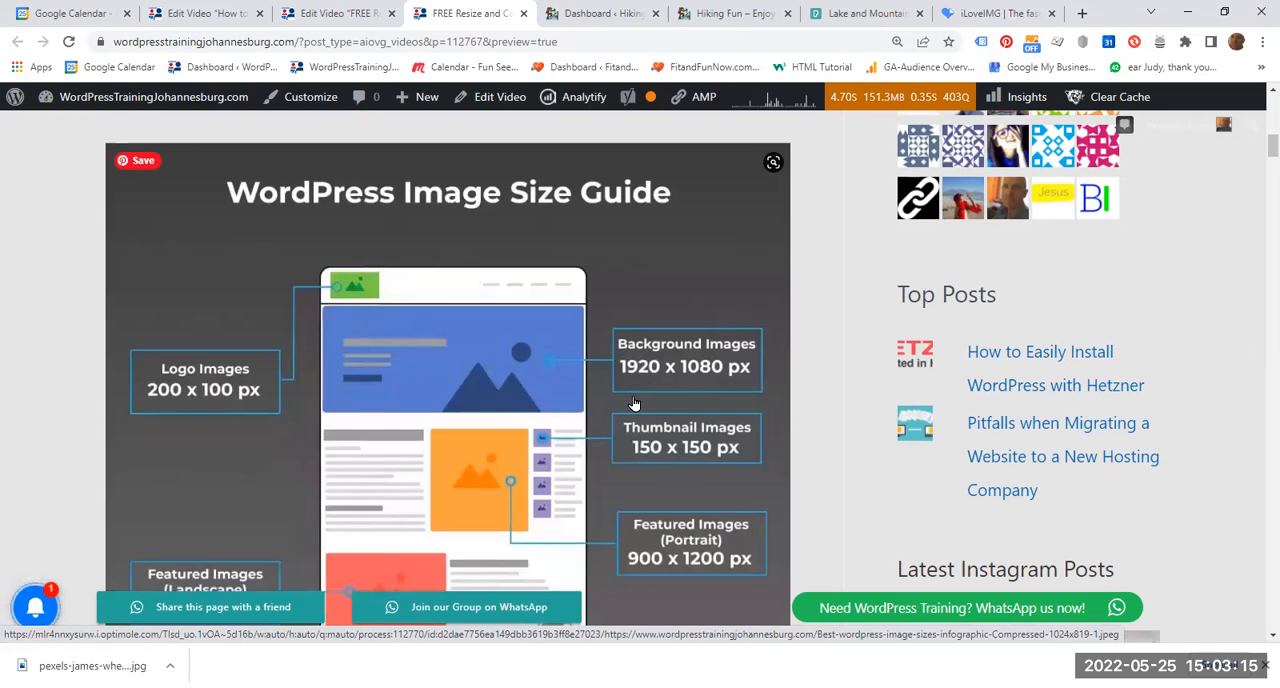
pyautogui.scroll(-3)
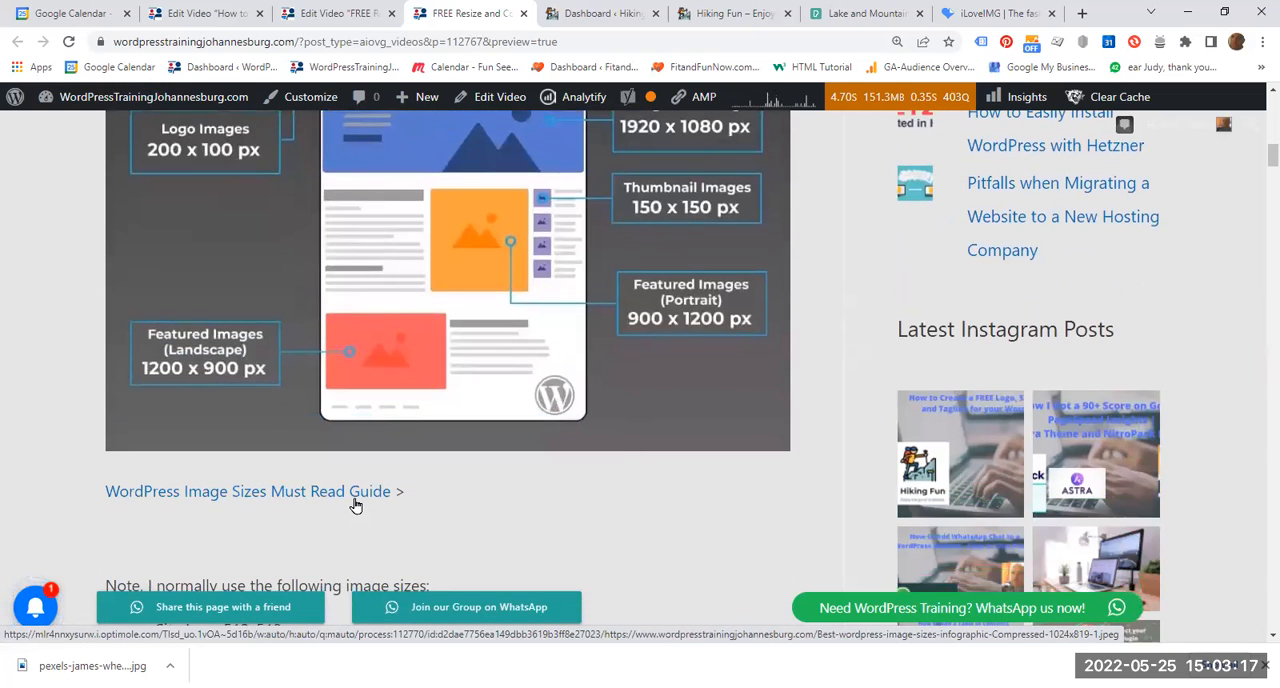
pyautogui.moveTo(345, 497)
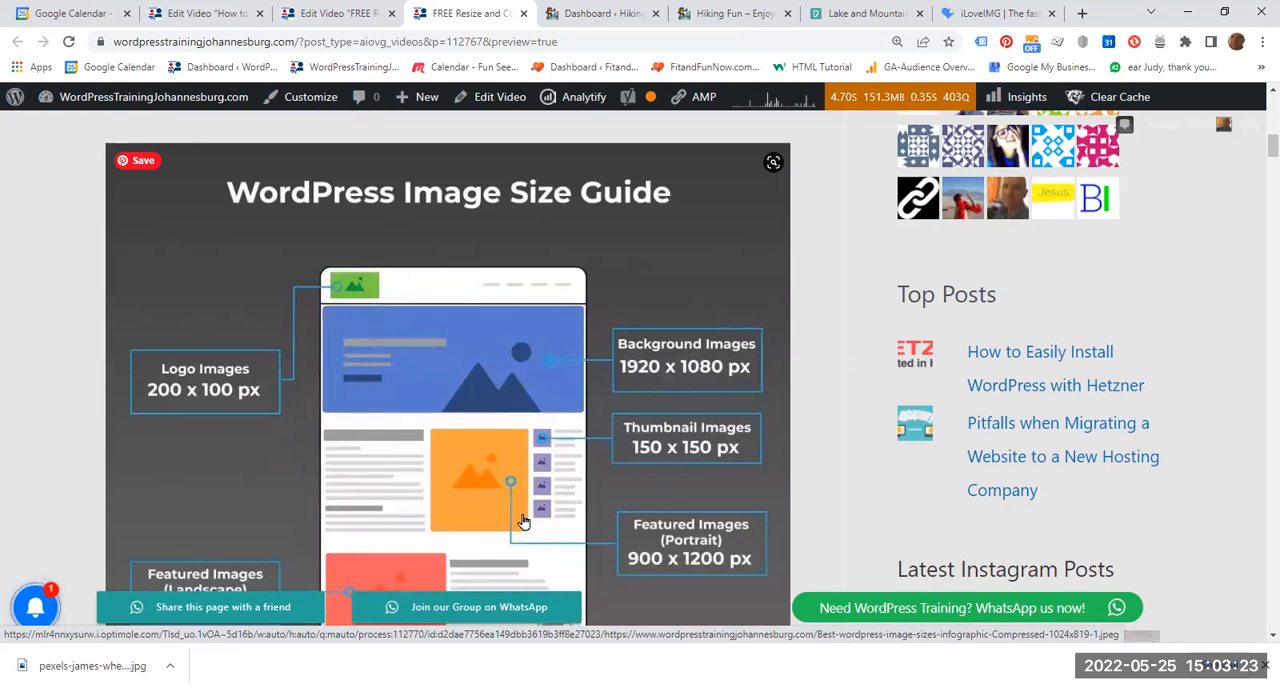
pyautogui.moveTo(460, 324)
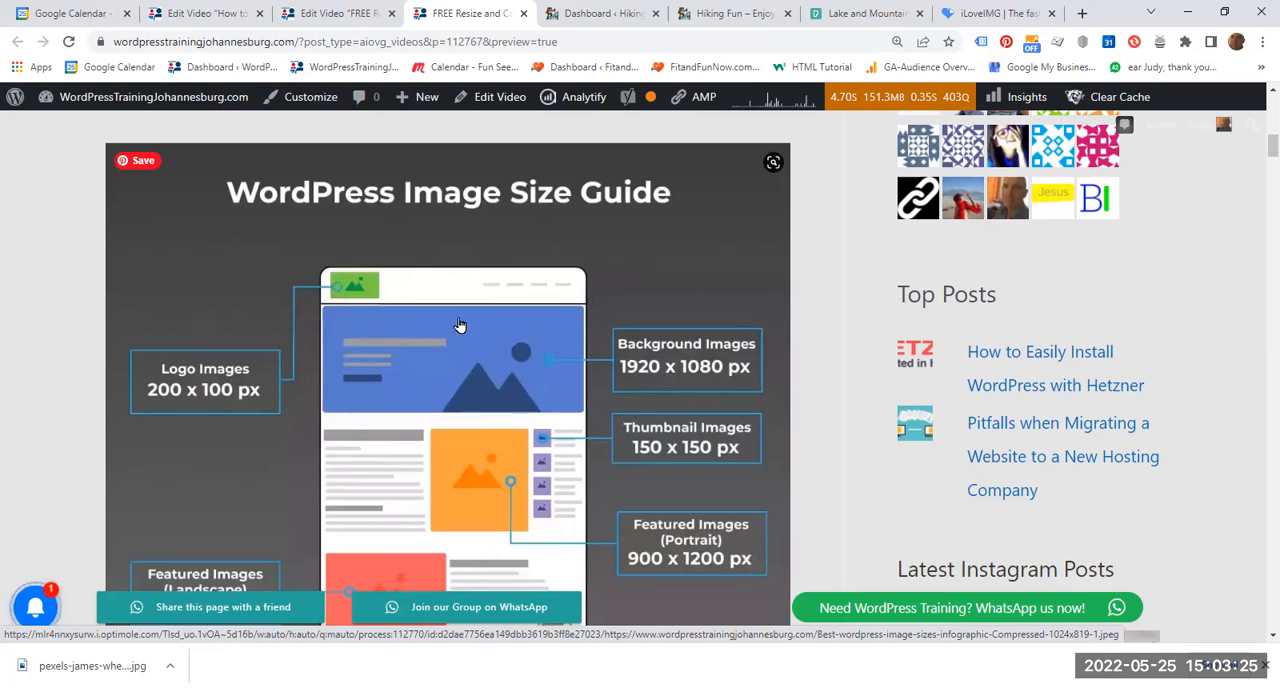
pyautogui.moveTo(473, 430)
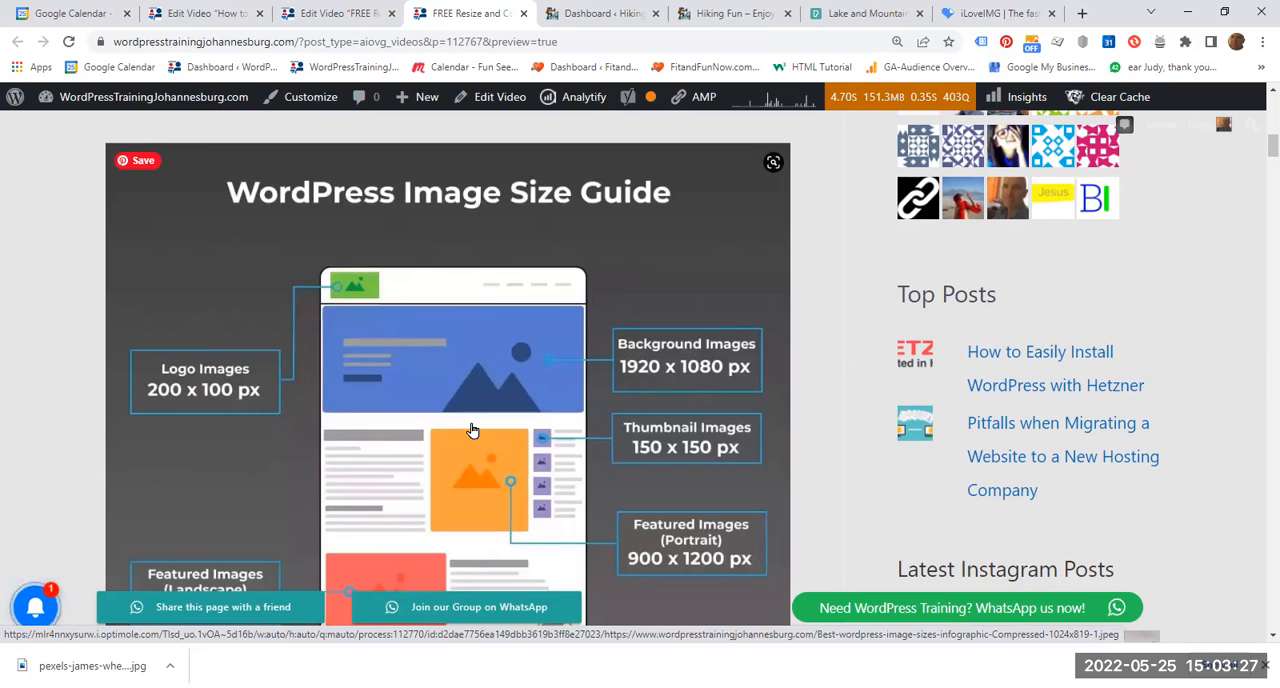
pyautogui.moveTo(463, 345)
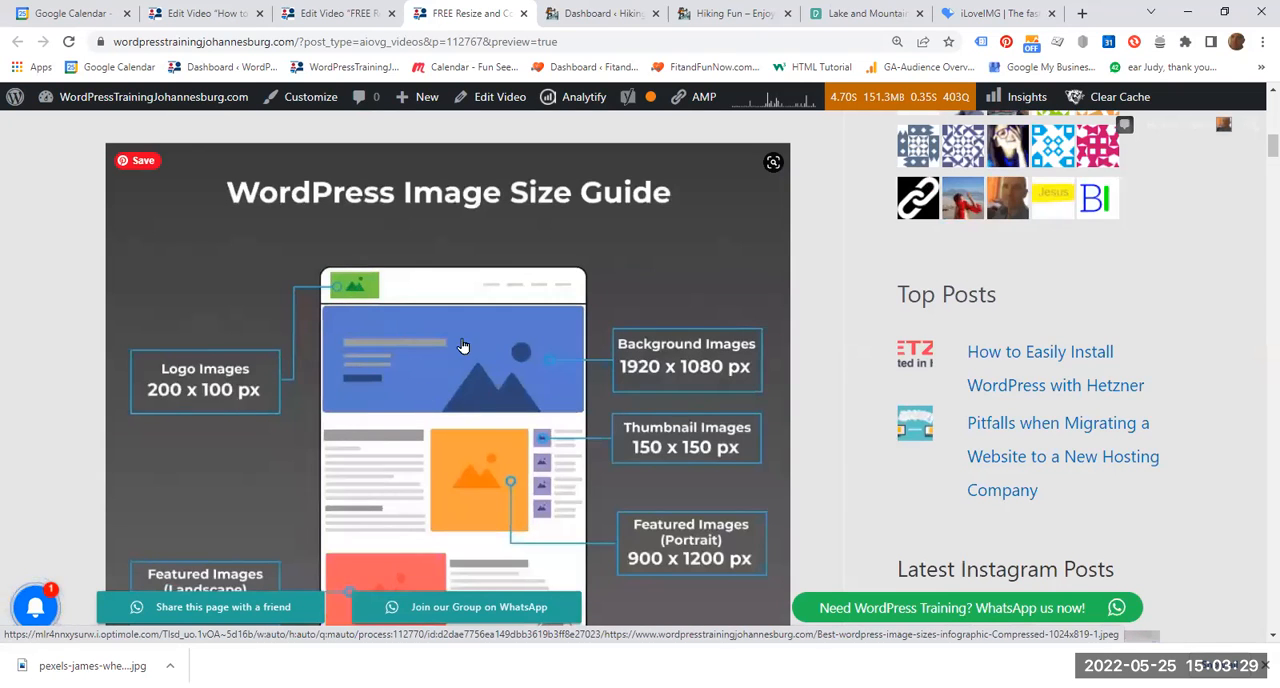
pyautogui.scroll(-3)
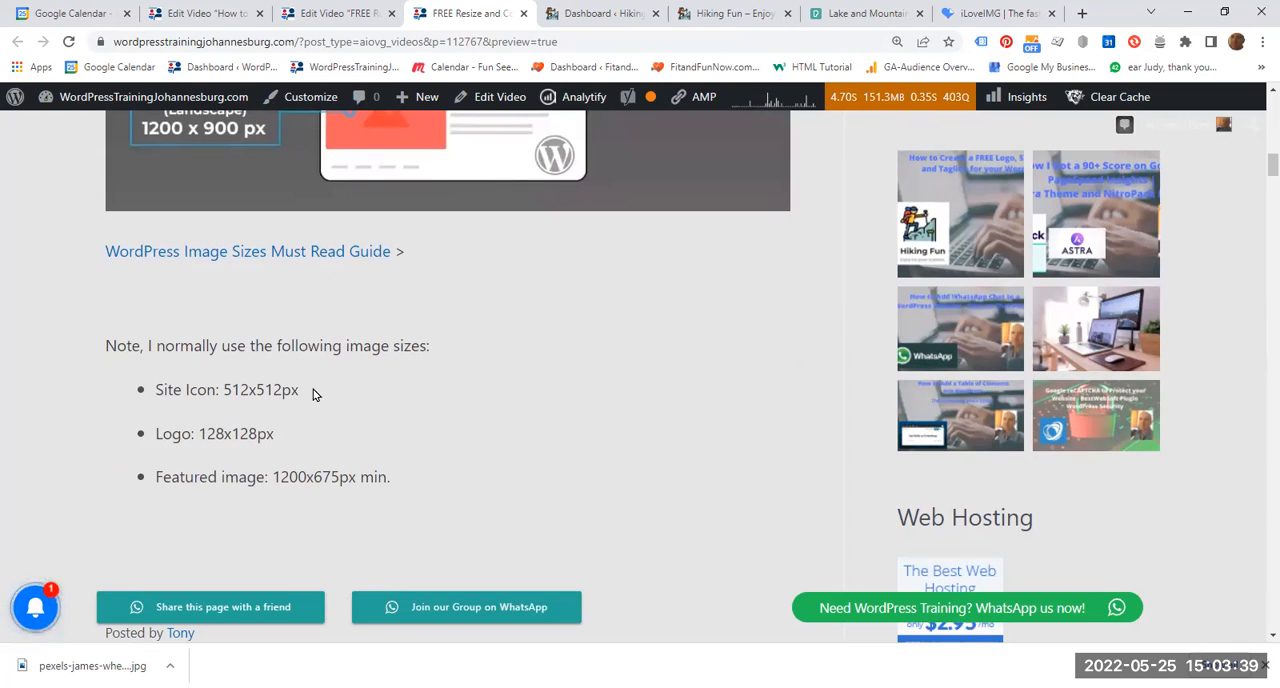
pyautogui.moveTo(305, 407)
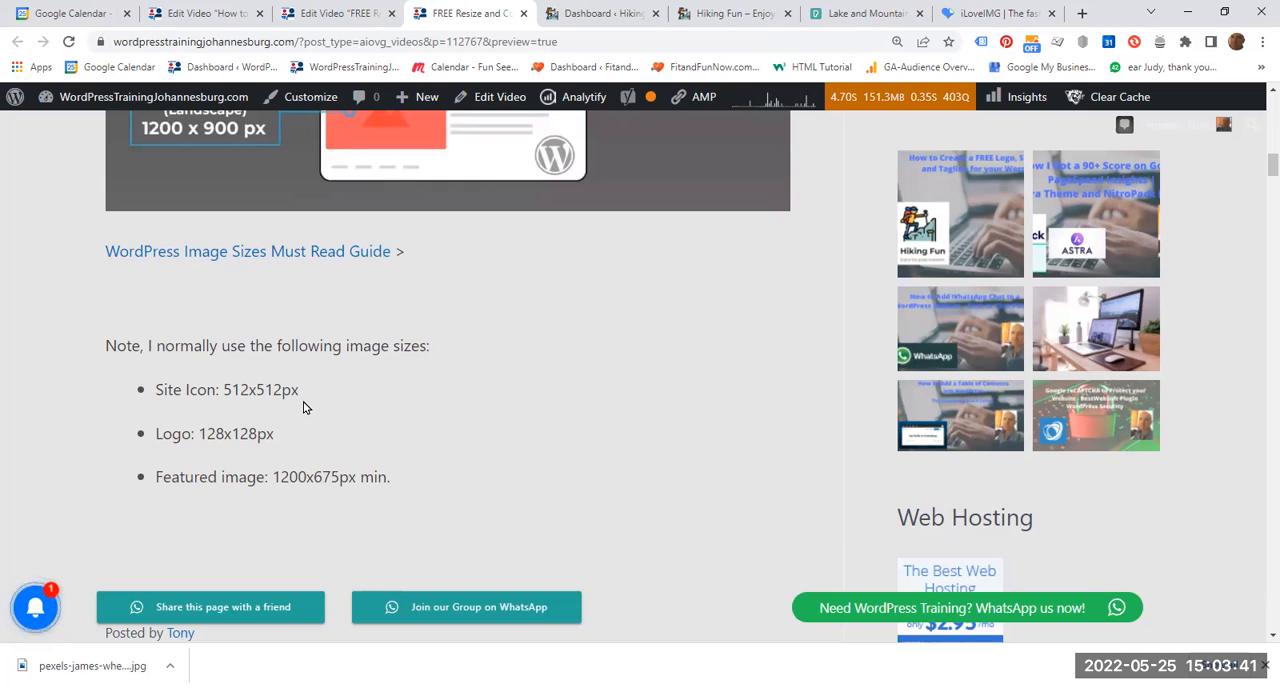
pyautogui.moveTo(300, 444)
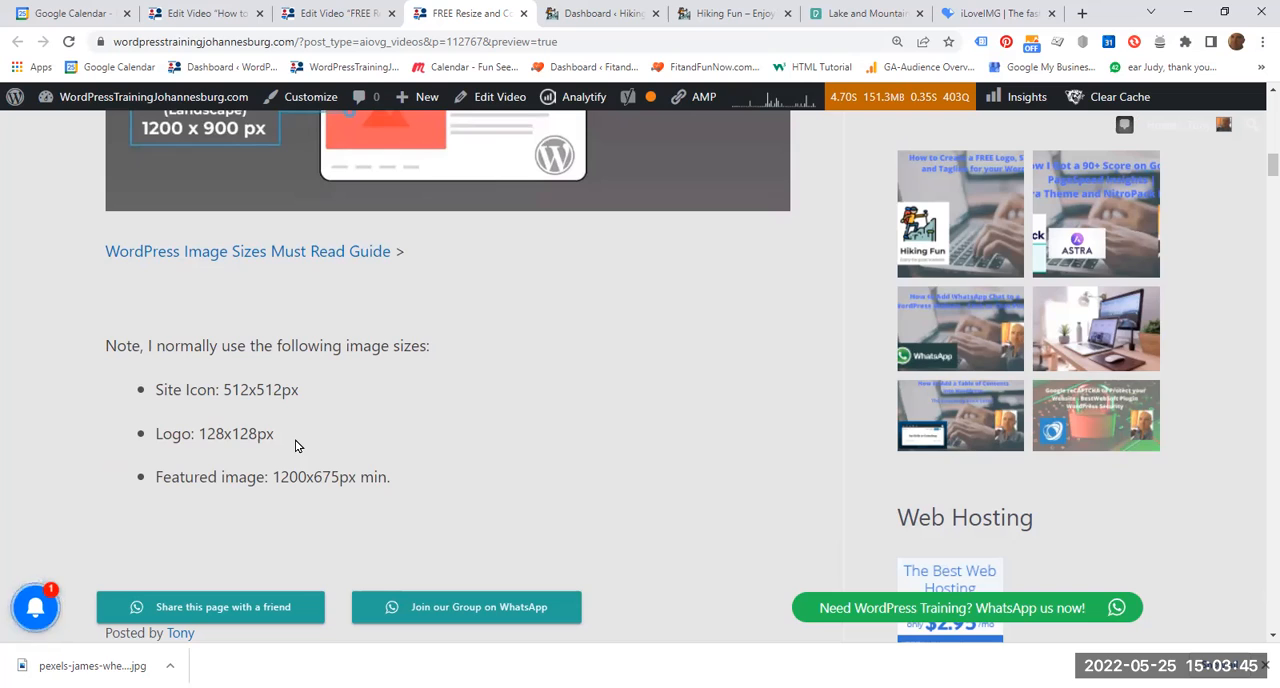
pyautogui.moveTo(277, 512)
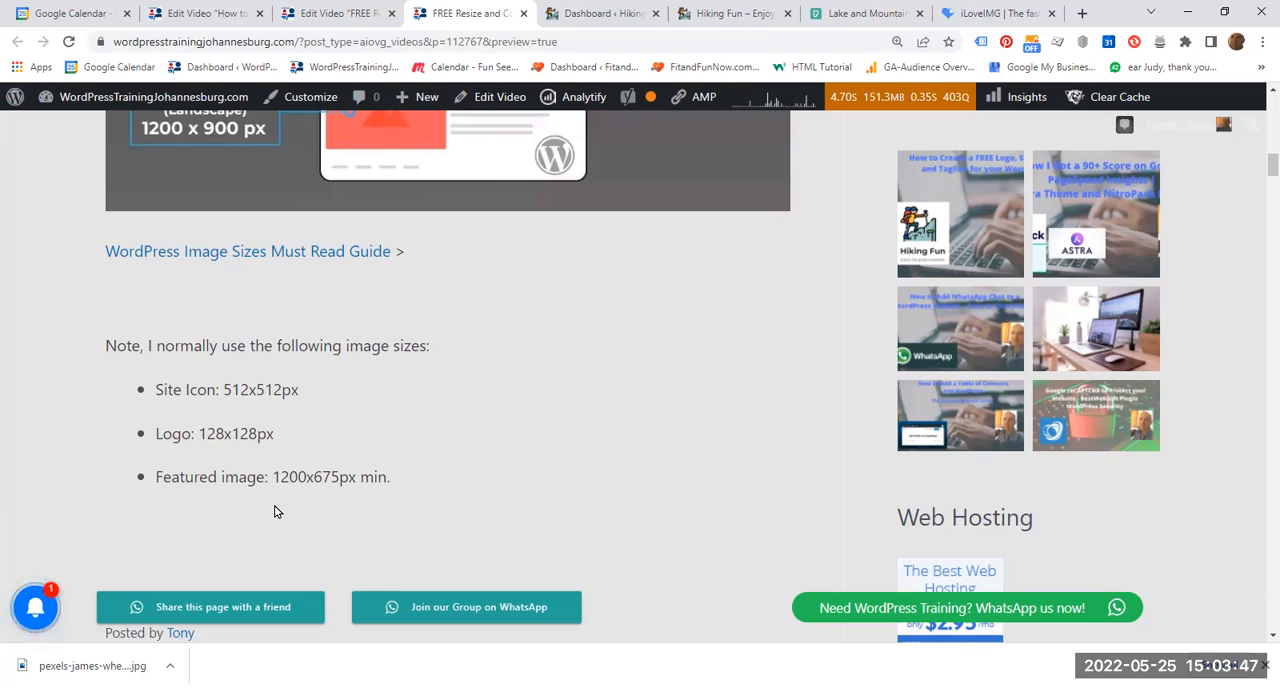
pyautogui.moveTo(298, 506)
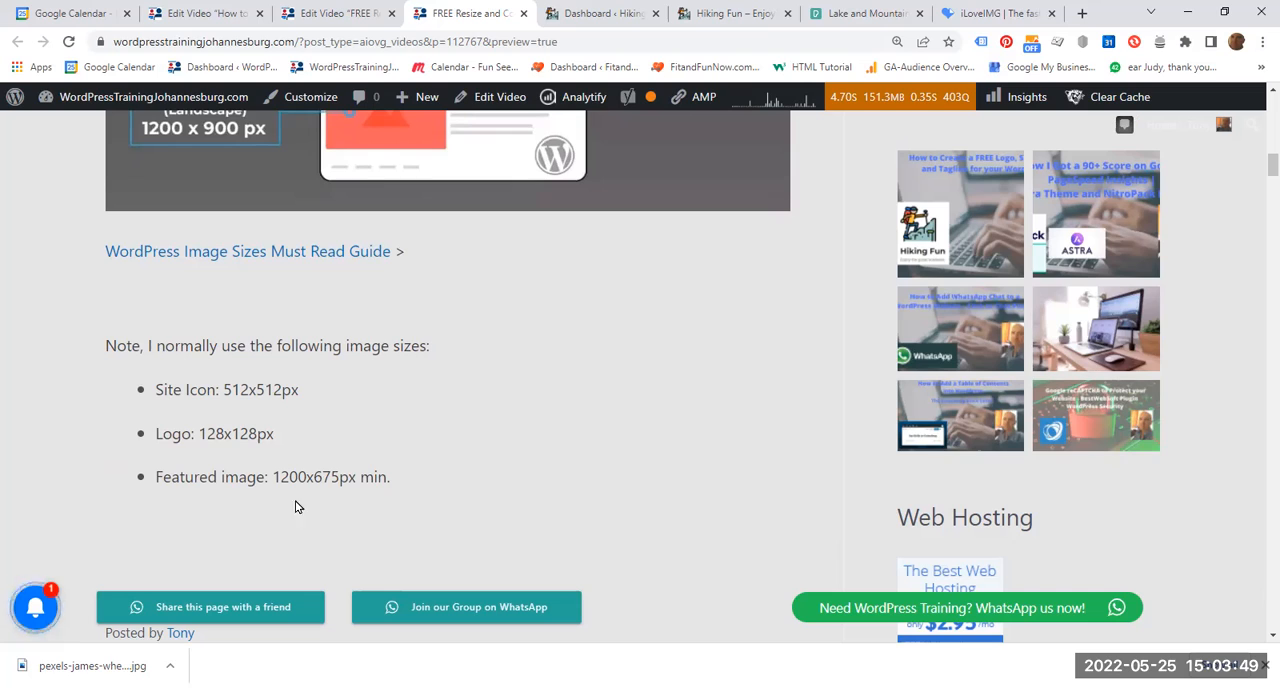
pyautogui.moveTo(360, 500)
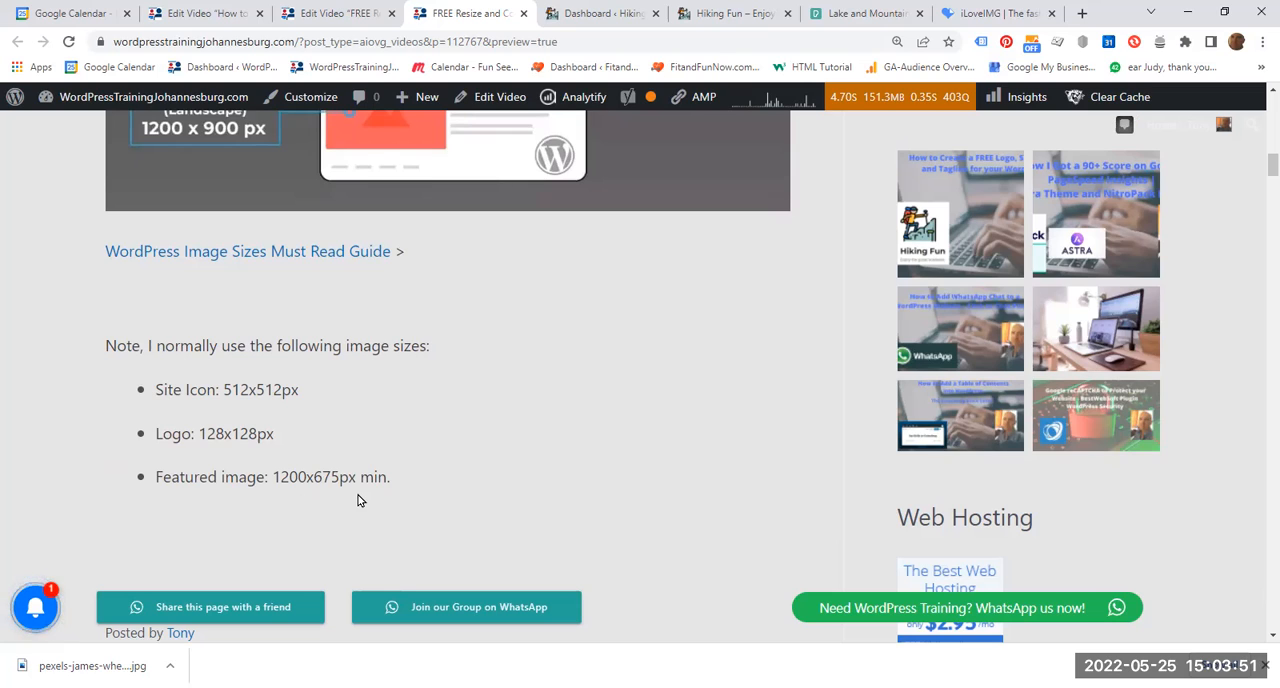
pyautogui.moveTo(366, 505)
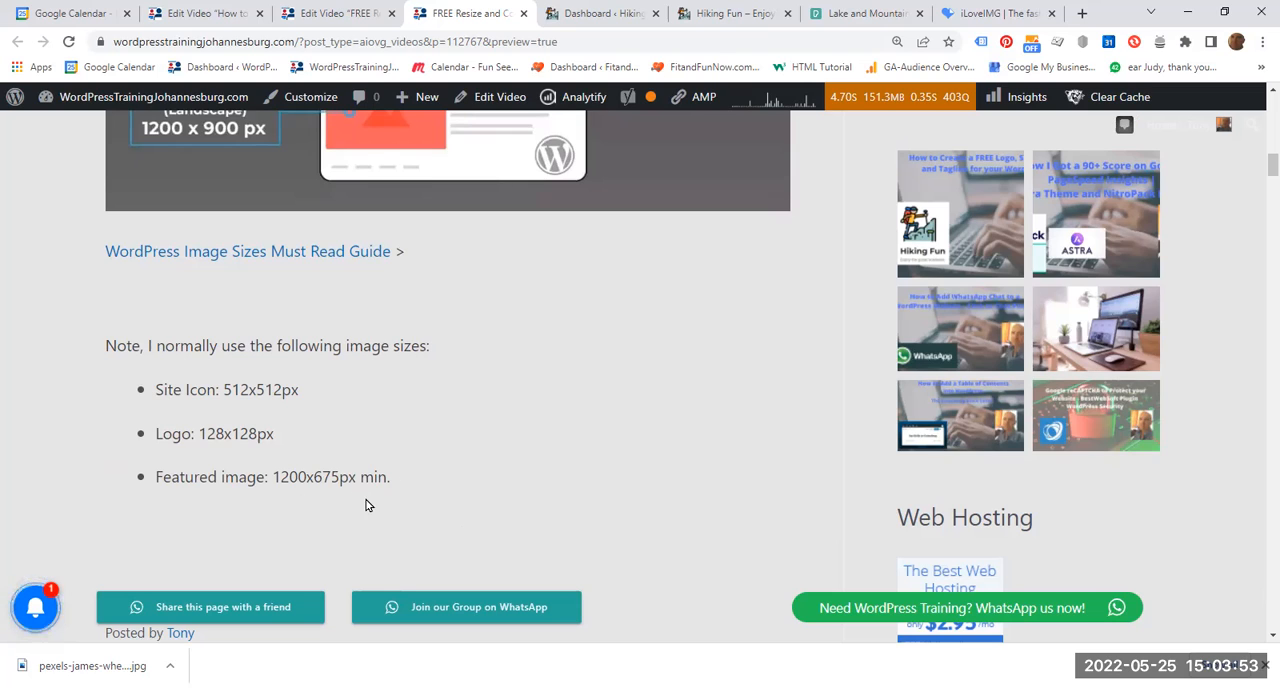
pyautogui.moveTo(865, 100)
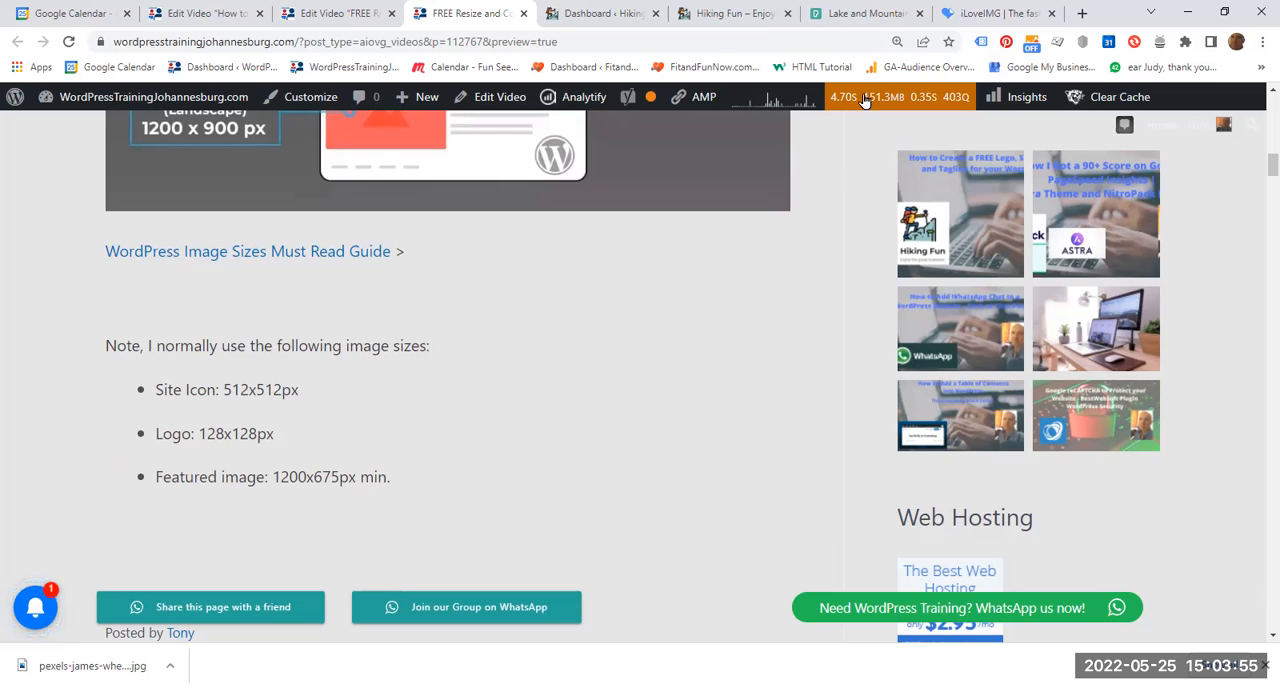
# Download the lake-and-mountain photo from Pexels at the Large 1920x1293 size
pyautogui.click(862, 13)
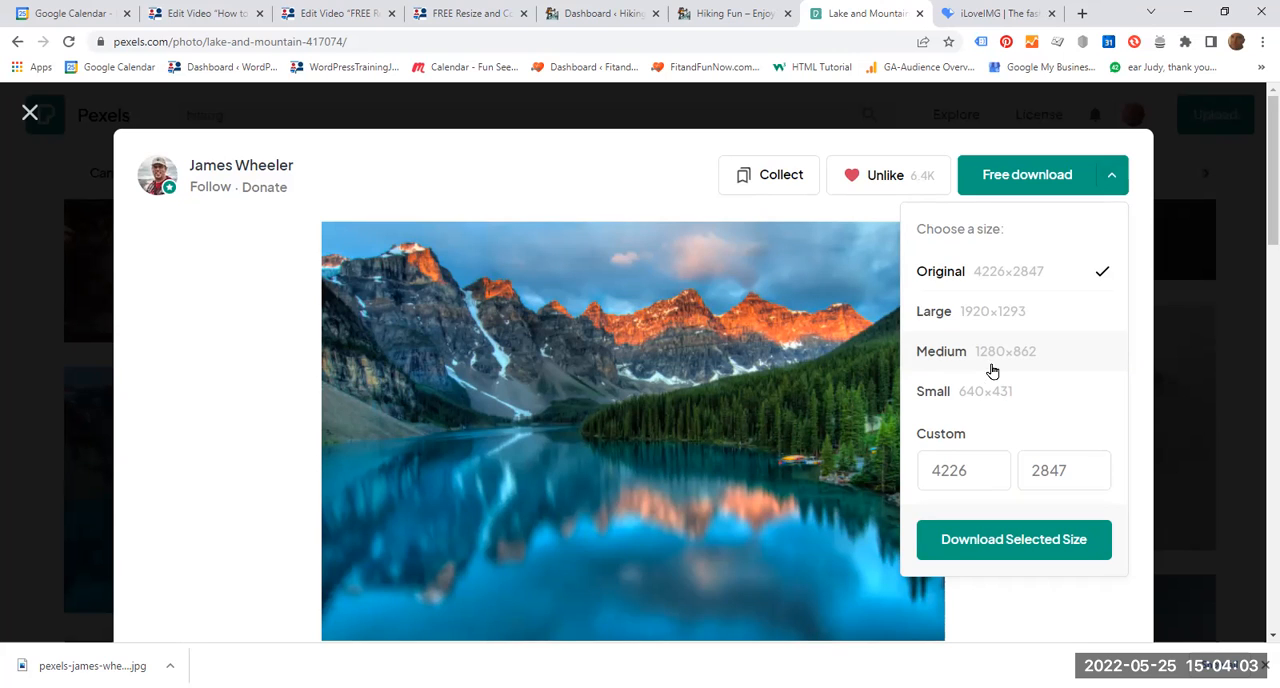
pyautogui.moveTo(964, 375)
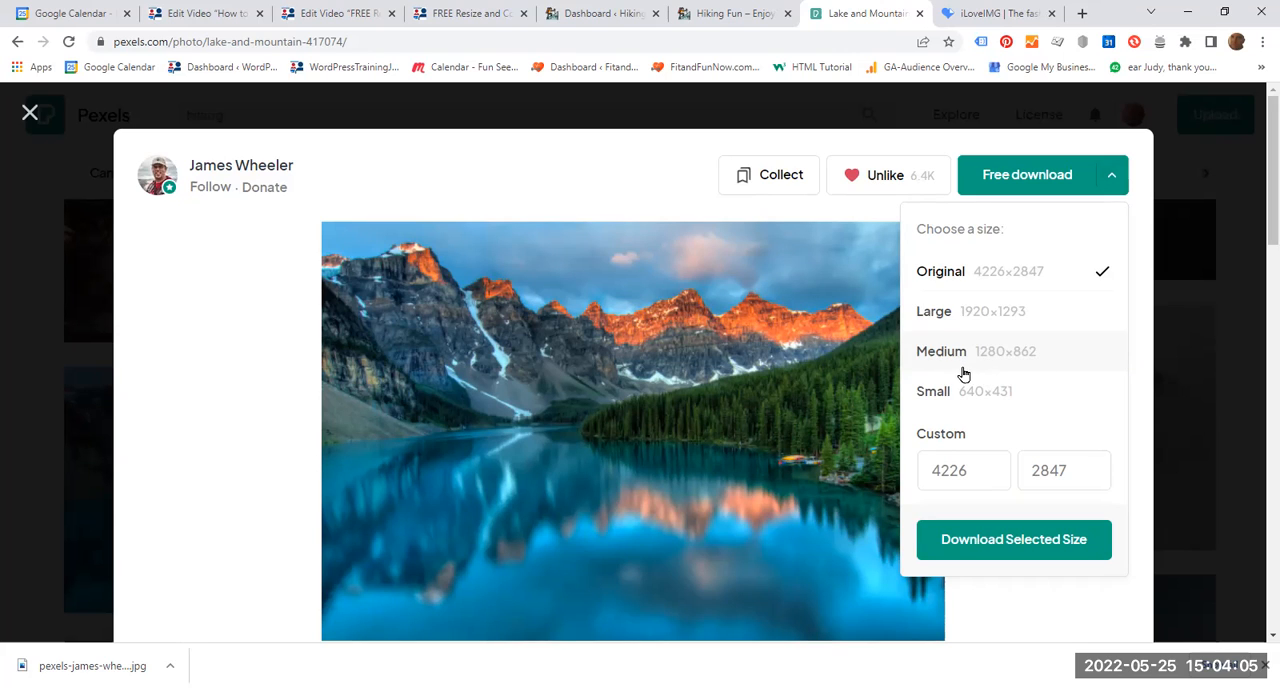
pyautogui.moveTo(985, 367)
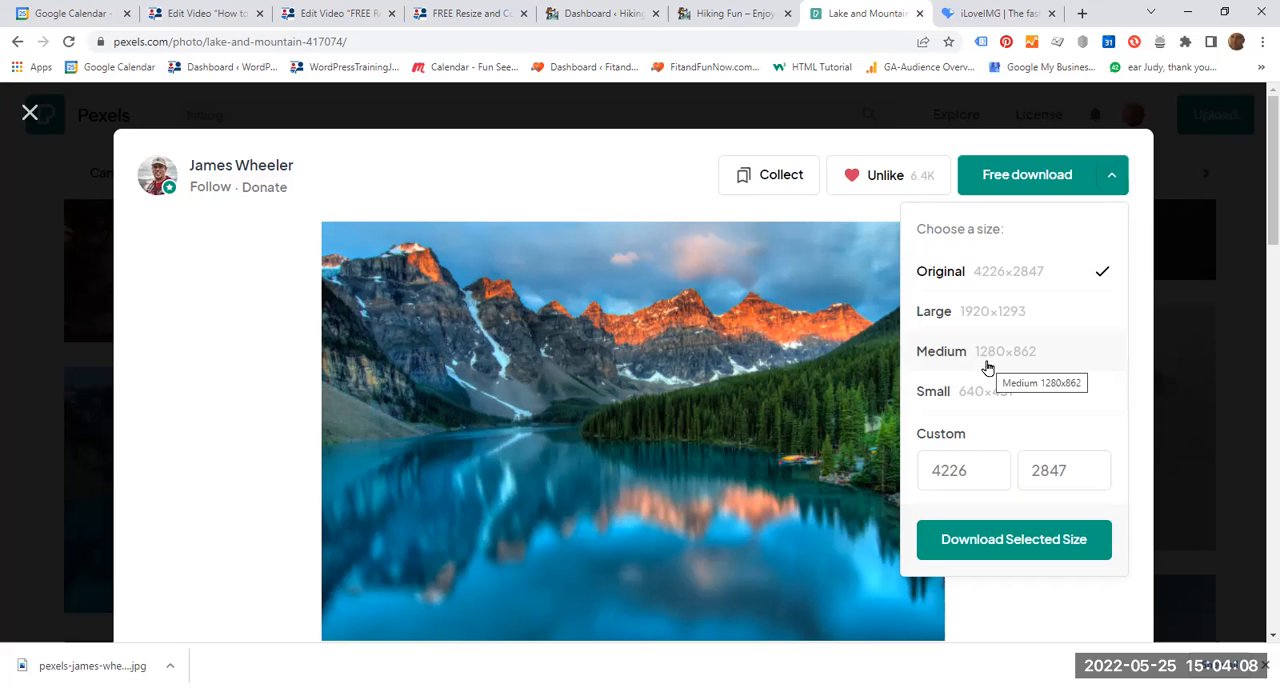
pyautogui.moveTo(1030, 374)
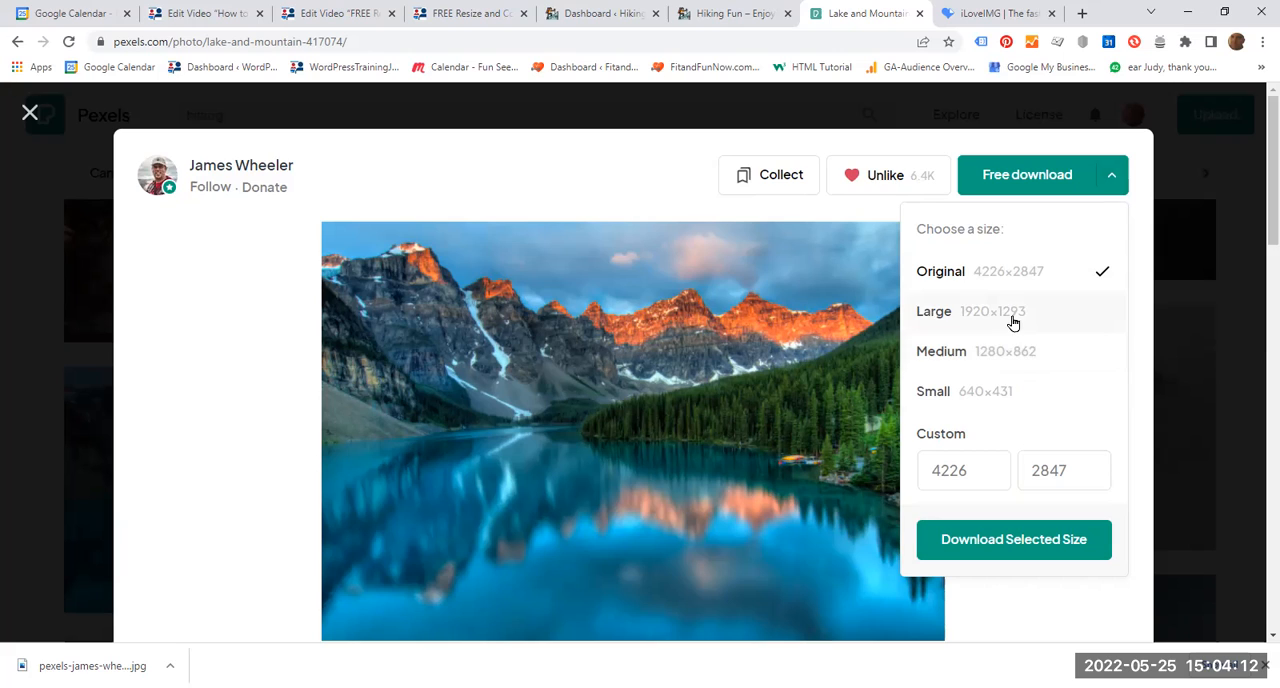
pyautogui.moveTo(1032, 318)
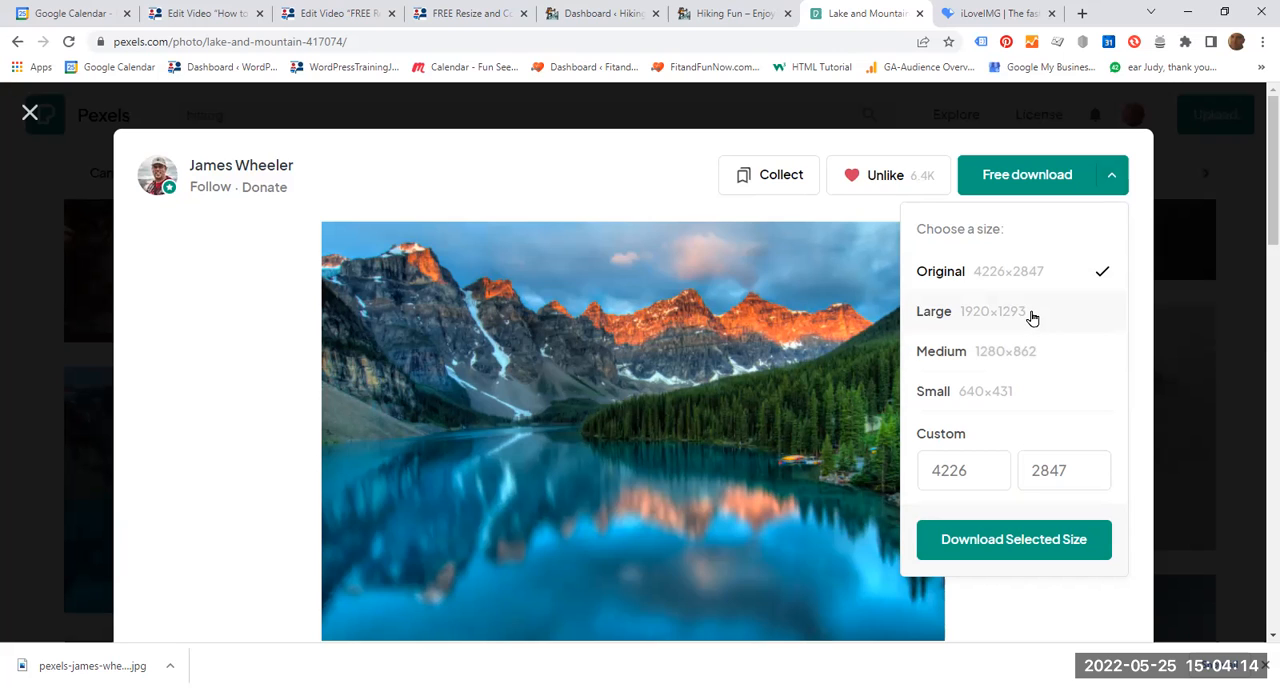
pyautogui.moveTo(1015, 318)
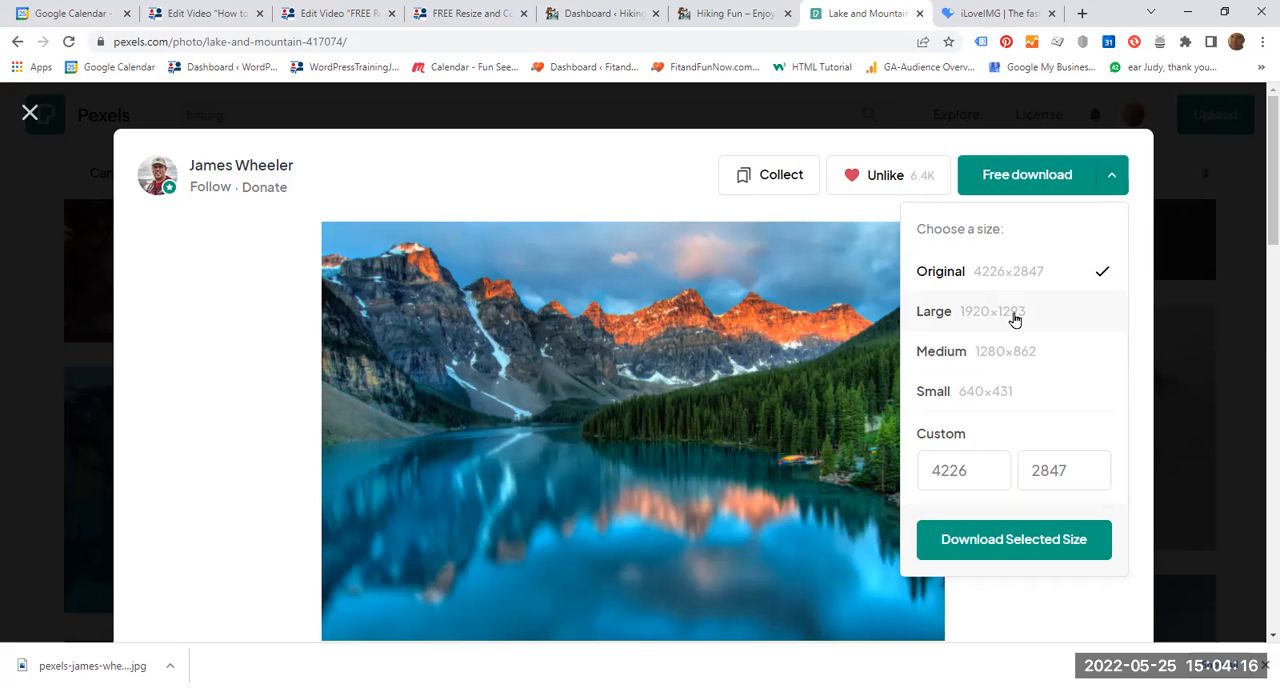
pyautogui.click(993, 311)
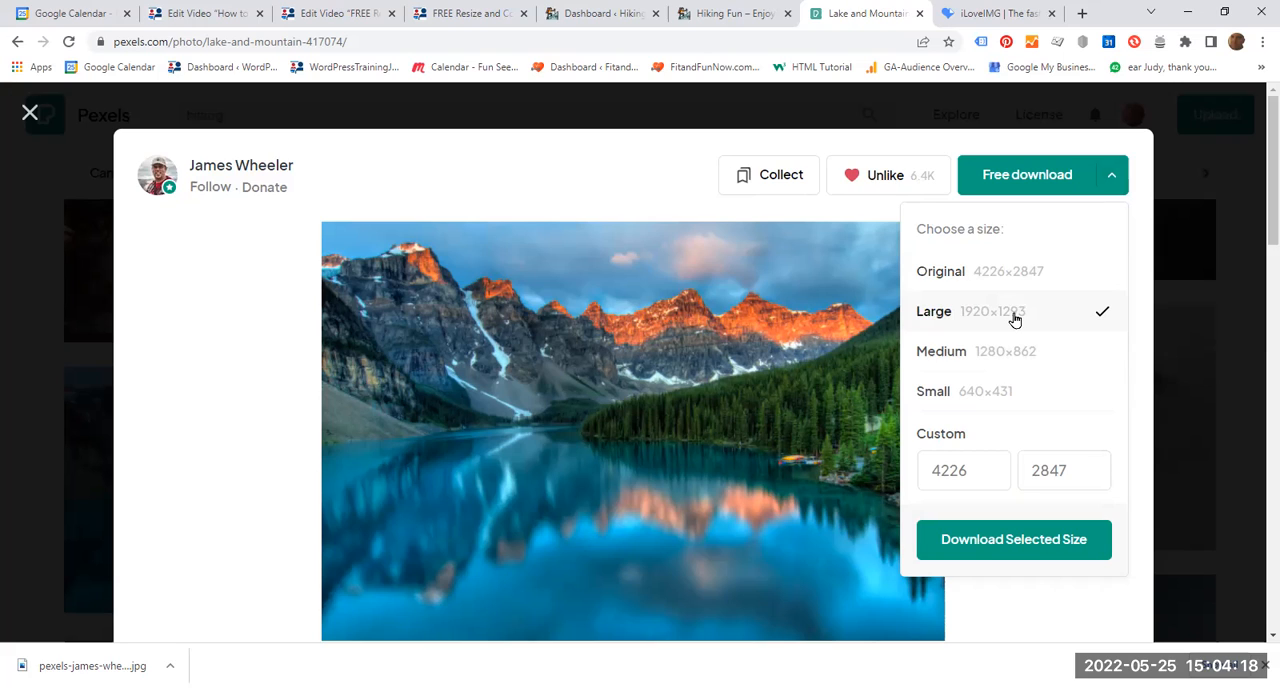
pyautogui.moveTo(1014, 320)
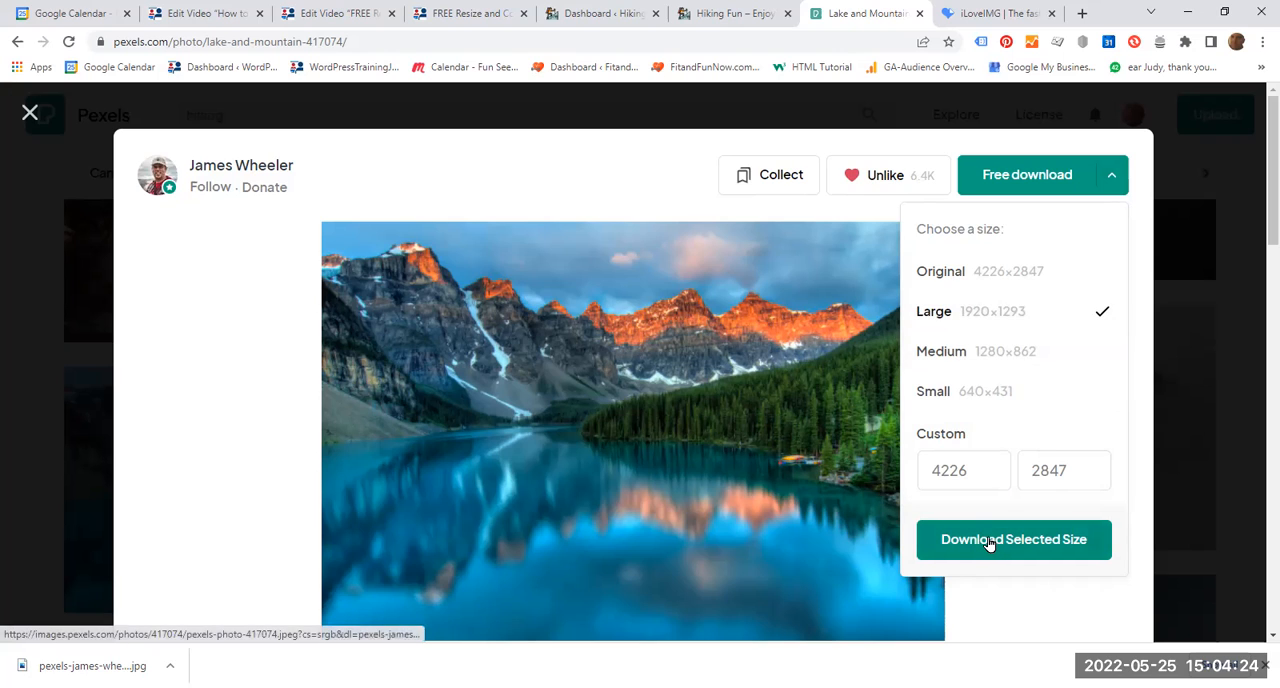
pyautogui.click(1013, 539)
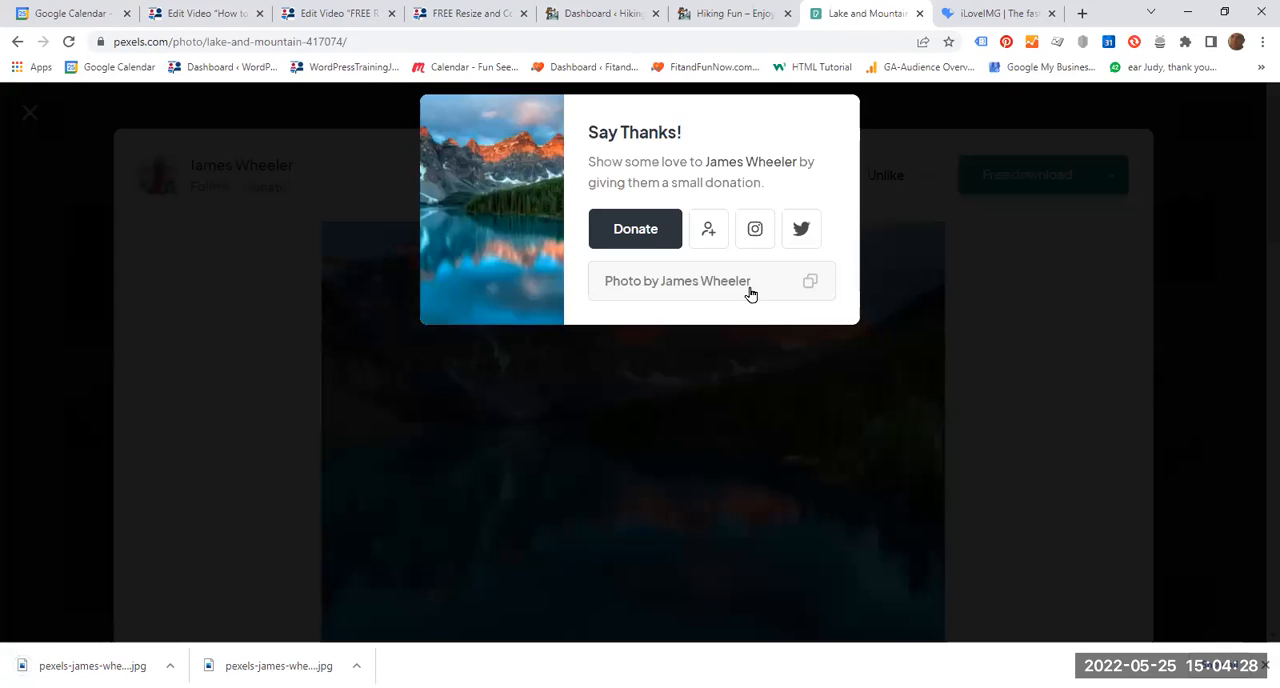
pyautogui.moveTo(758, 289)
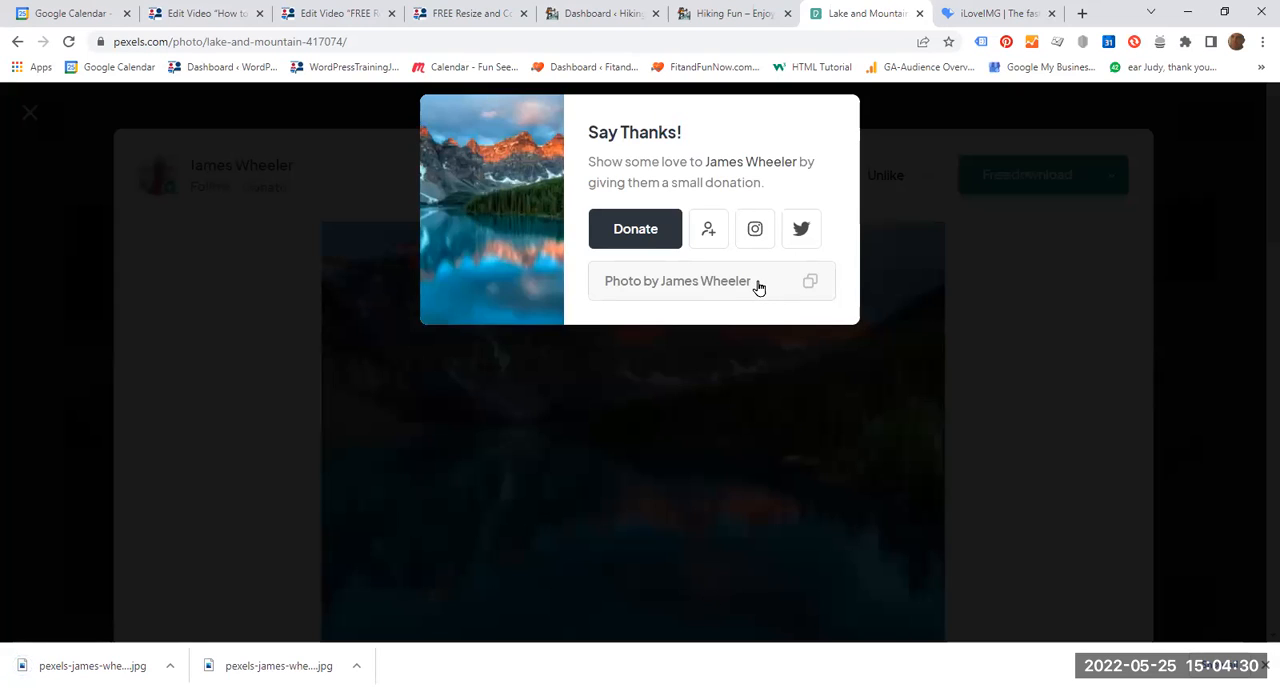
# Download James Wheeler's lake photo with Free download, bringing up the Say Thanks prompt
pyautogui.click(810, 281)
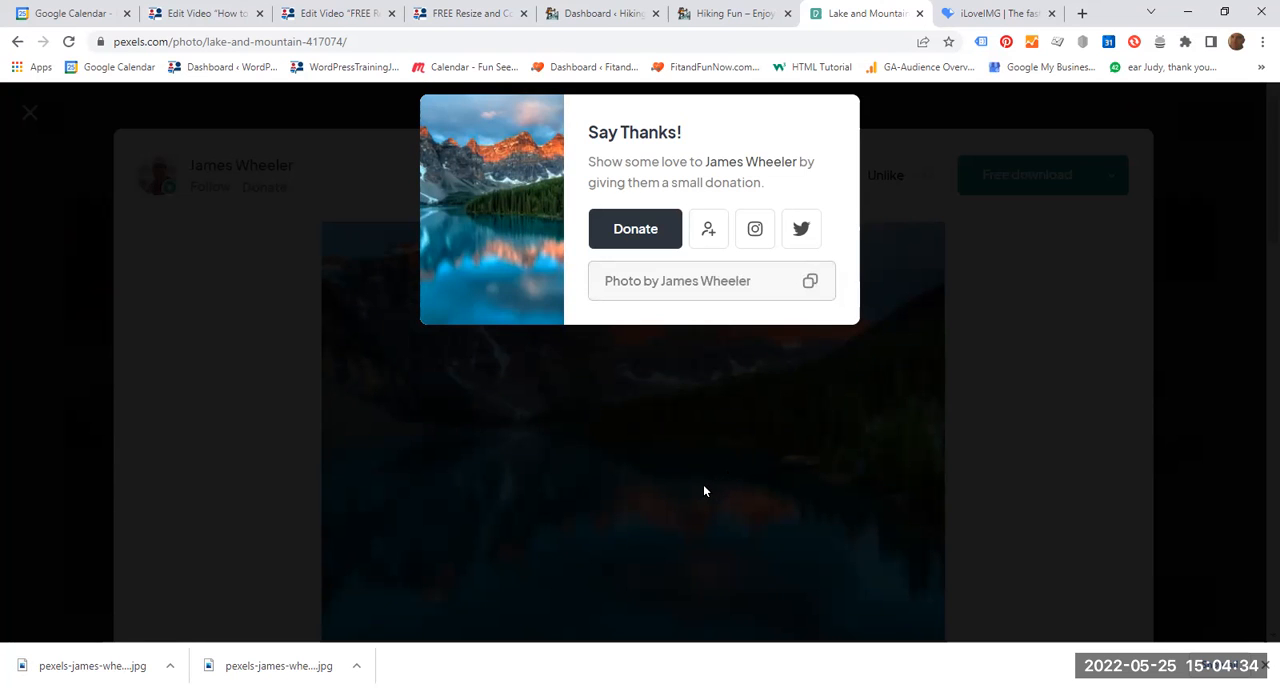
pyautogui.moveTo(686, 497)
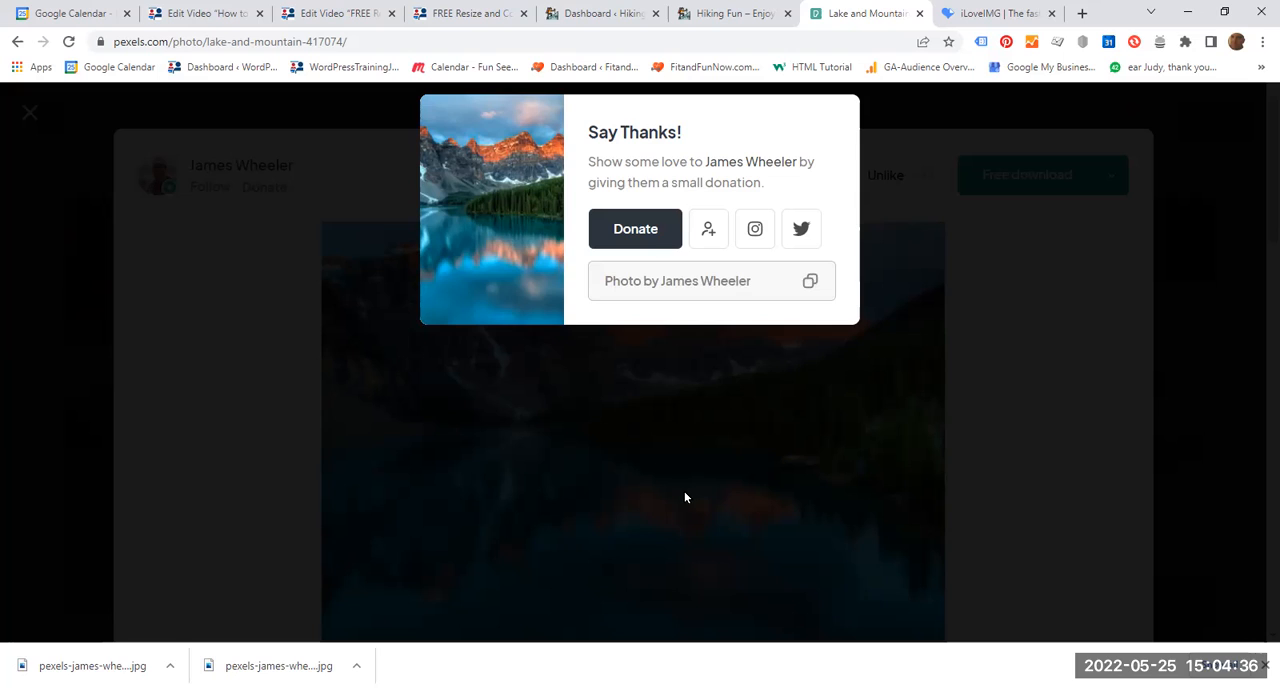
pyautogui.moveTo(667, 505)
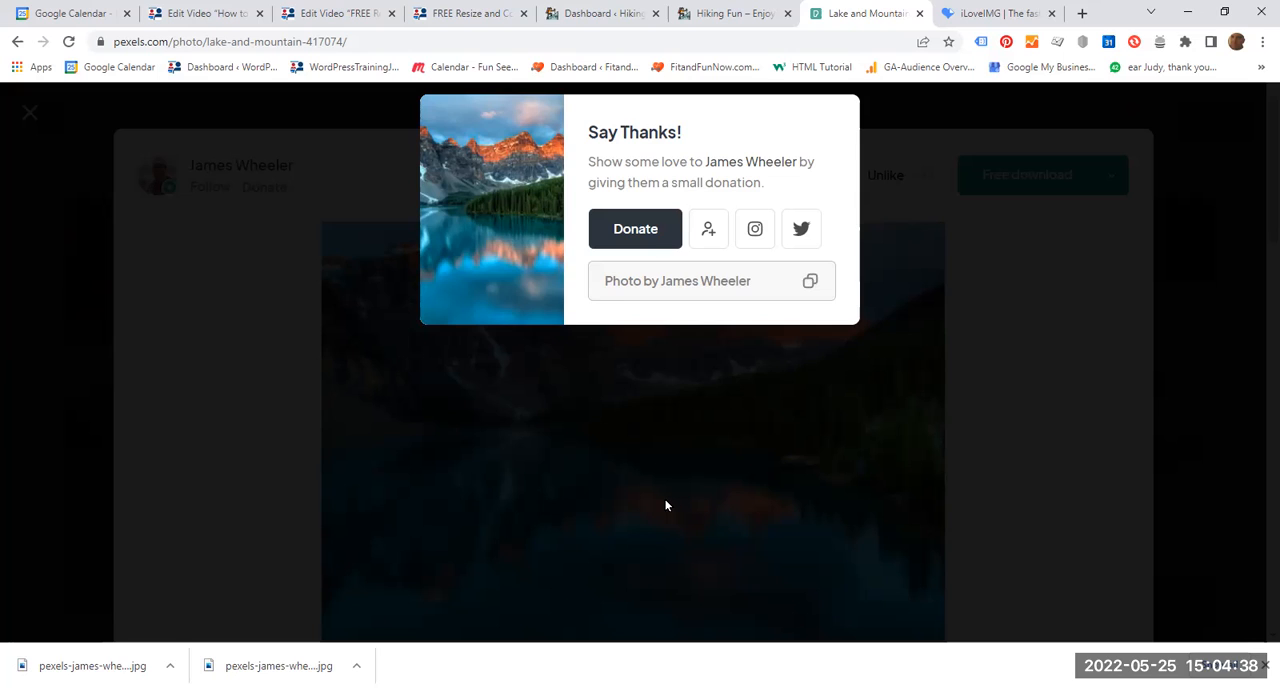
pyautogui.moveTo(659, 507)
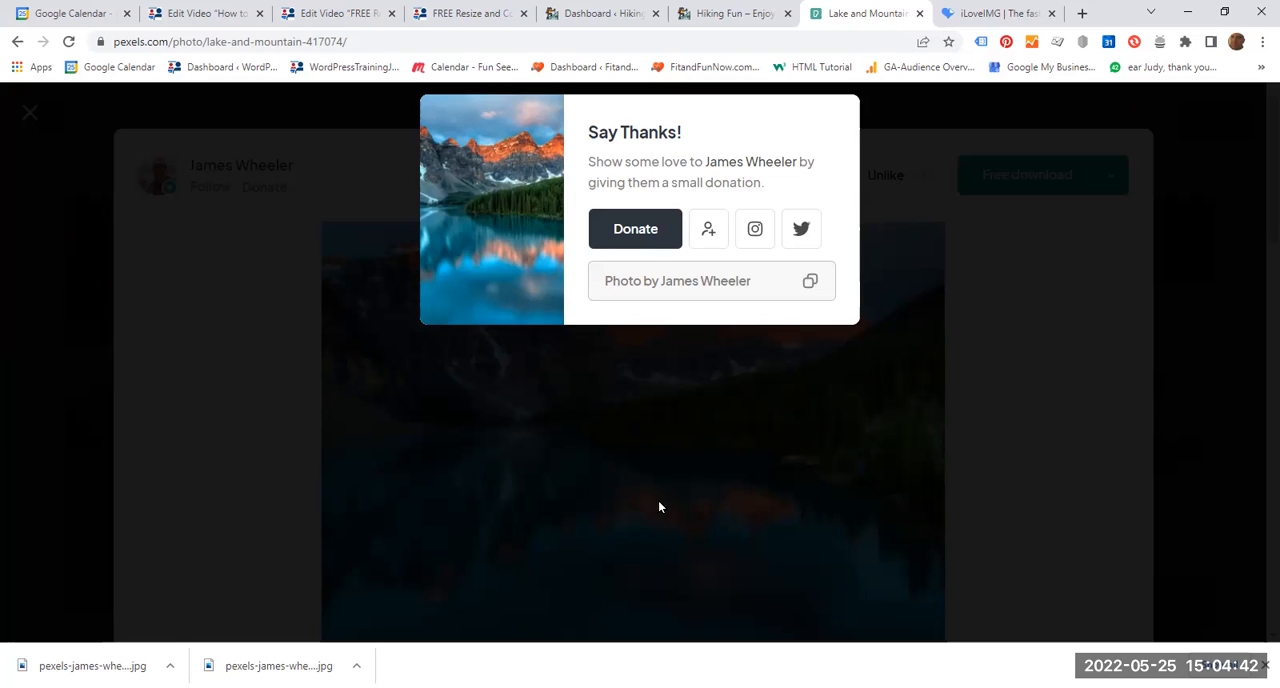
pyautogui.moveTo(645, 518)
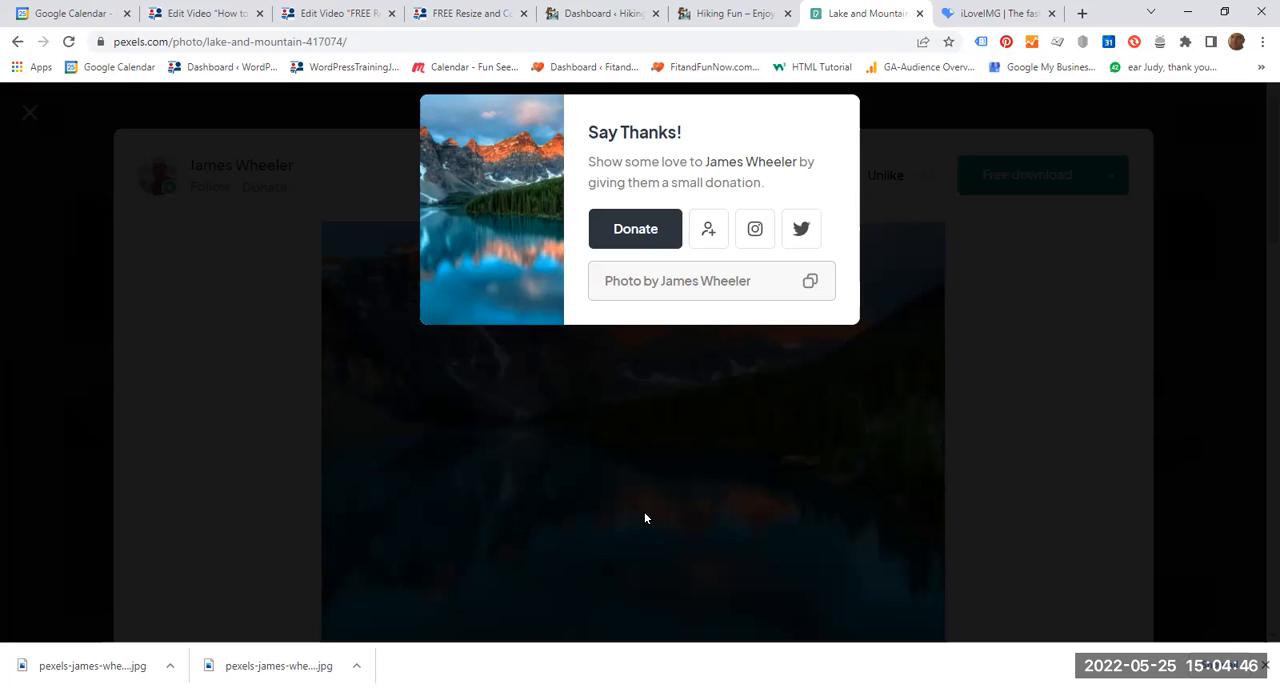
pyautogui.moveTo(642, 519)
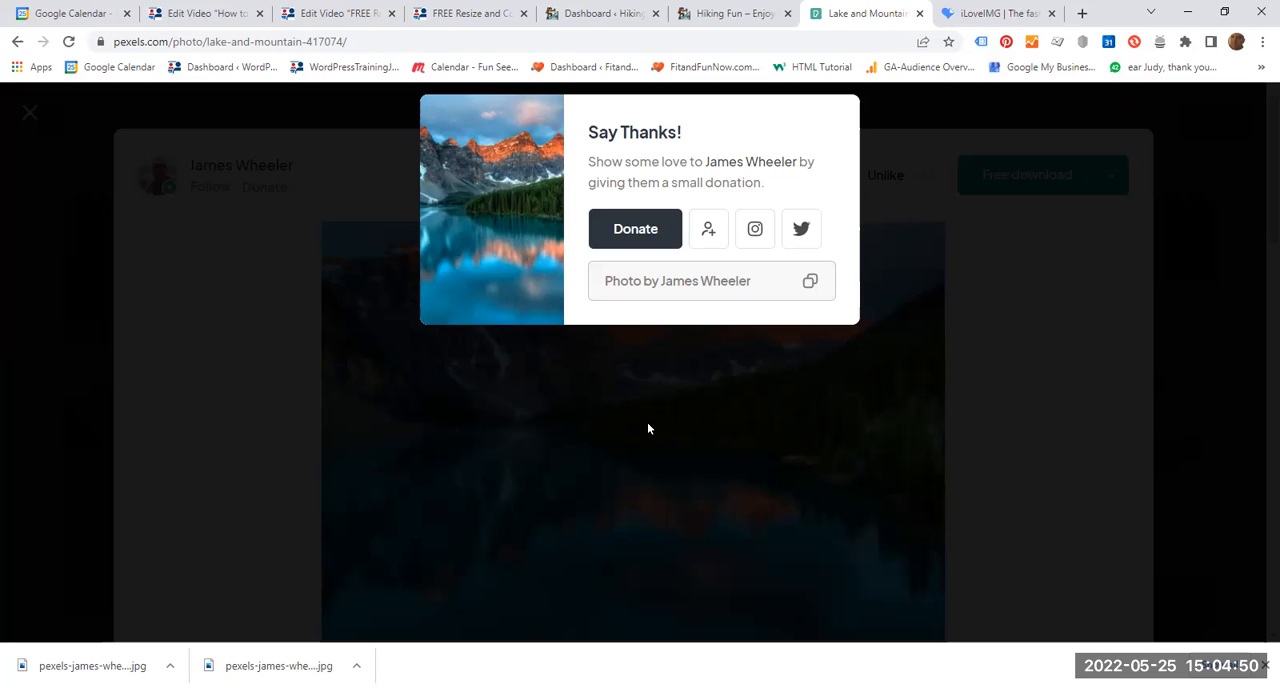
pyautogui.moveTo(725, 68)
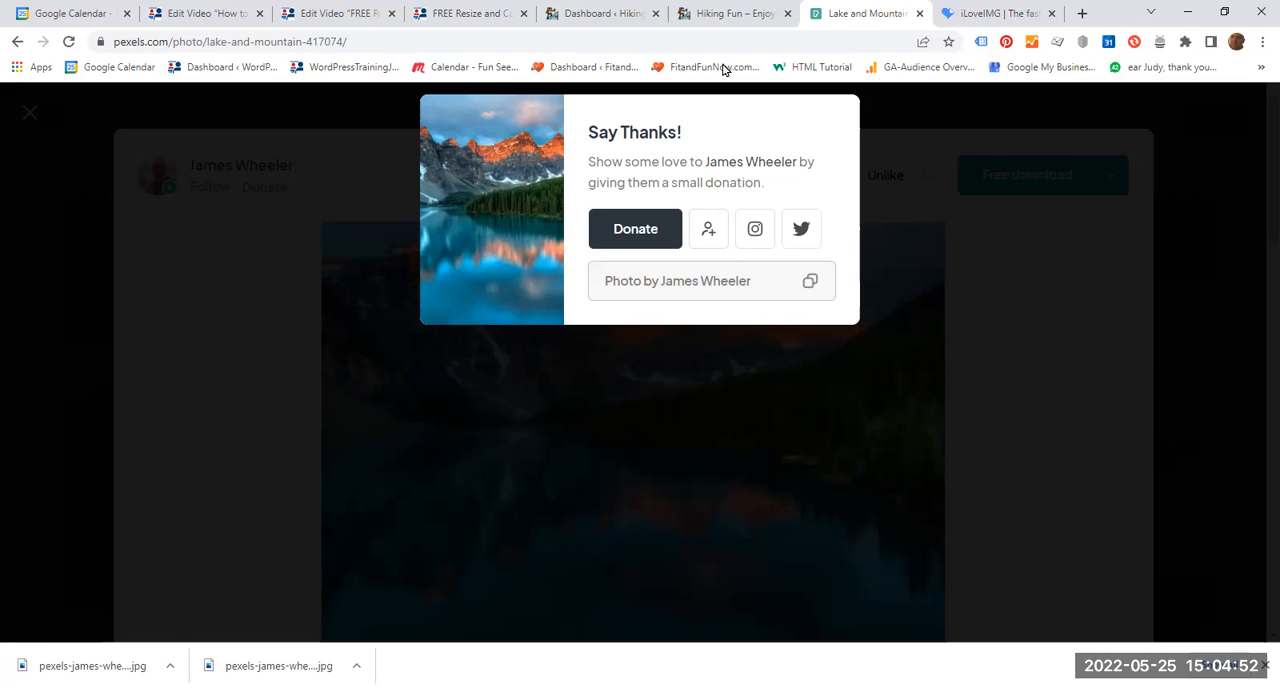
# On the Hiking Fun tab, open the Home page in the block editor via its Edit link
pyautogui.click(735, 13)
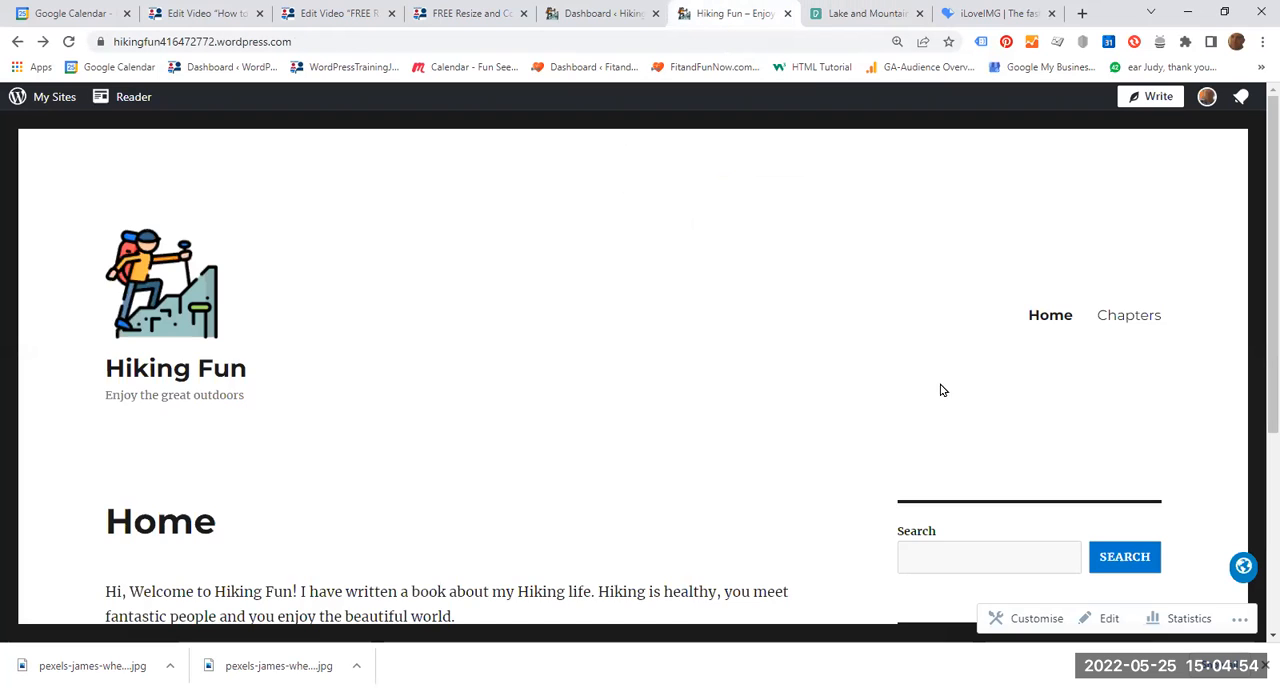
pyautogui.scroll(-3)
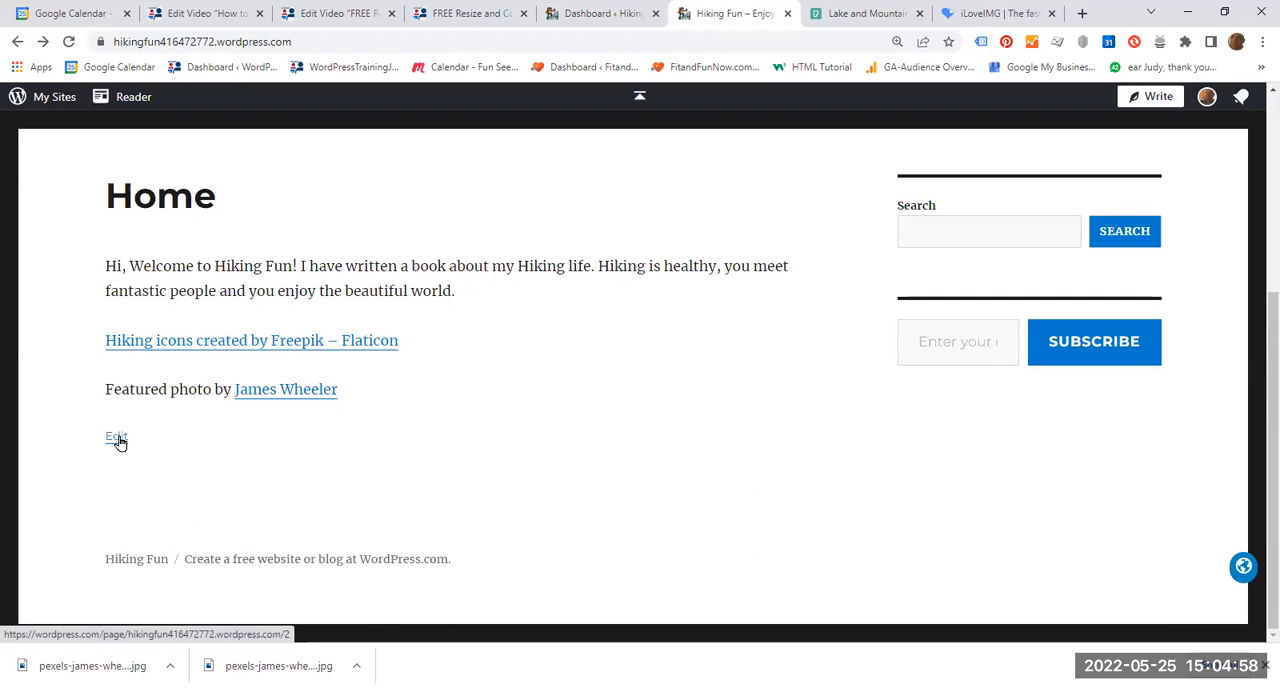
pyautogui.click(116, 437)
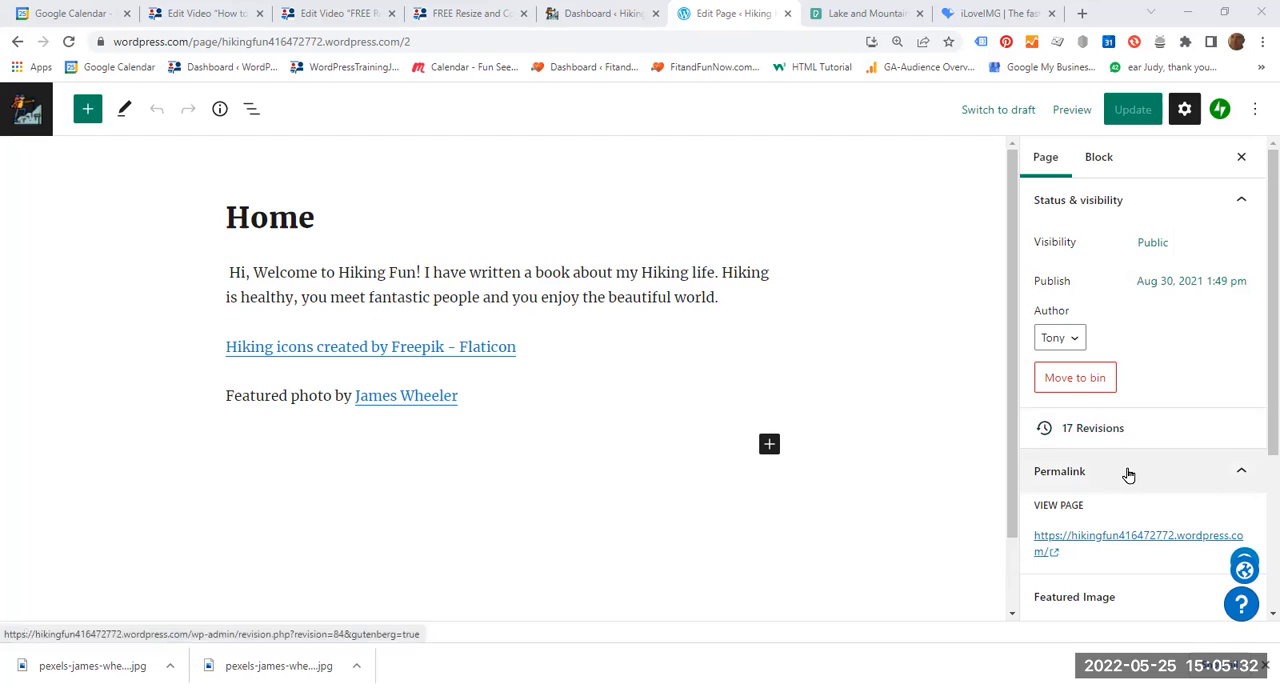
# Upload HikingFun-1-Featured-1920x1293.jpg via Set featured image > Media Library and insert it
pyautogui.scroll(-3)
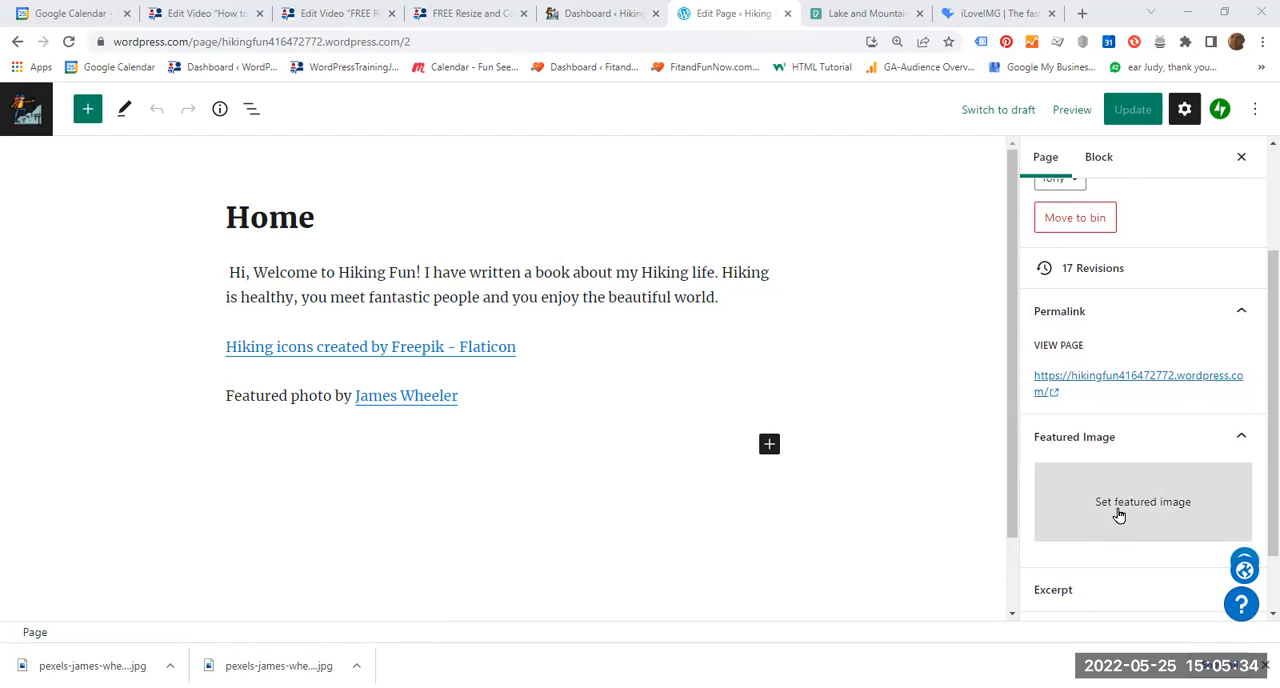
pyautogui.click(1143, 501)
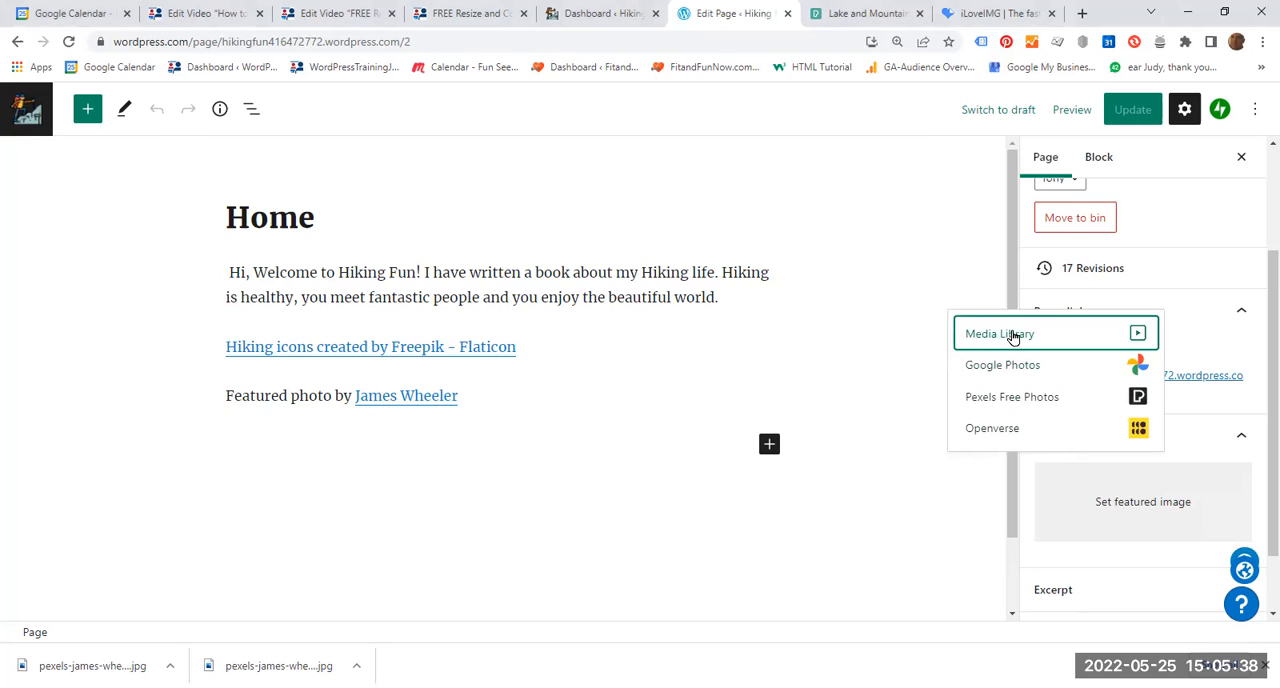
pyautogui.click(997, 333)
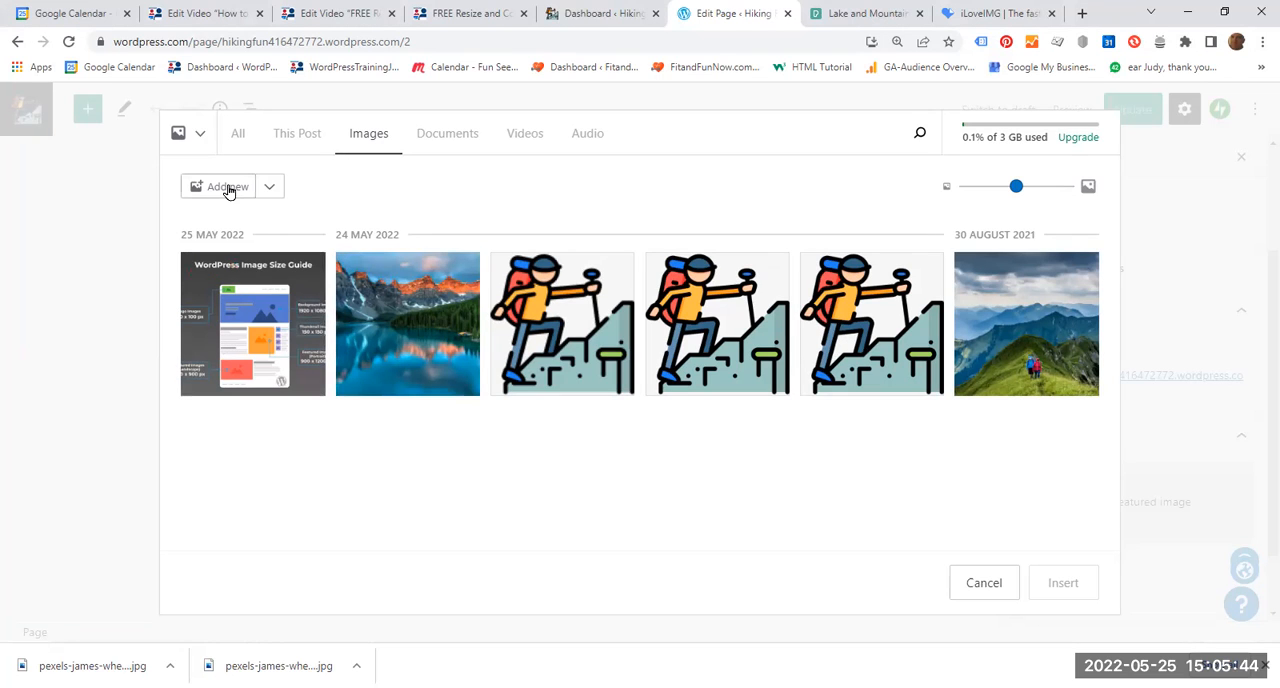
pyautogui.click(218, 186)
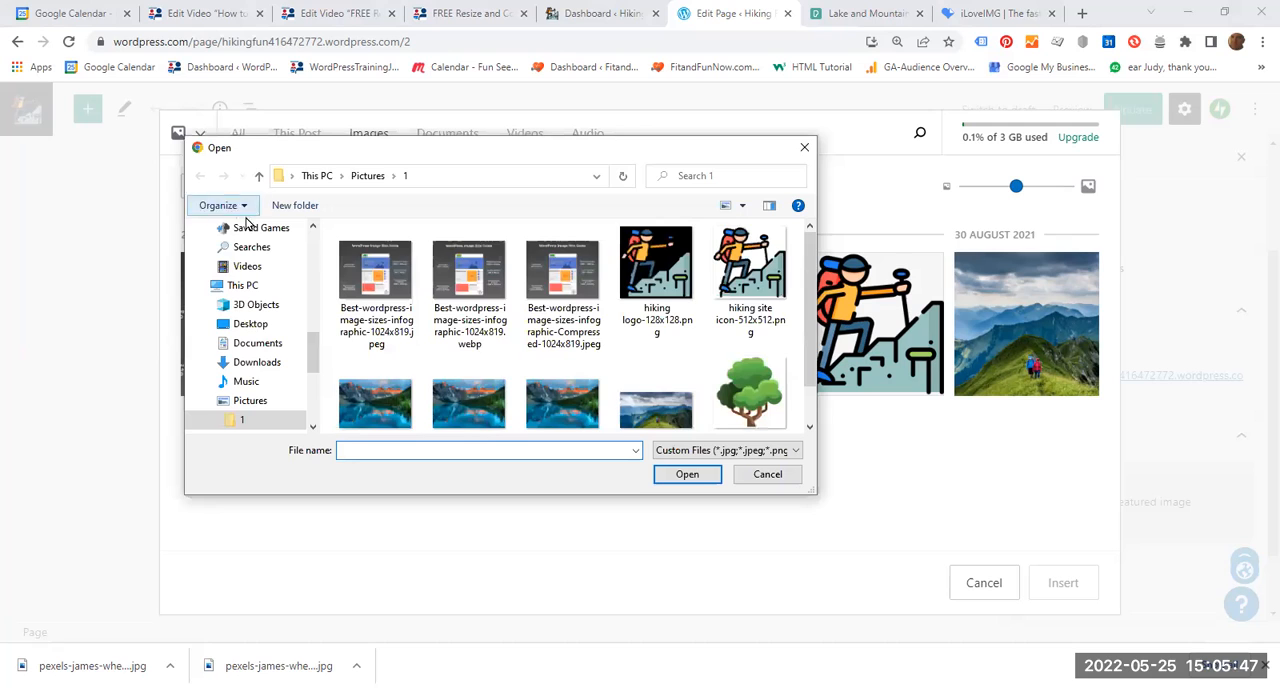
pyautogui.scroll(-3)
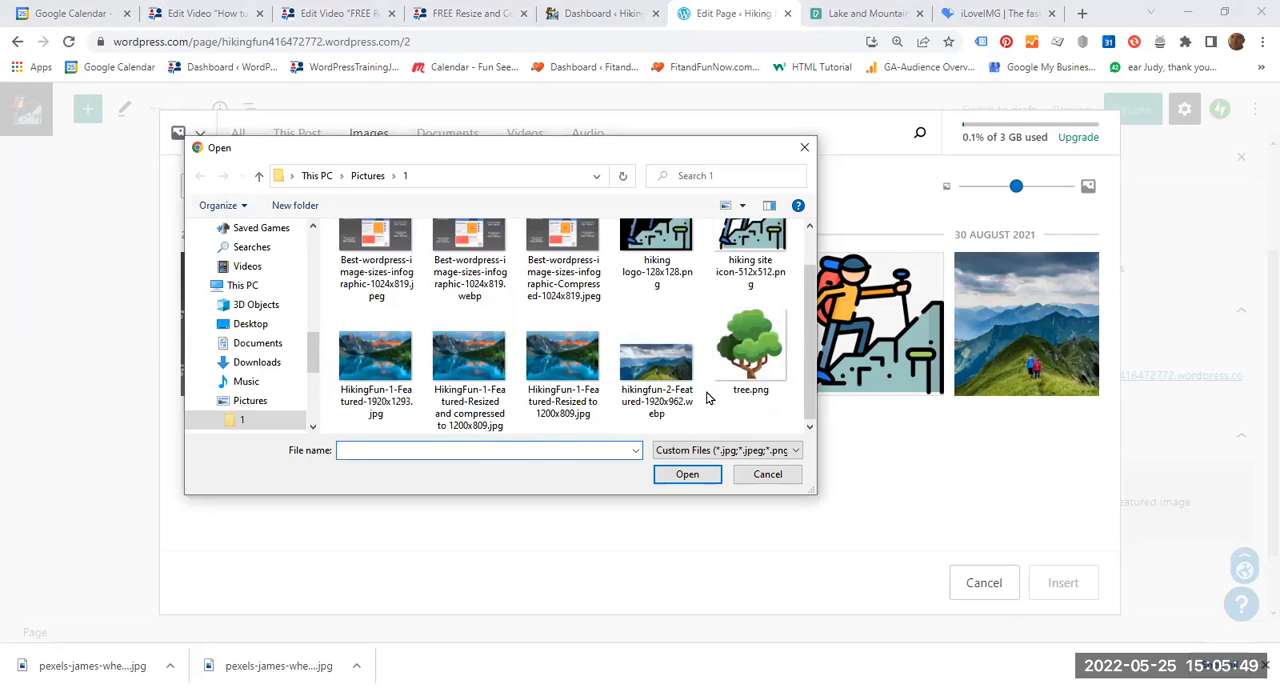
pyautogui.click(485, 450)
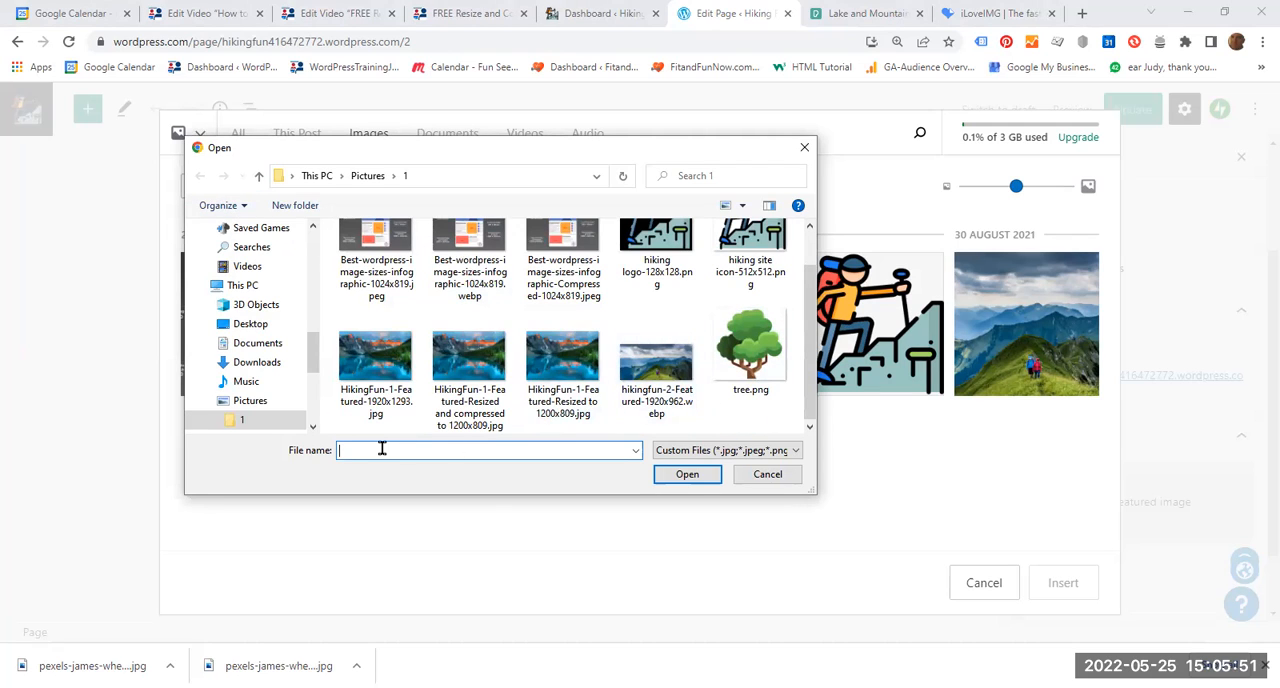
pyautogui.moveTo(375, 365)
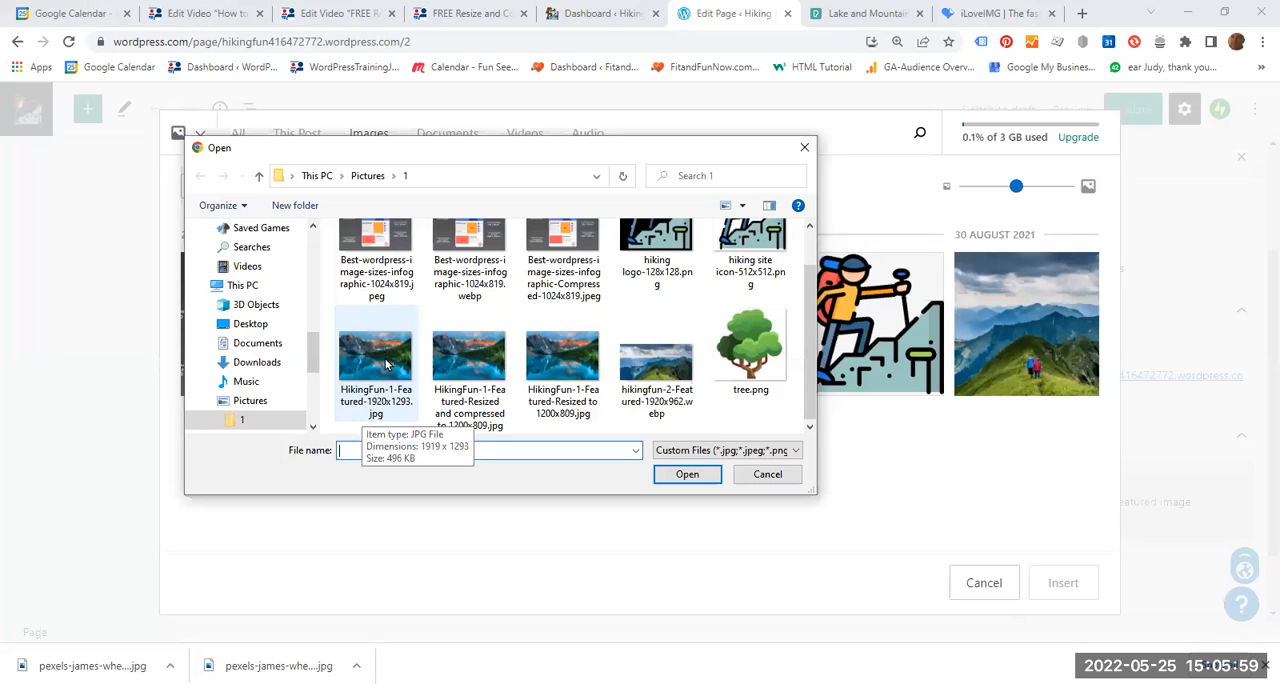
pyautogui.click(375, 355)
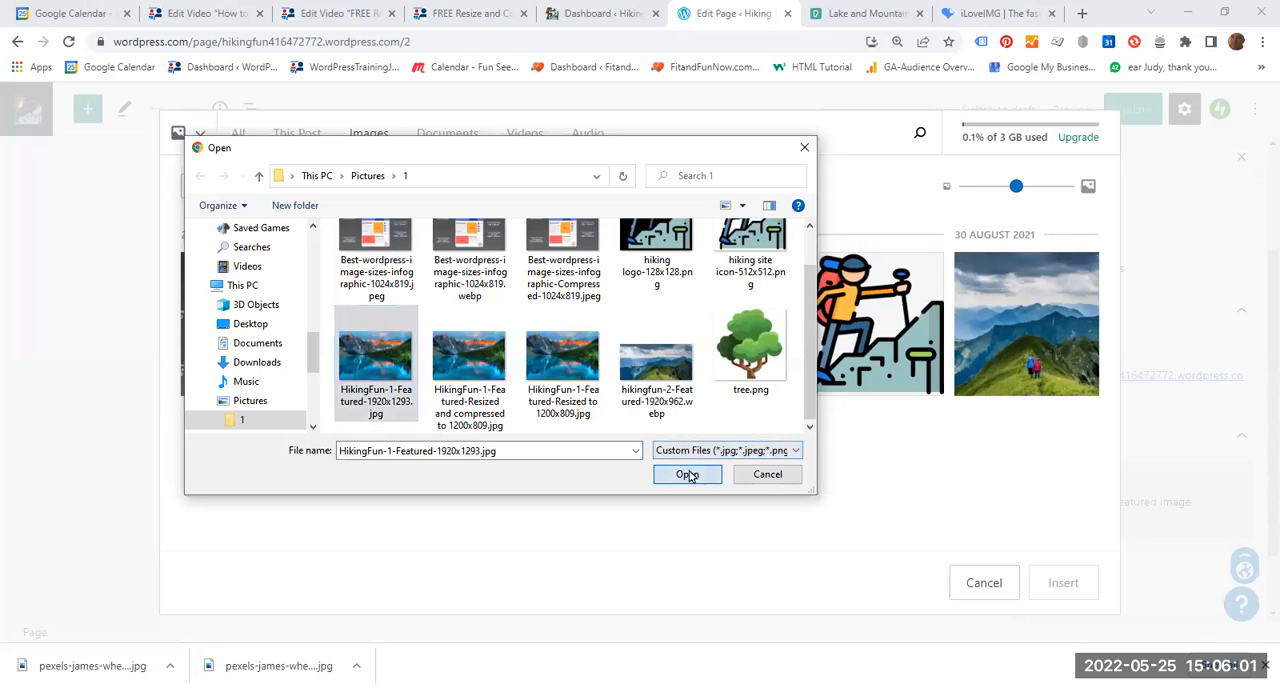
pyautogui.click(687, 474)
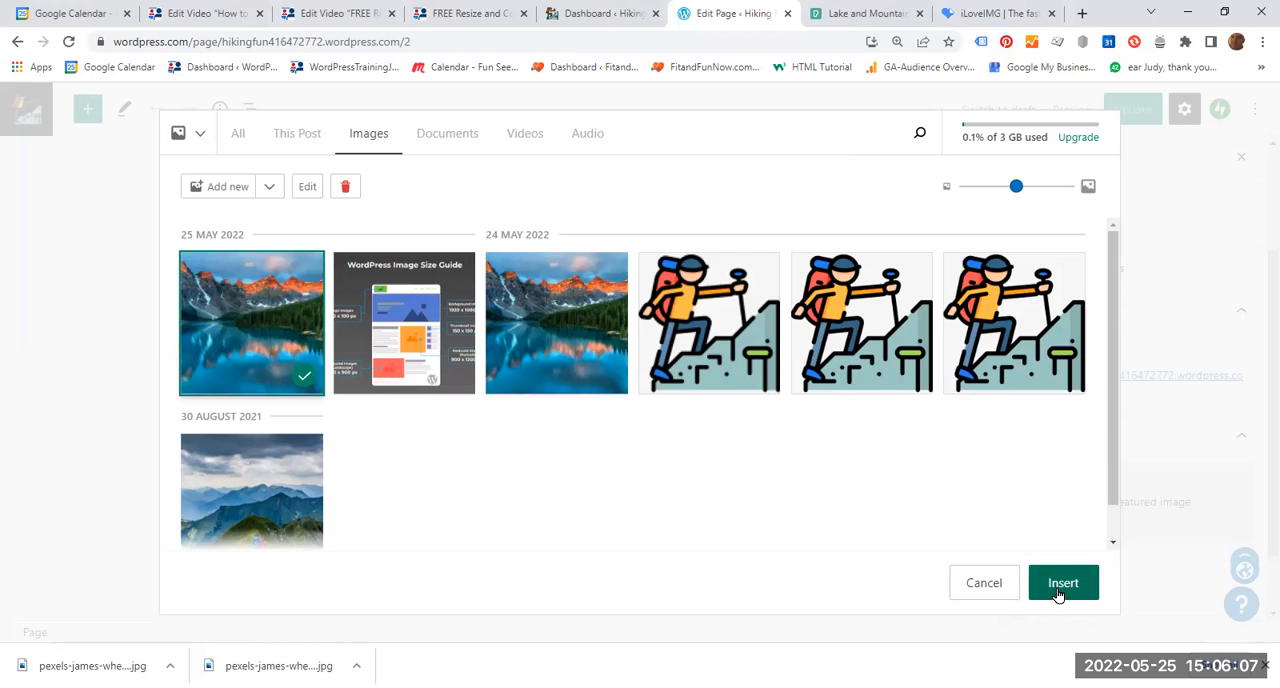
pyautogui.click(1062, 582)
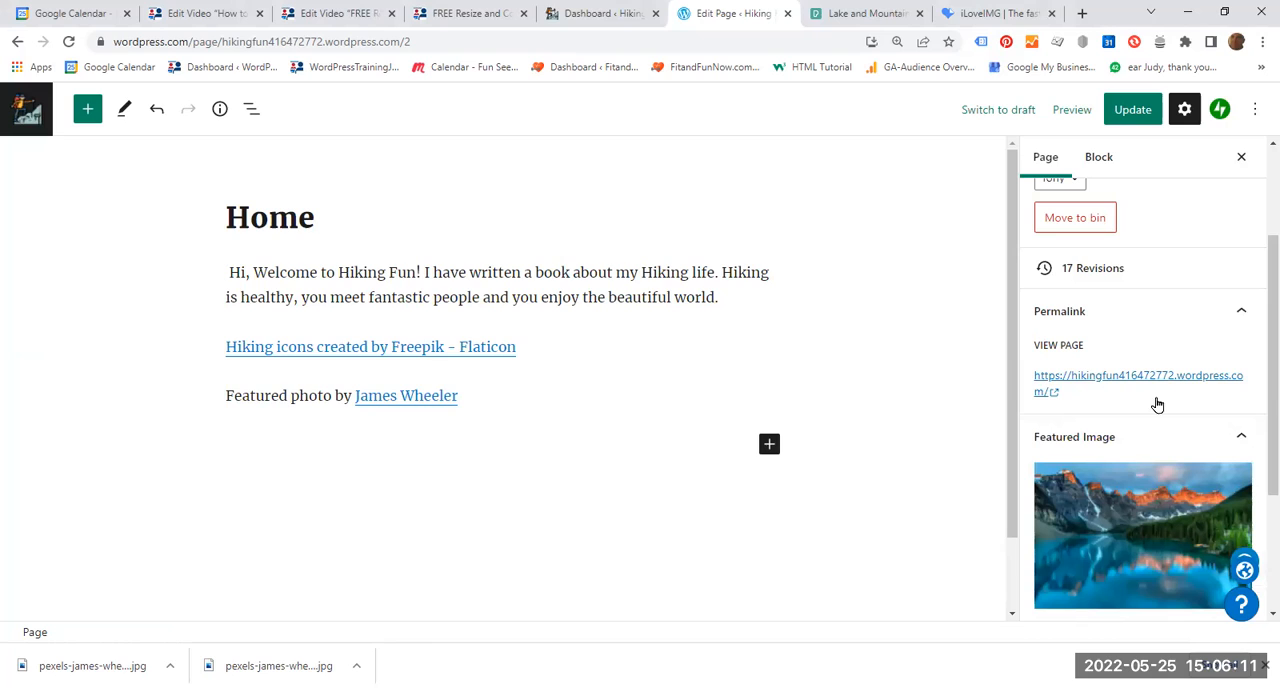
# Update the Home page, browse the live page with the lake photo, then switch to iLoveIMG
pyautogui.click(1132, 109)
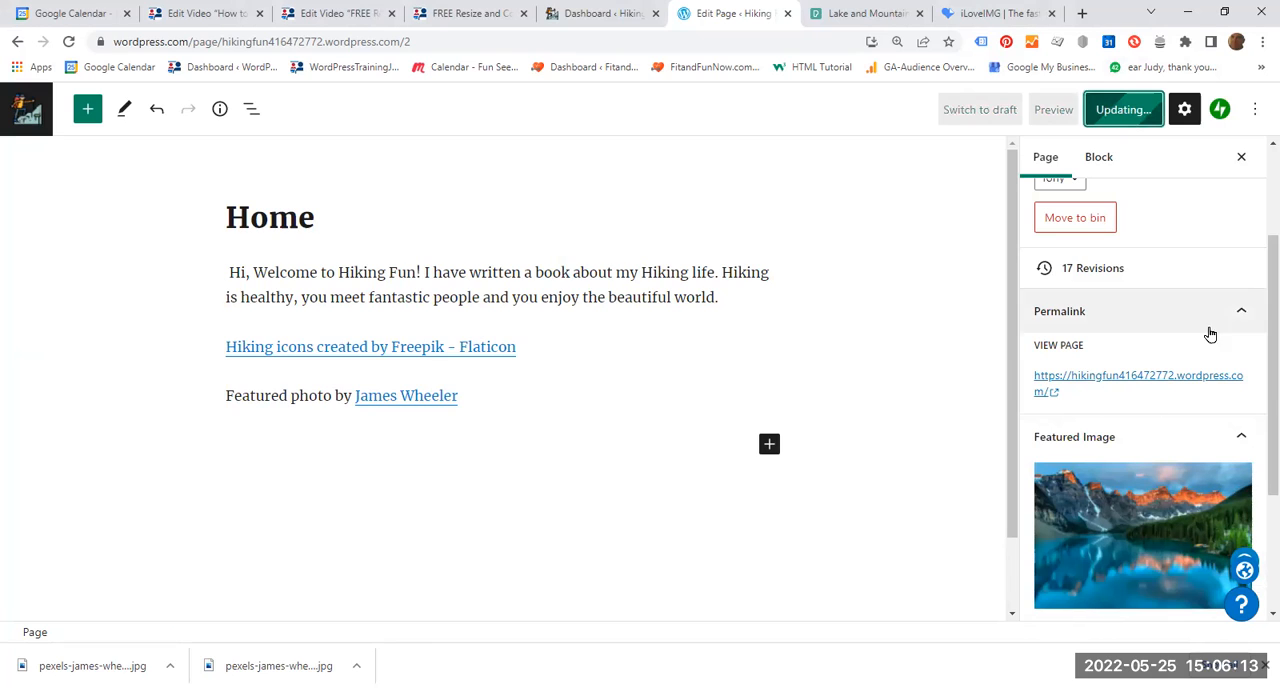
pyautogui.click(1123, 109)
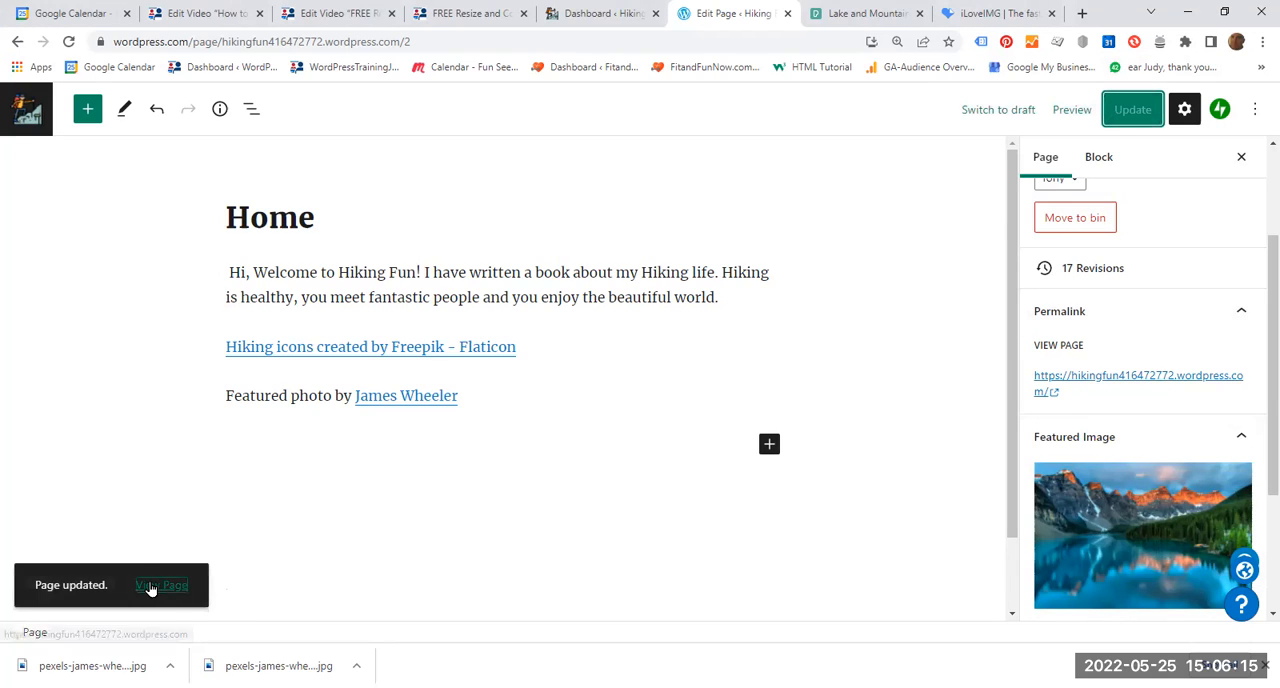
pyautogui.click(162, 585)
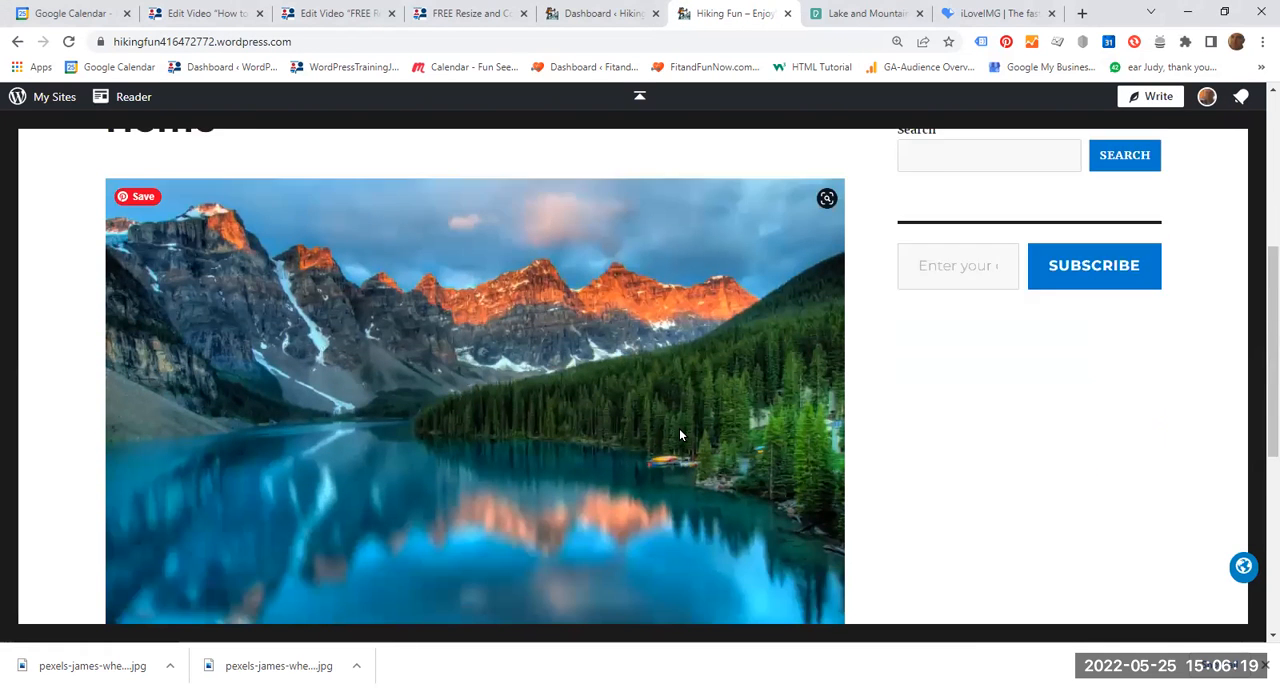
pyautogui.scroll(-3)
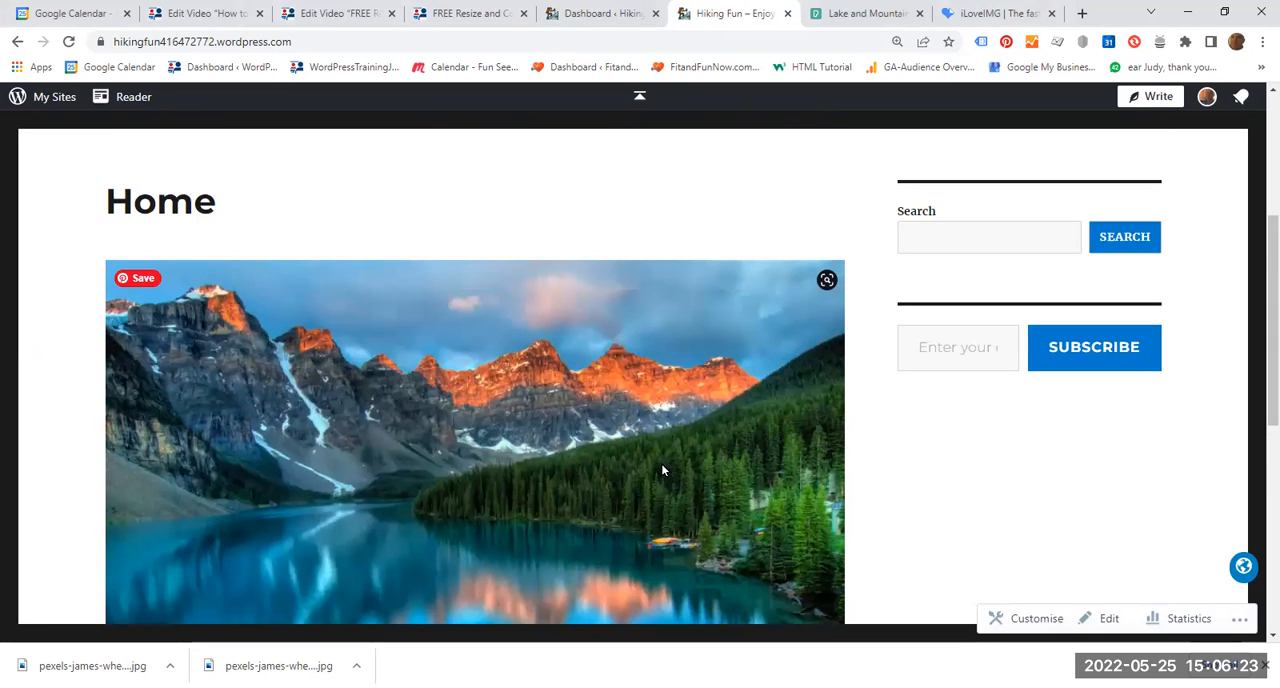
pyautogui.moveTo(662, 485)
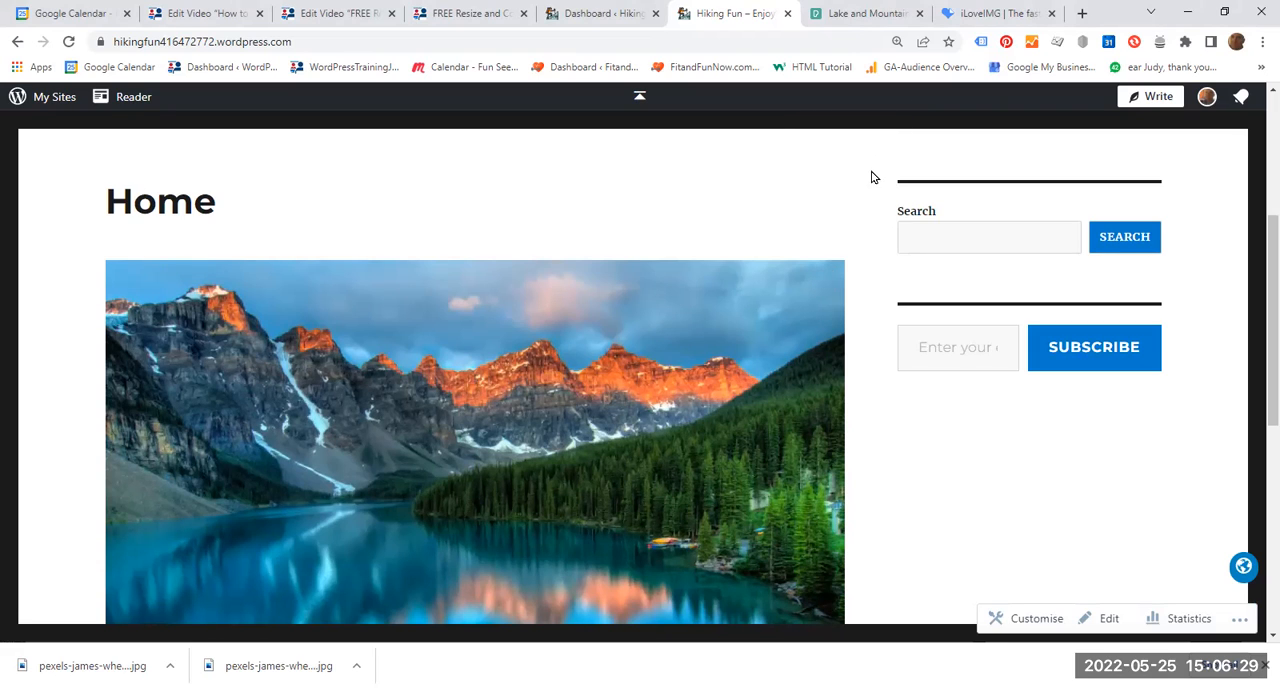
pyautogui.scroll(-3)
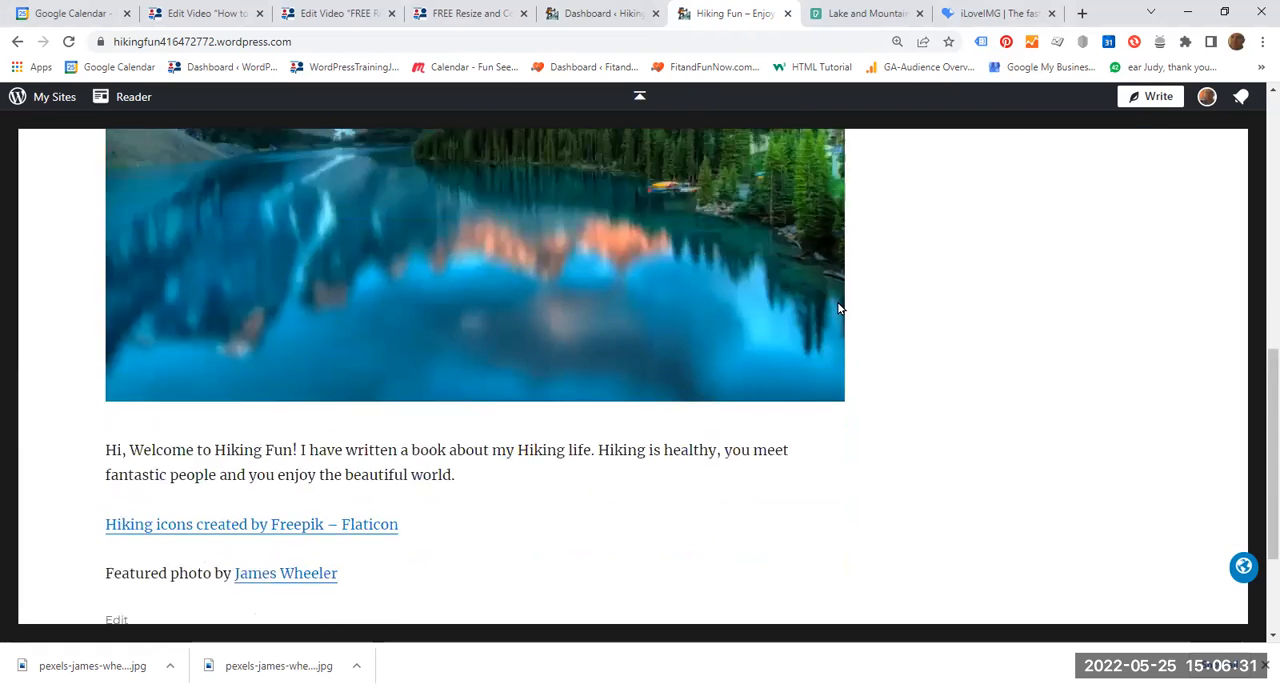
pyautogui.scroll(-3)
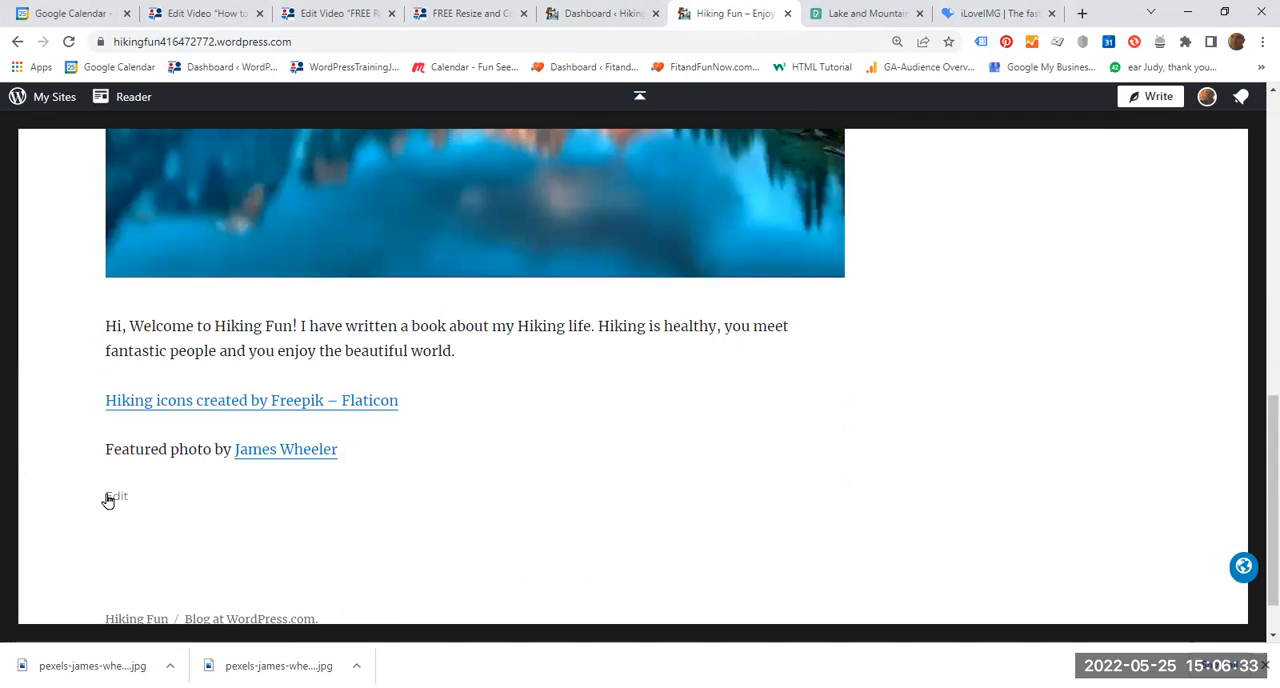
pyautogui.click(116, 496)
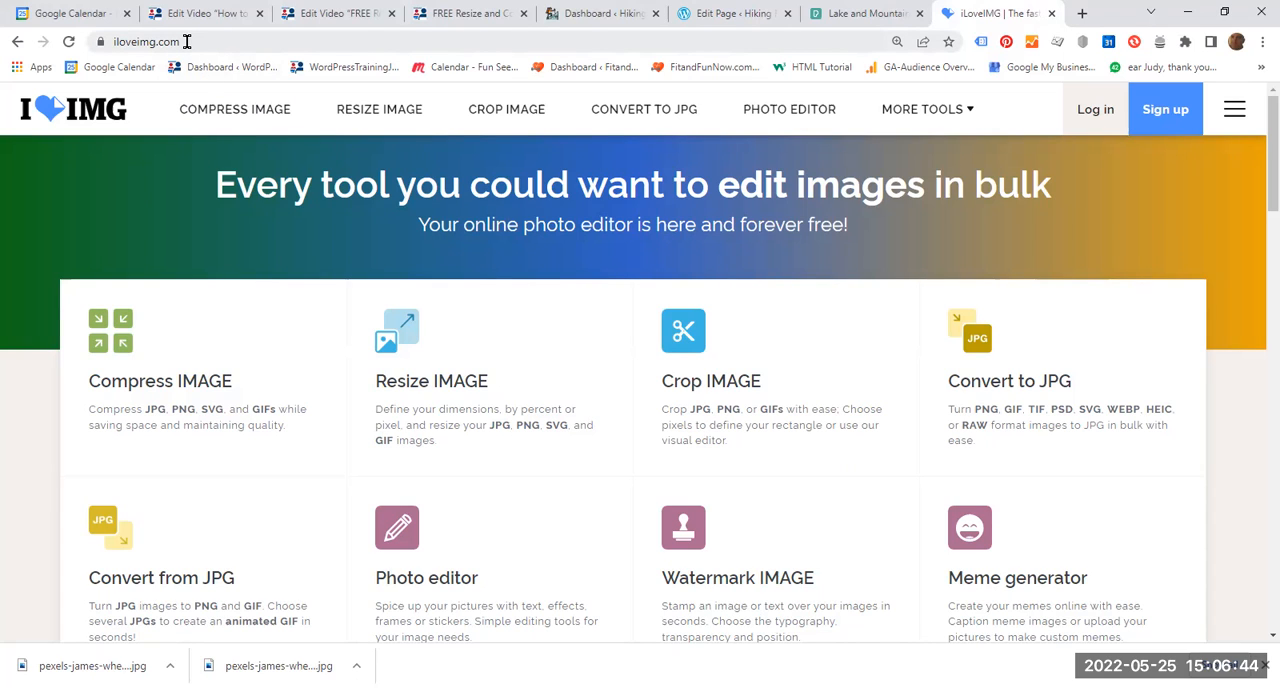
pyautogui.moveTo(172, 88)
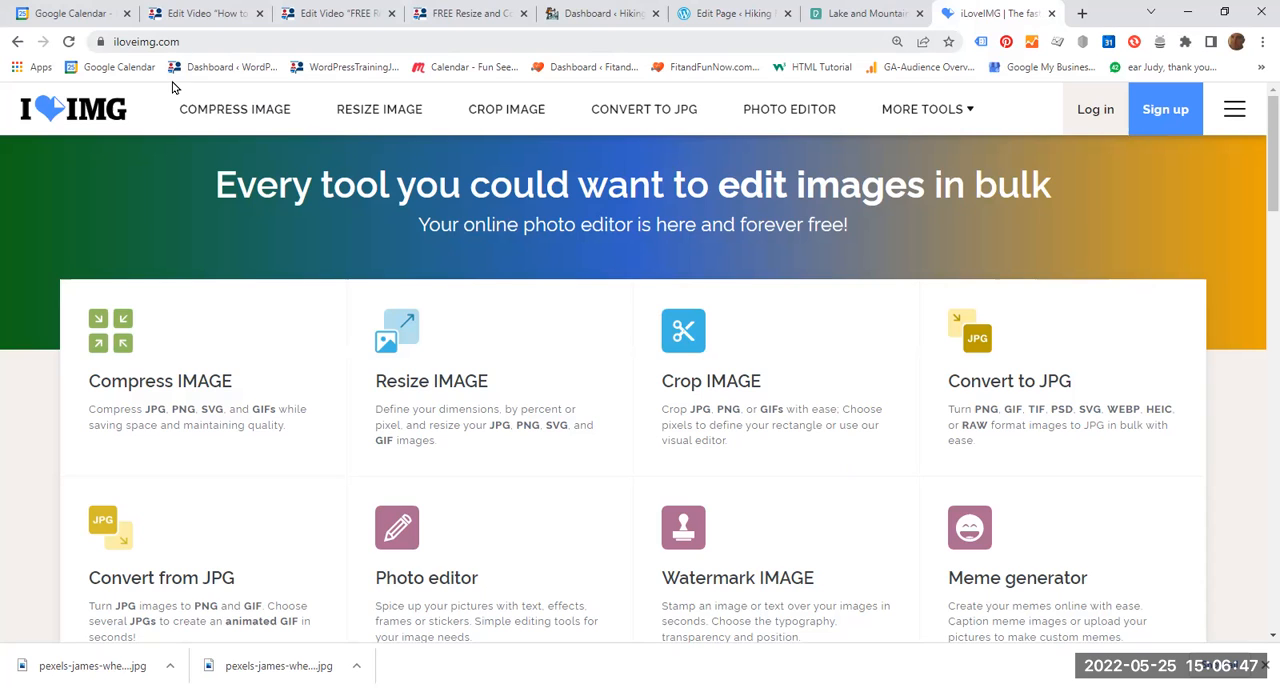
pyautogui.moveTo(295, 400)
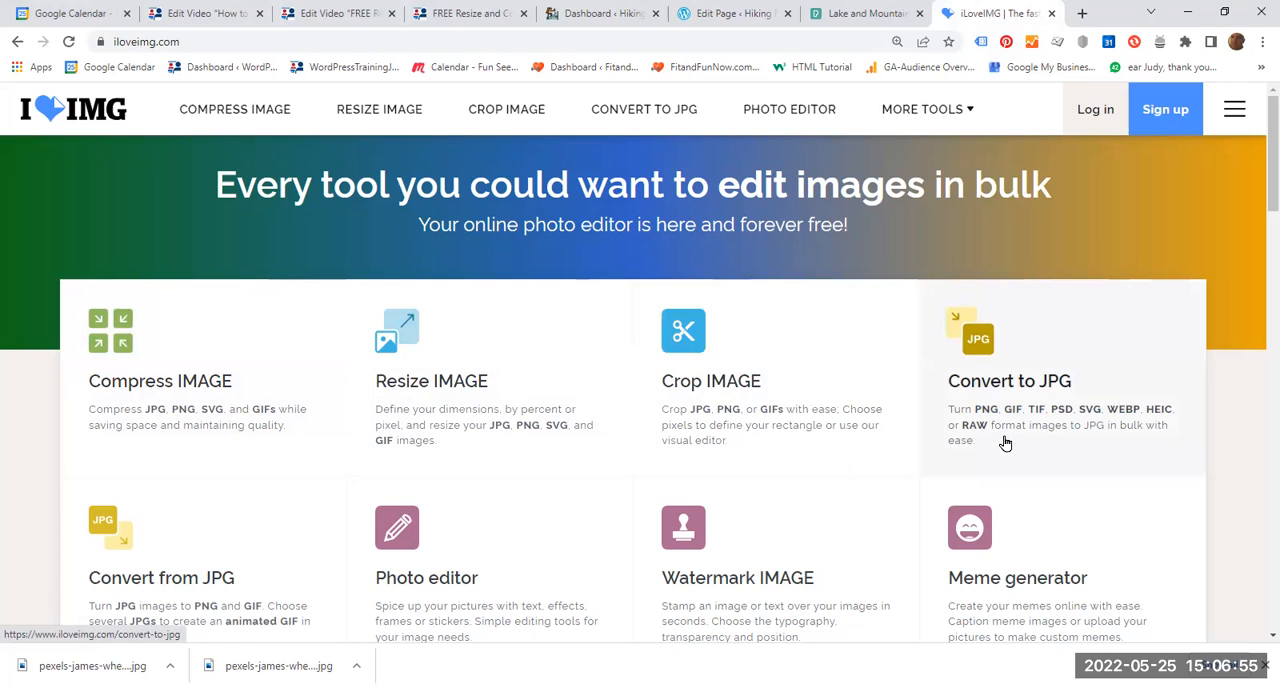
pyautogui.moveTo(455, 468)
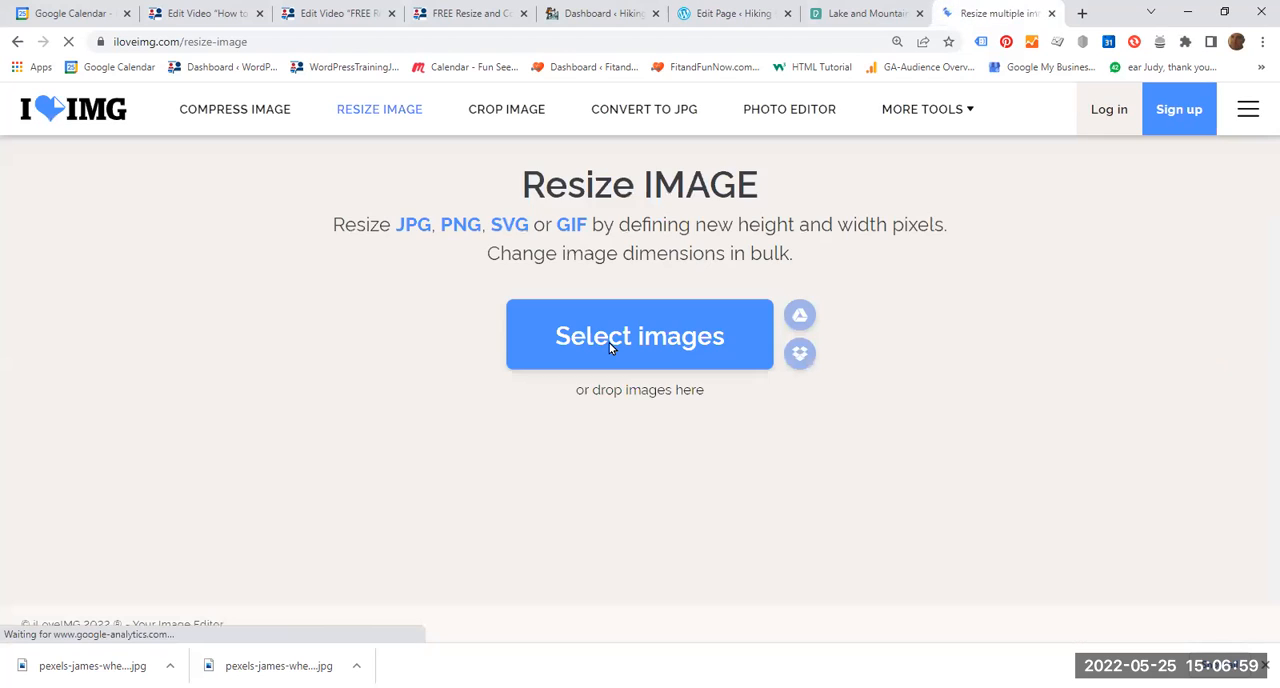
pyautogui.click(639, 335)
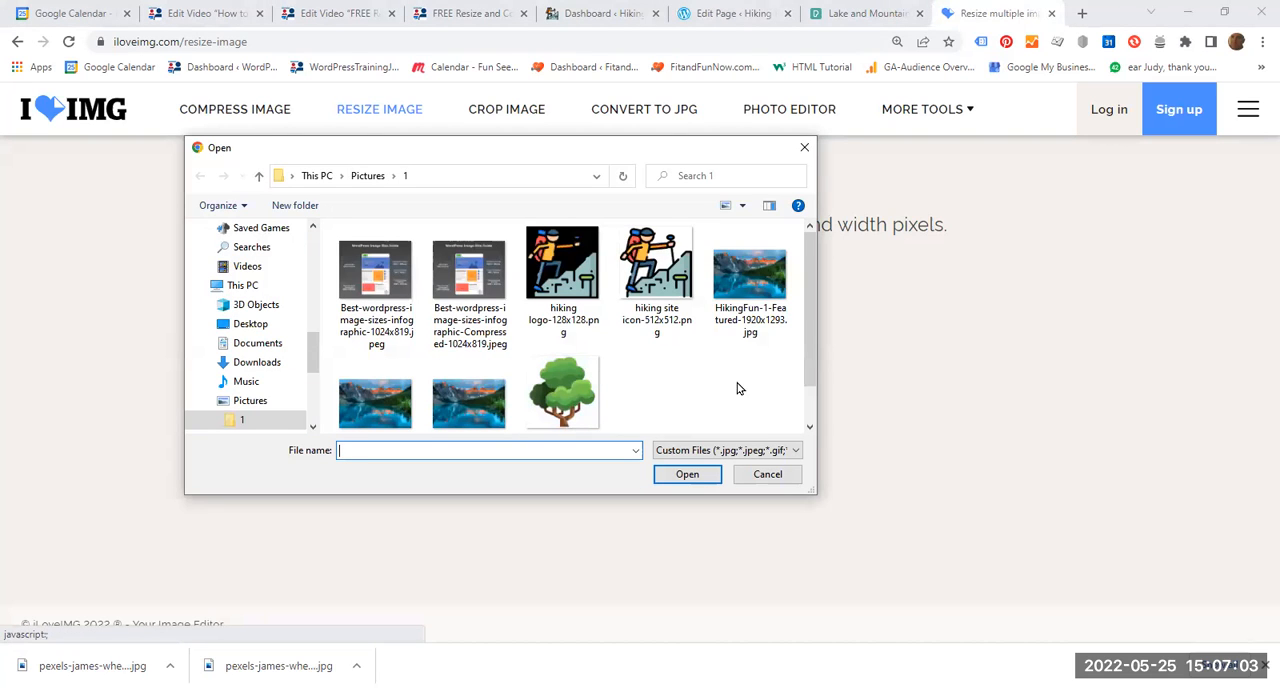
pyautogui.click(750, 268)
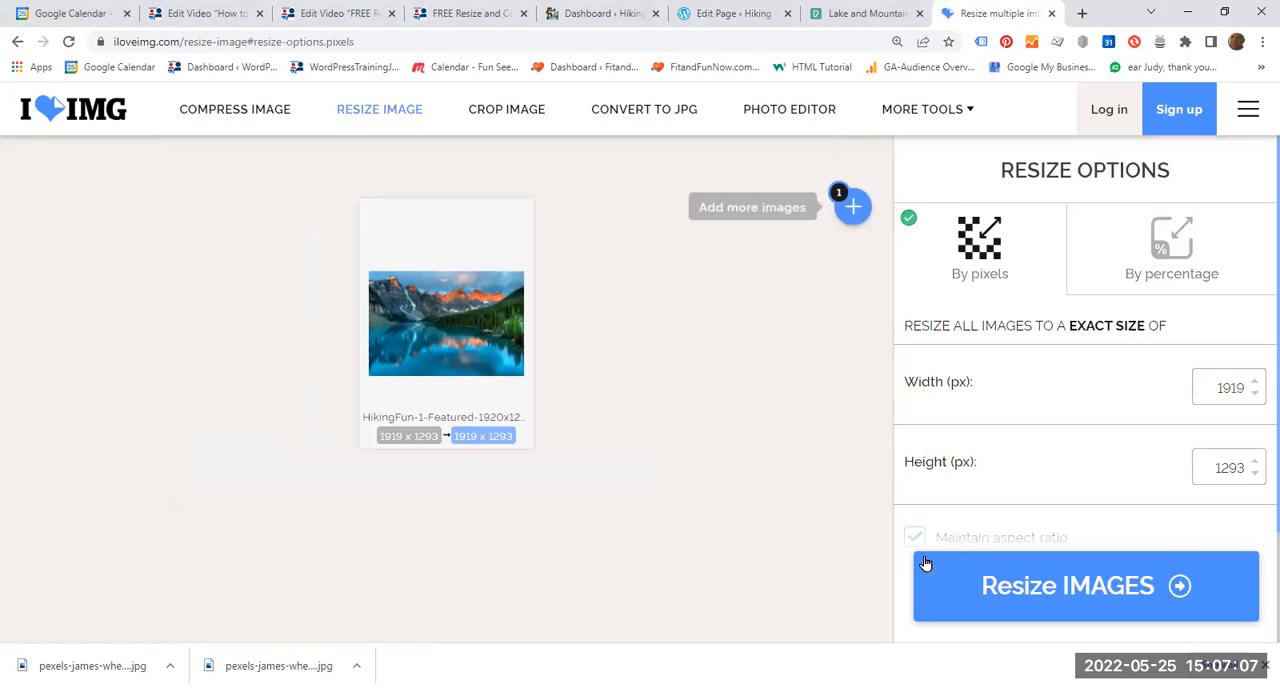
pyautogui.moveTo(1063, 311)
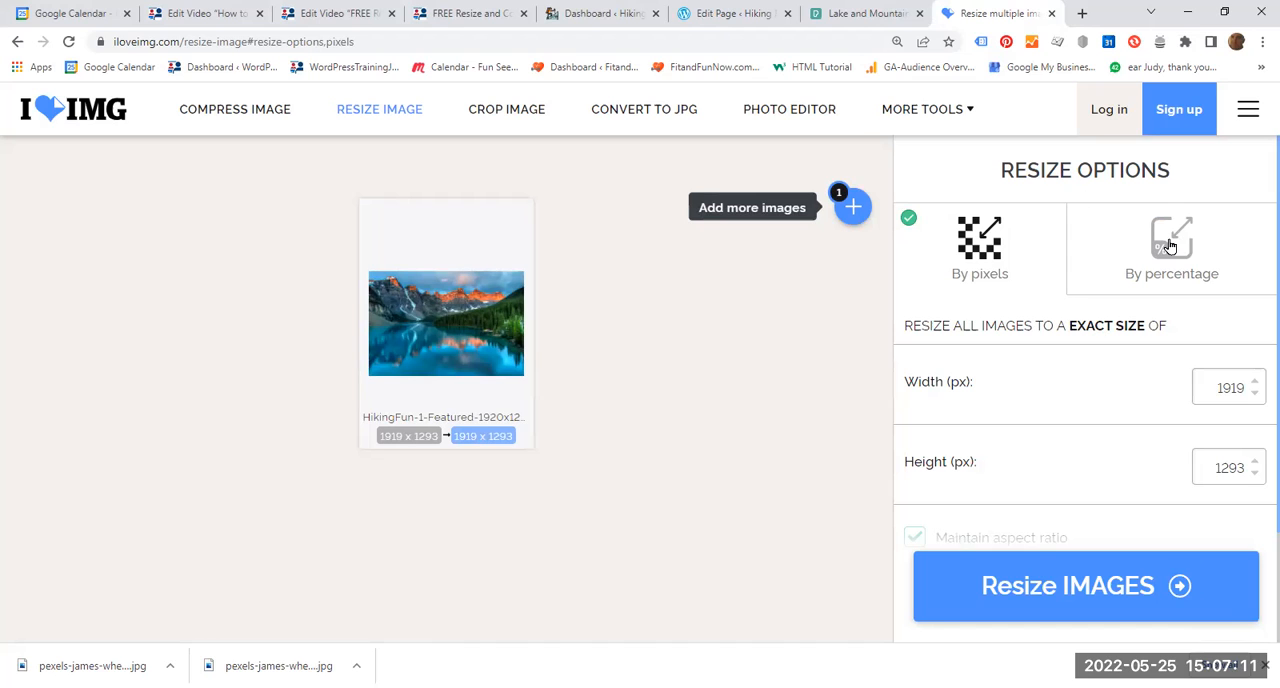
pyautogui.click(1171, 247)
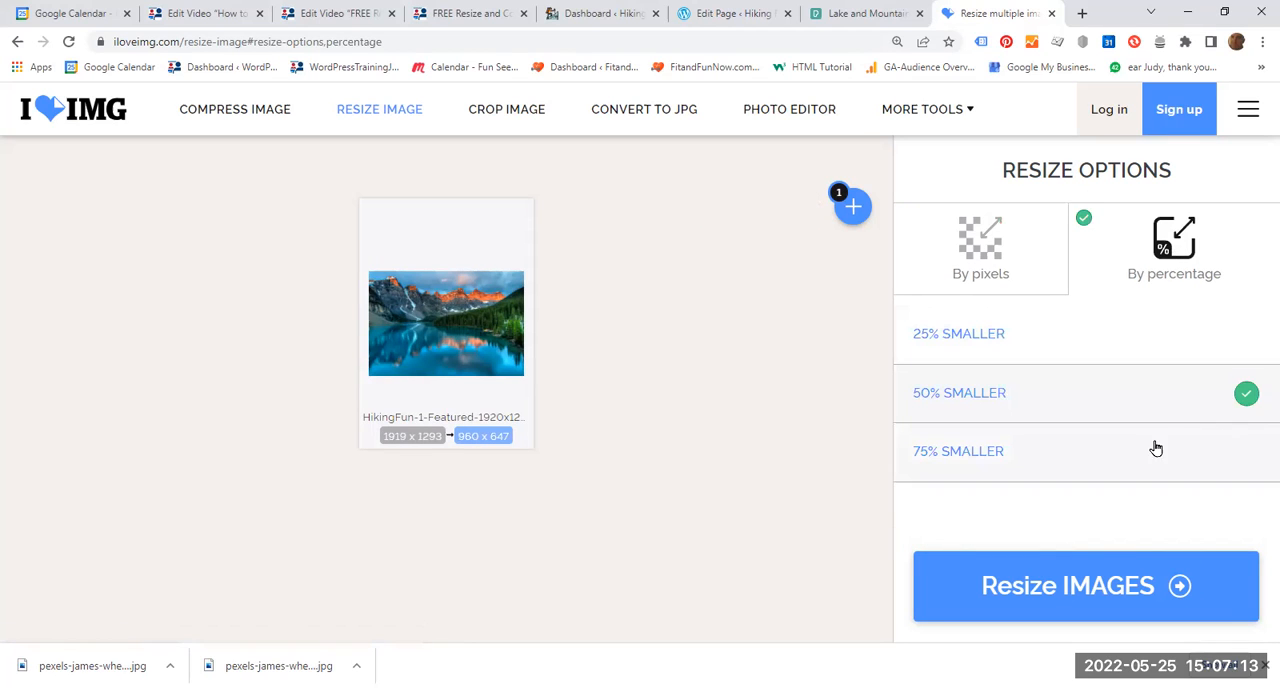
pyautogui.moveTo(988, 419)
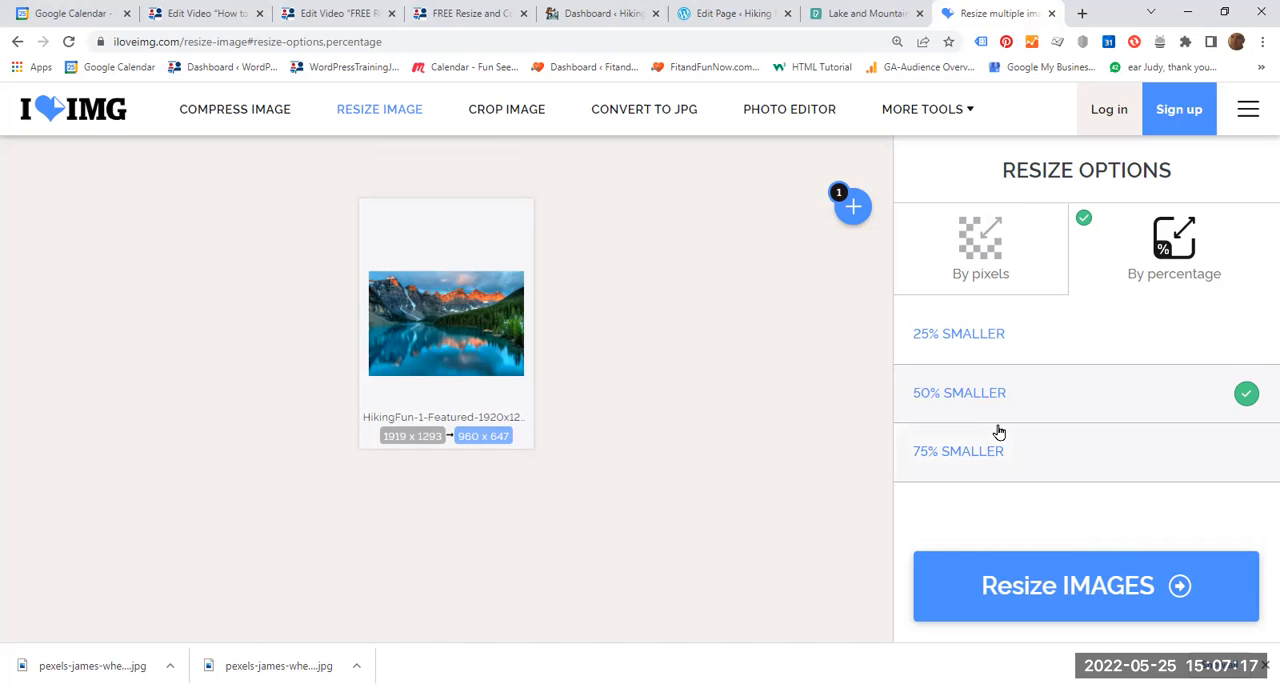
pyautogui.click(980, 245)
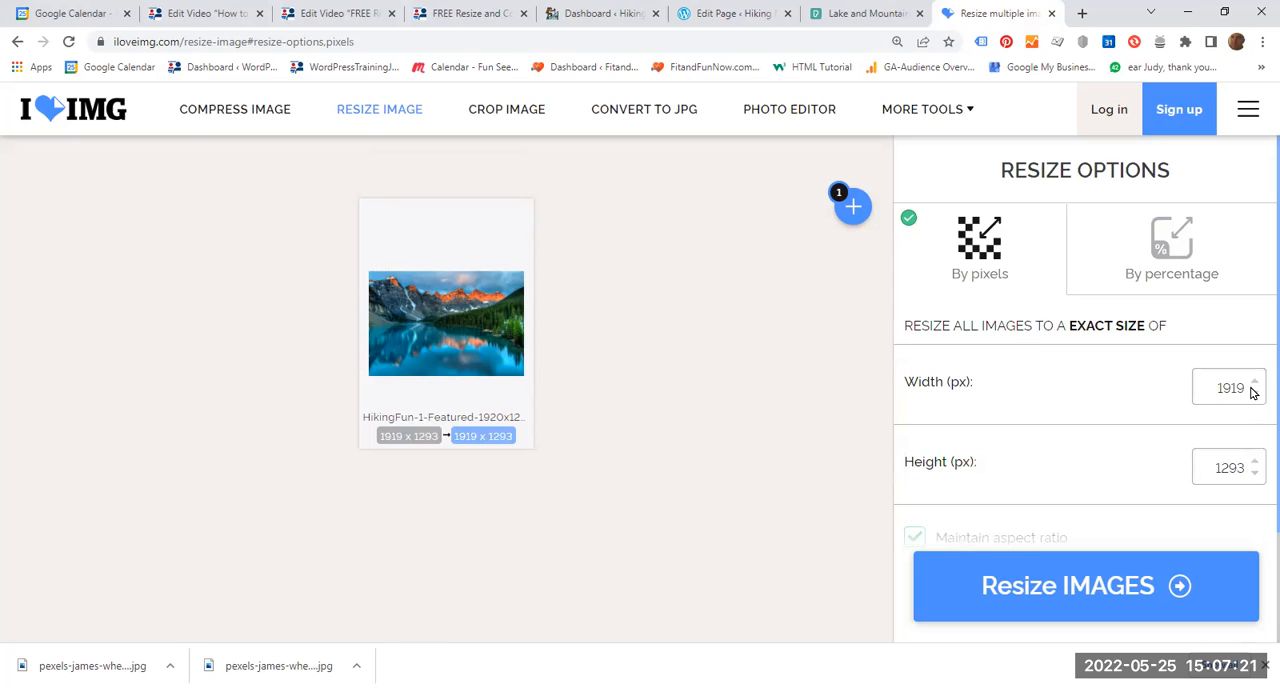
# Set the lake photo's width to 1200 px (height 809) and resize it
pyautogui.click(1254, 393)
pyautogui.write('1200')
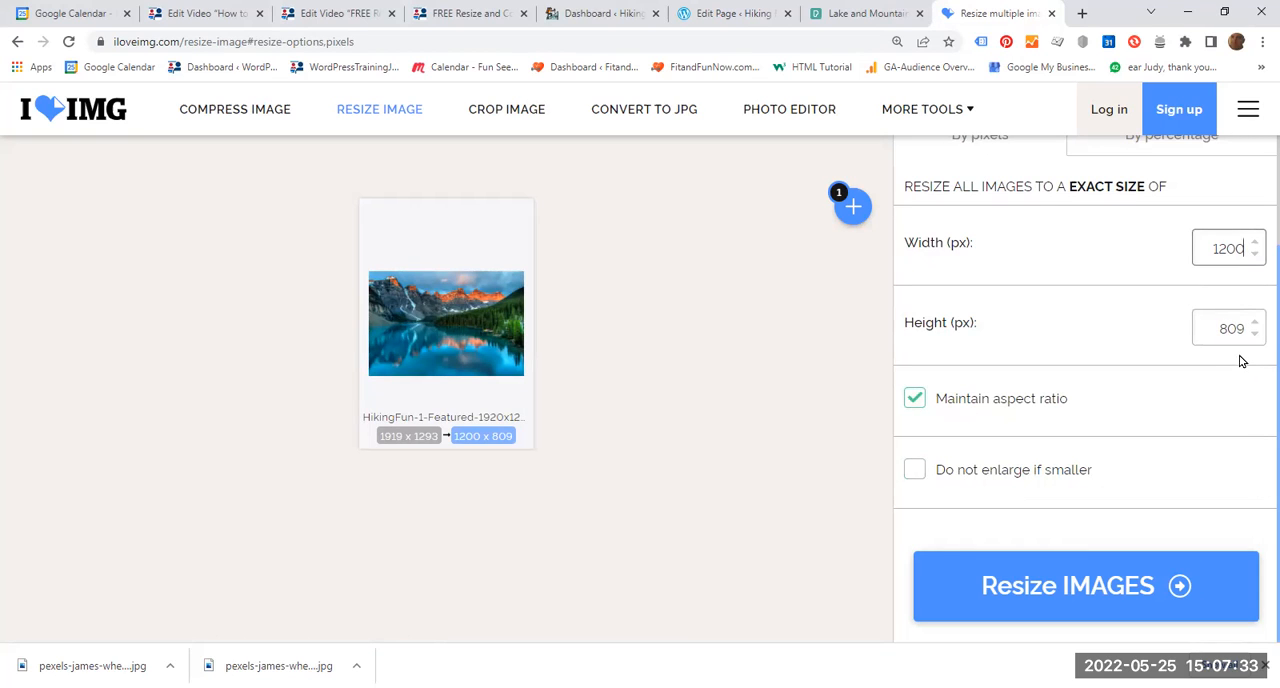
pyautogui.moveTo(1221, 366)
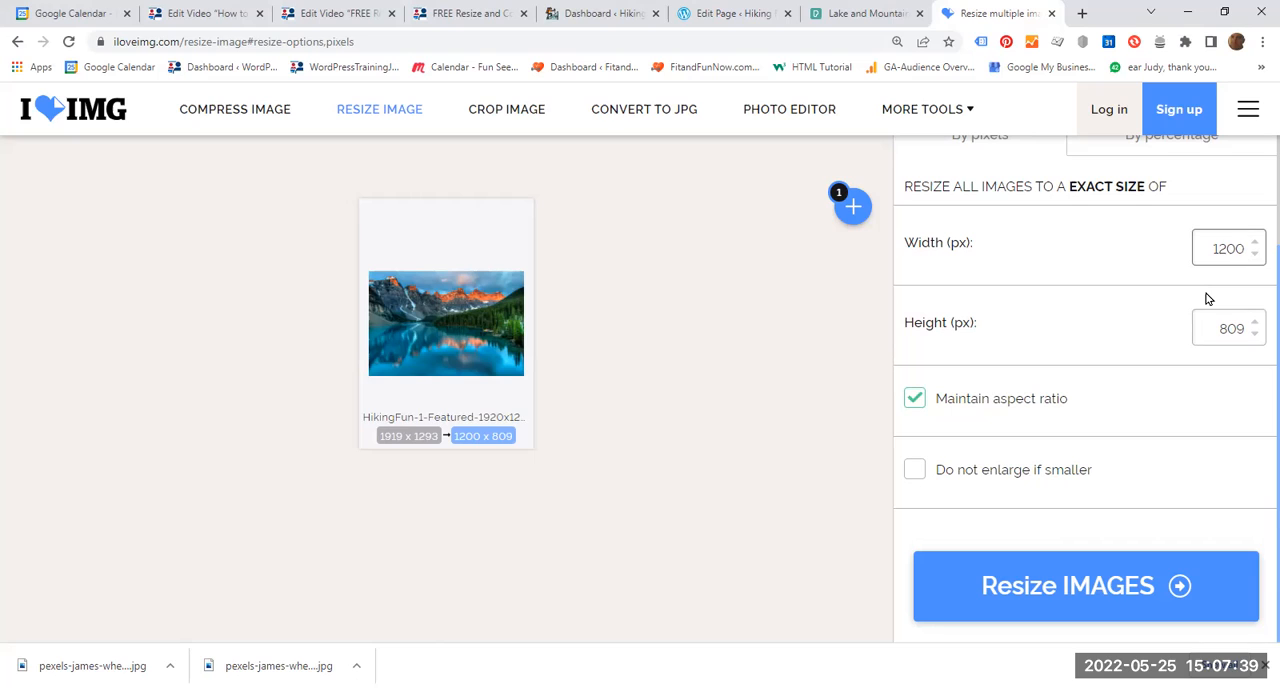
pyautogui.moveTo(1167, 351)
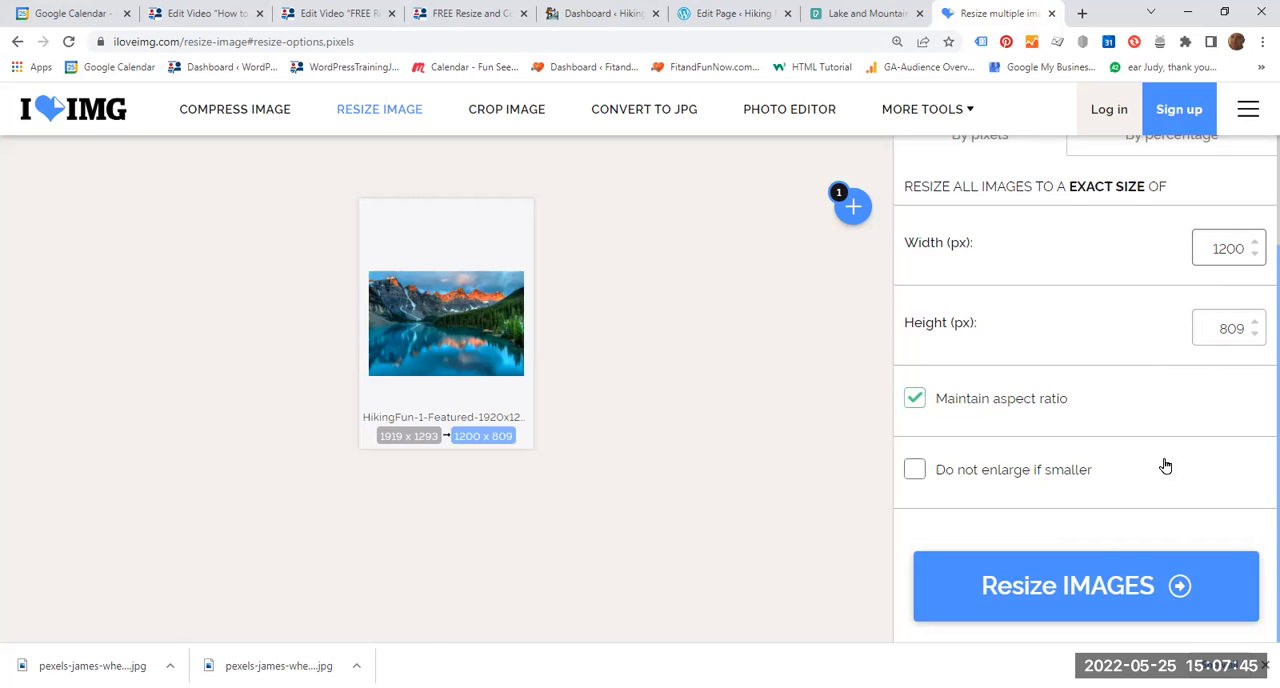
pyautogui.click(1085, 585)
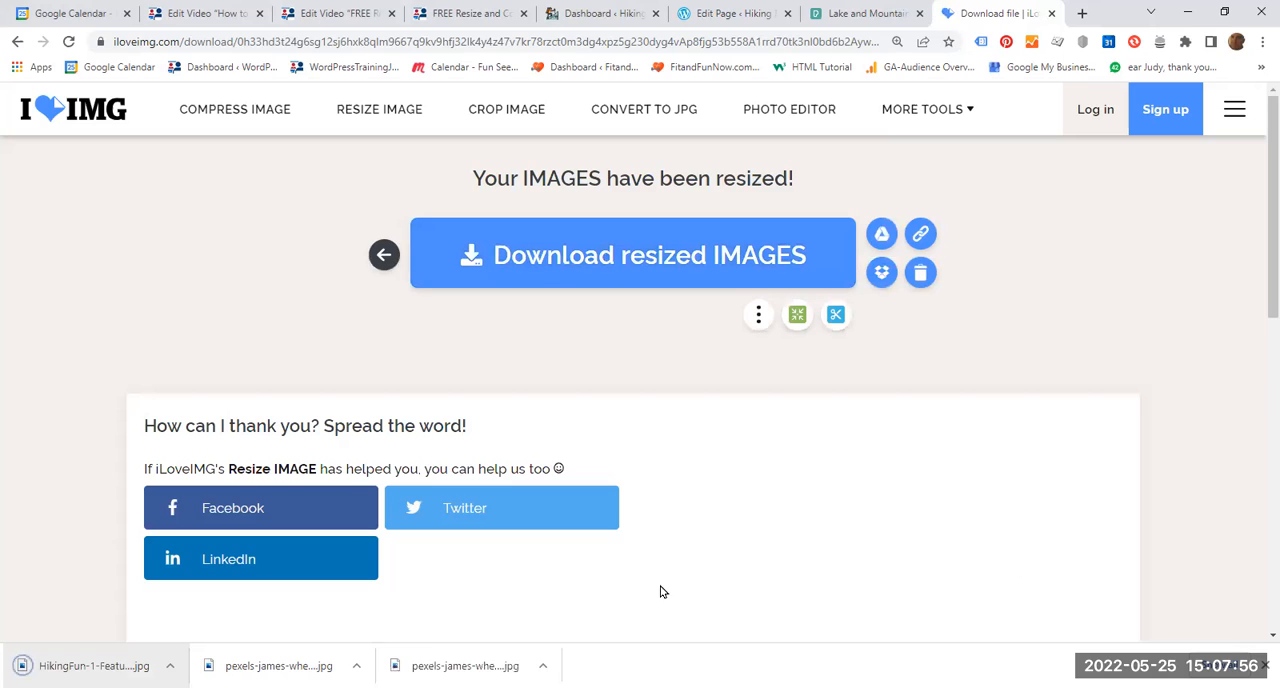
pyautogui.moveTo(949, 548)
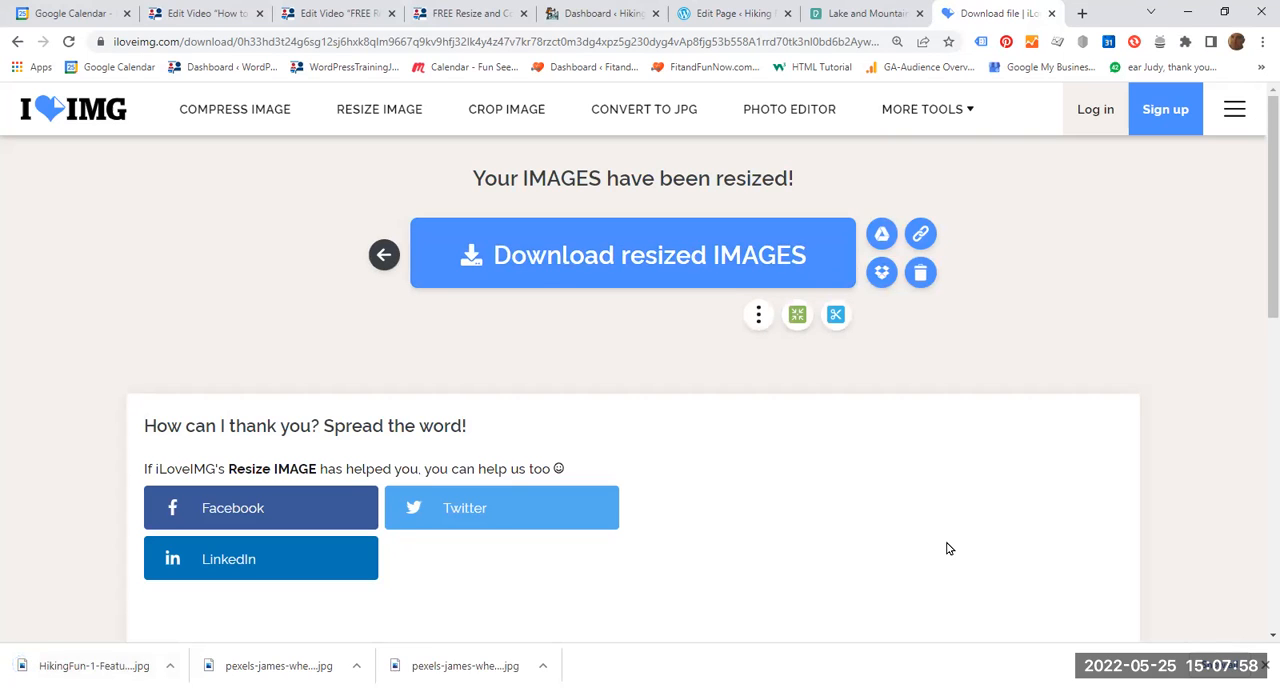
pyautogui.moveTo(946, 551)
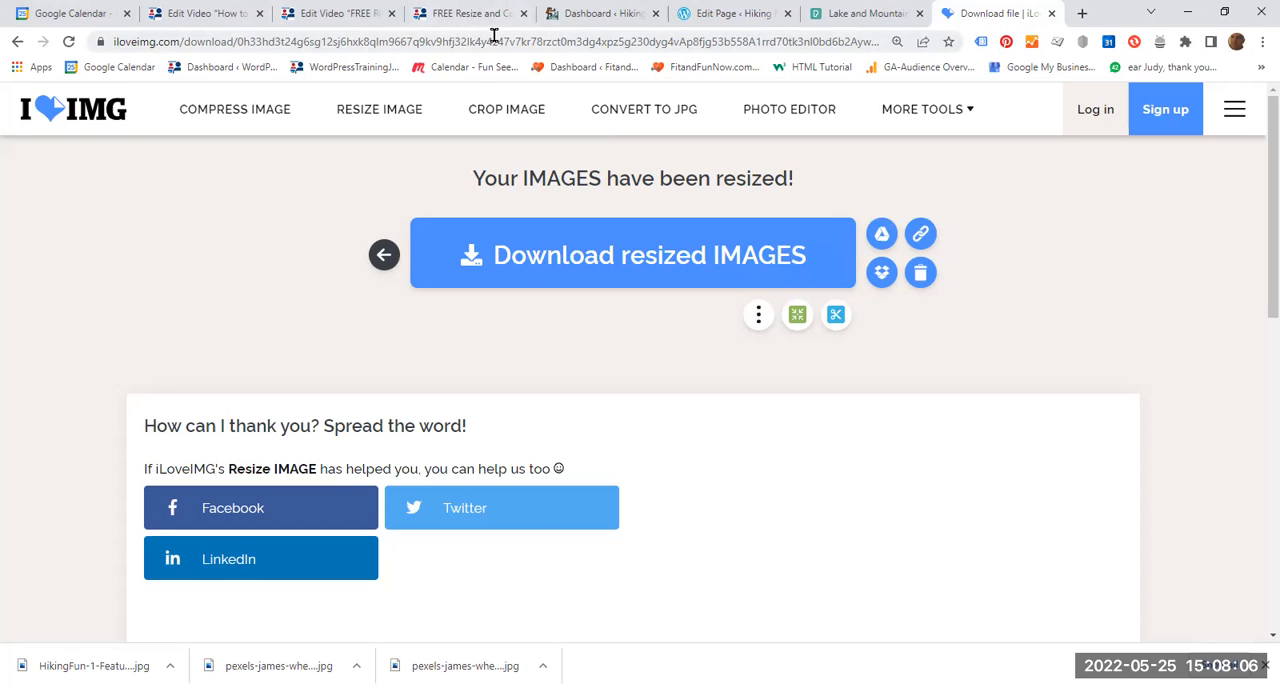
# Switch from the iLoveIMG download page to the 'Dashboard ‹ Hiking Fun' tab
pyautogui.click(600, 13)
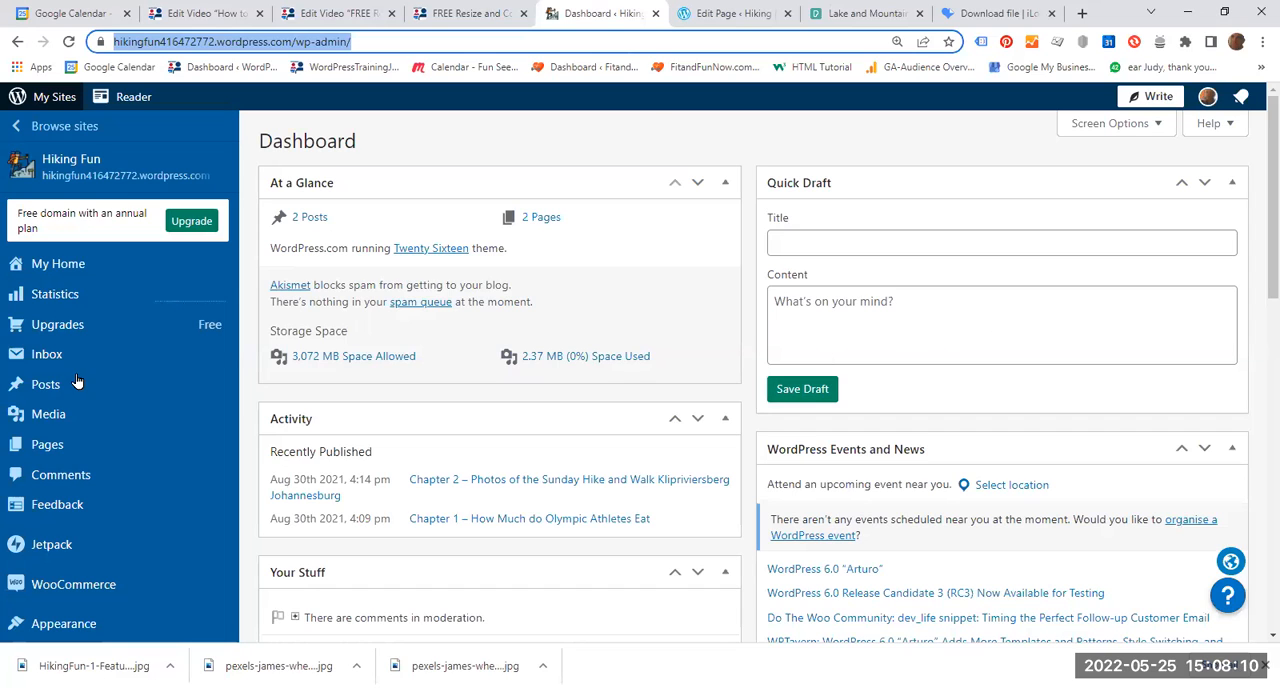
# Replace the Home page's featured image via Media Library, starting a new upload from Pictures
pyautogui.click(730, 13)
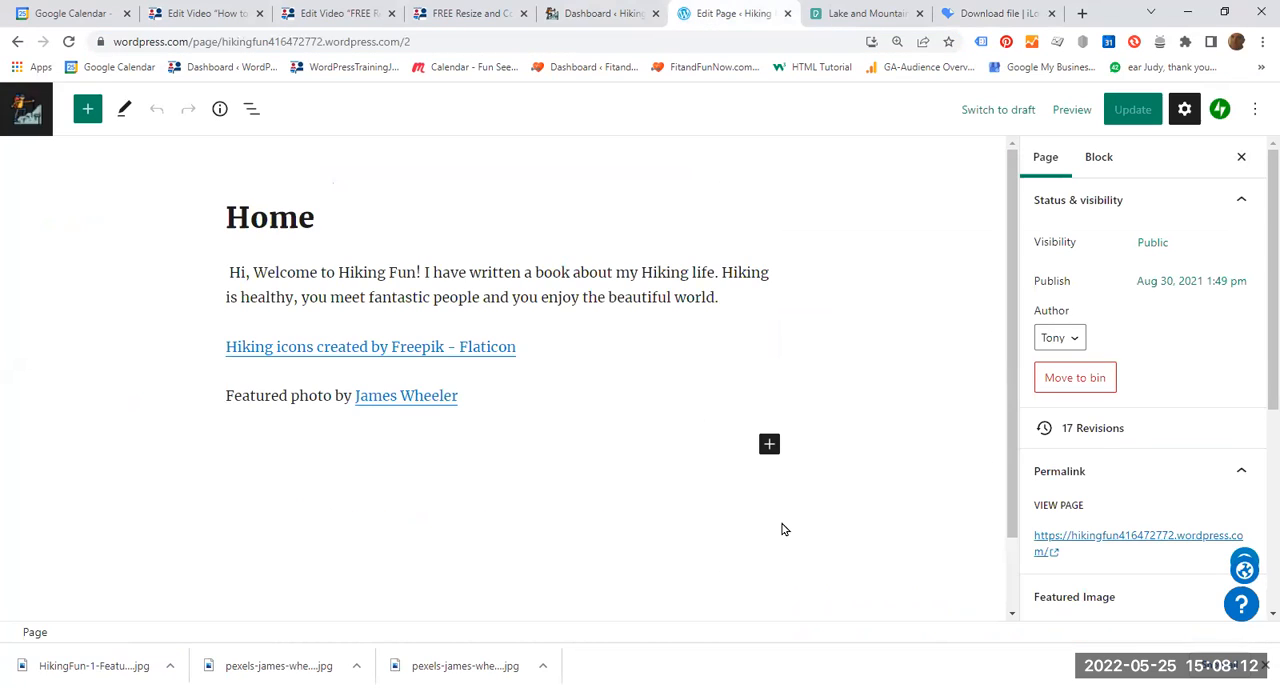
pyautogui.scroll(-3)
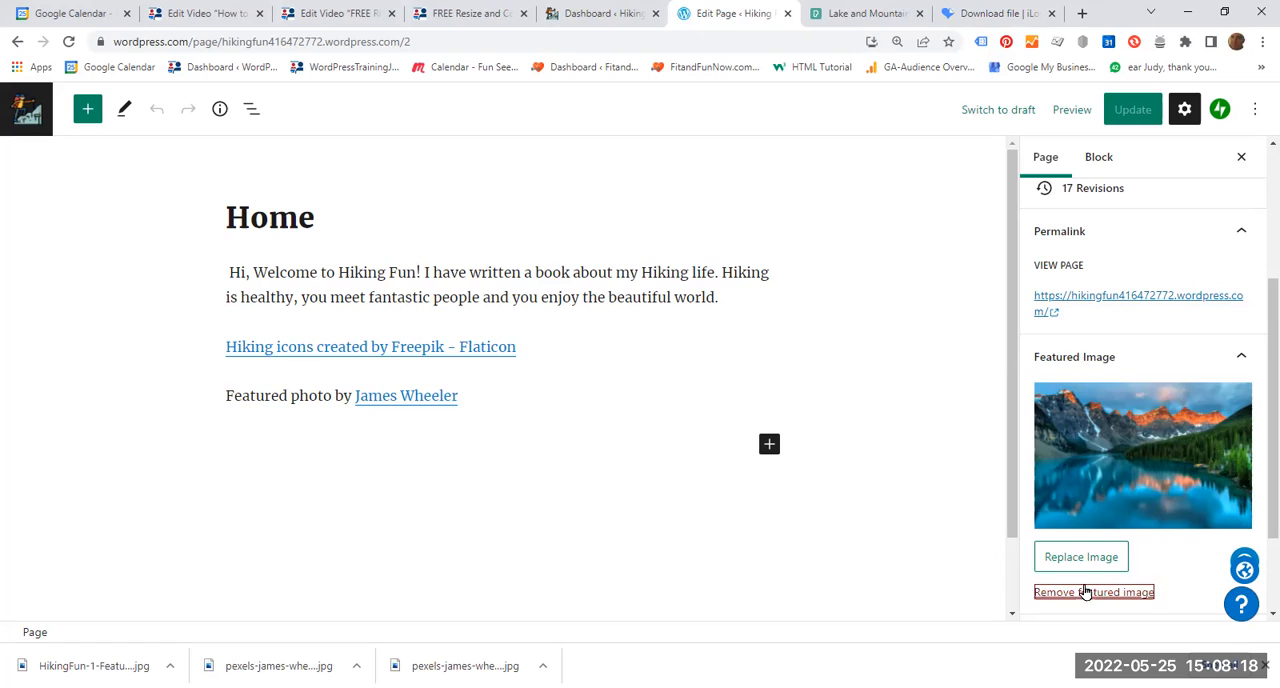
pyautogui.click(1080, 556)
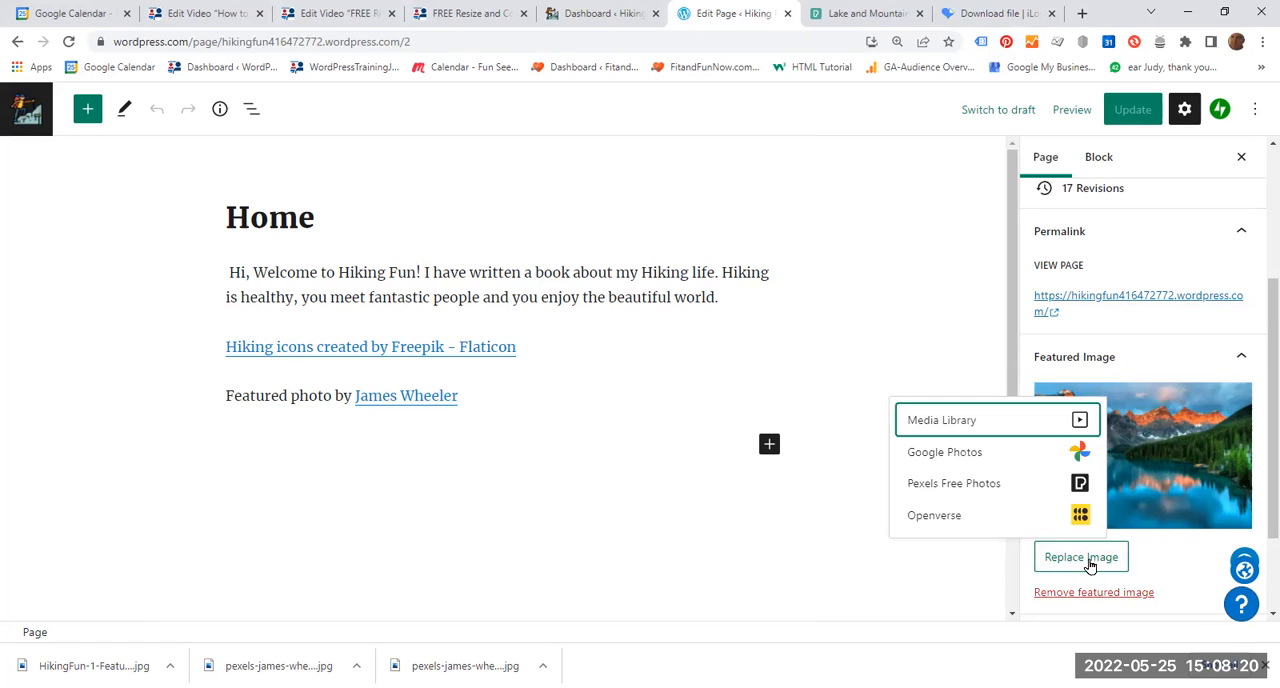
pyautogui.click(940, 419)
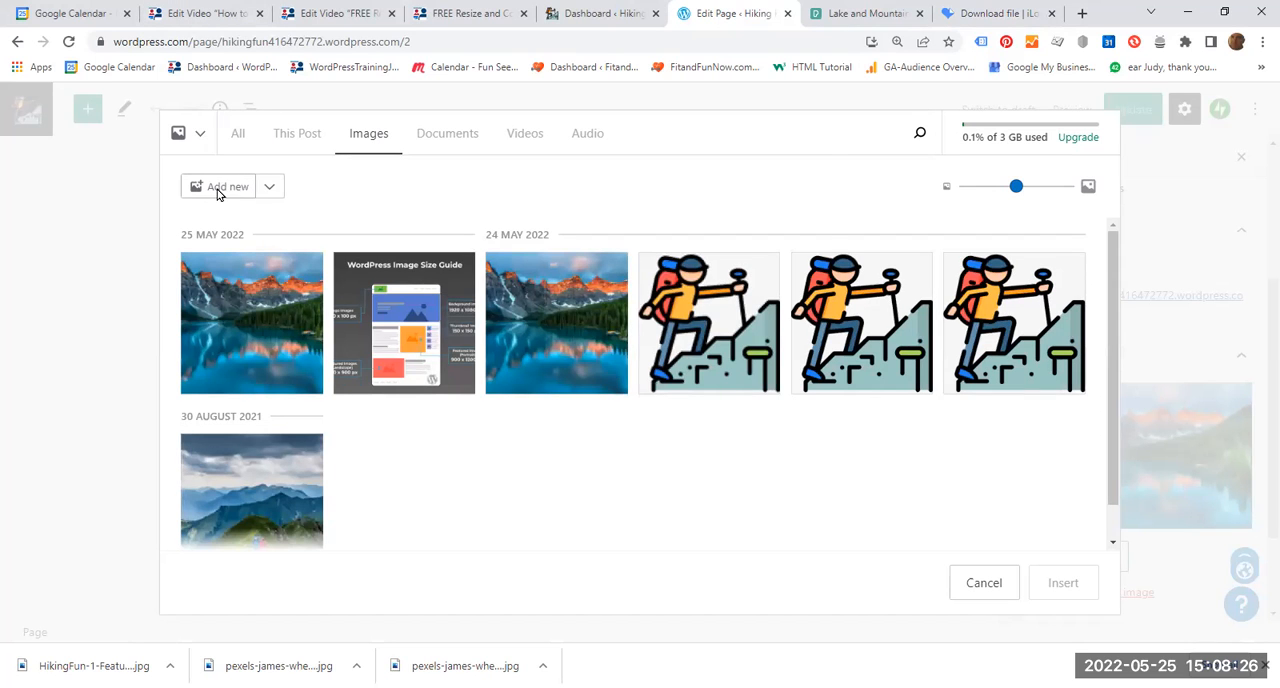
pyautogui.click(217, 186)
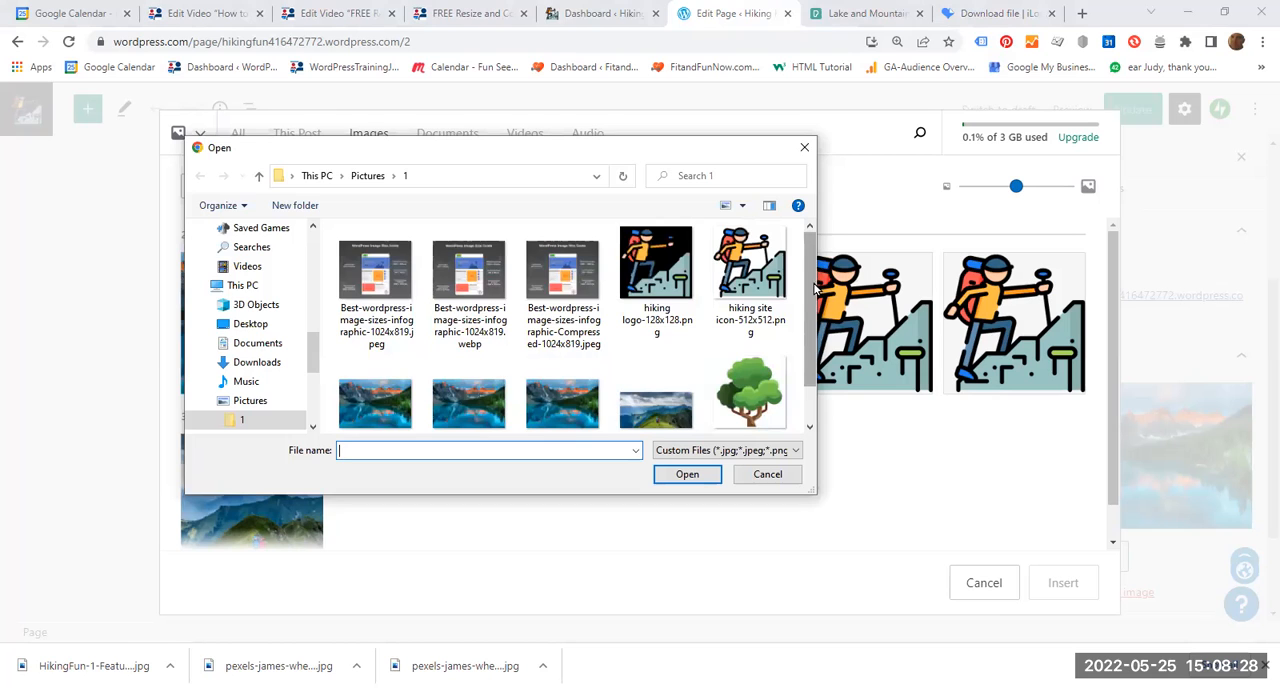
pyautogui.scroll(-3)
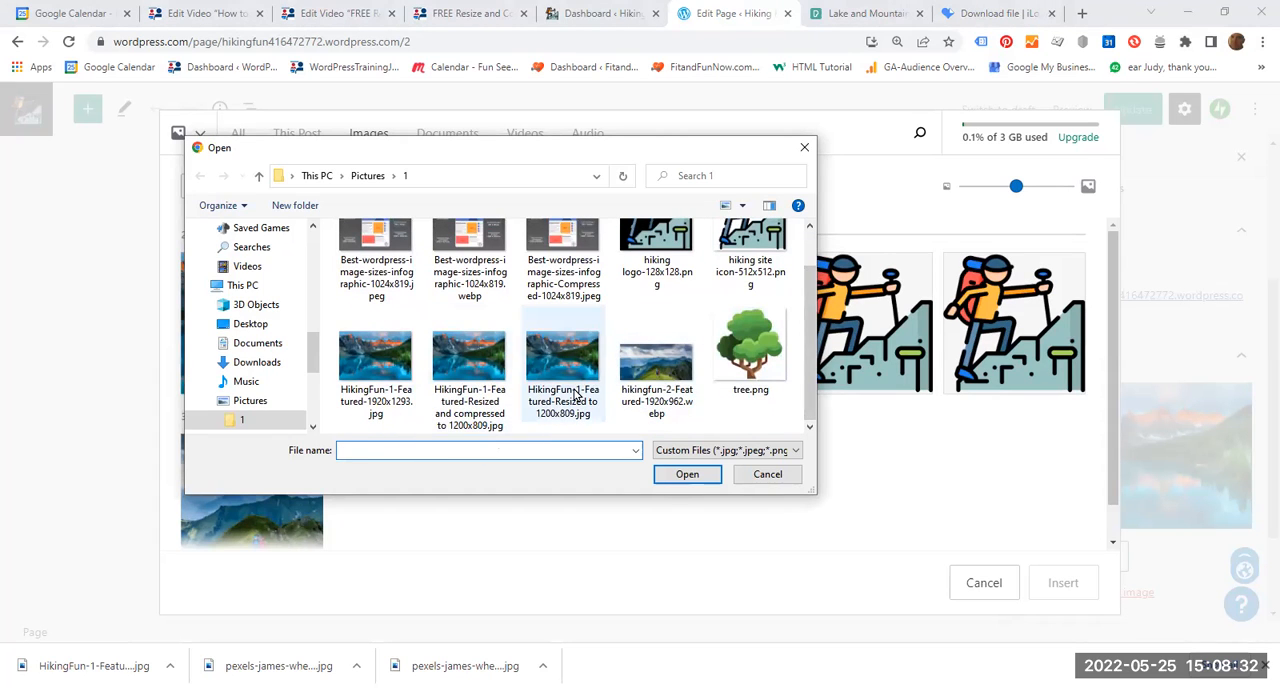
pyautogui.click(563, 360)
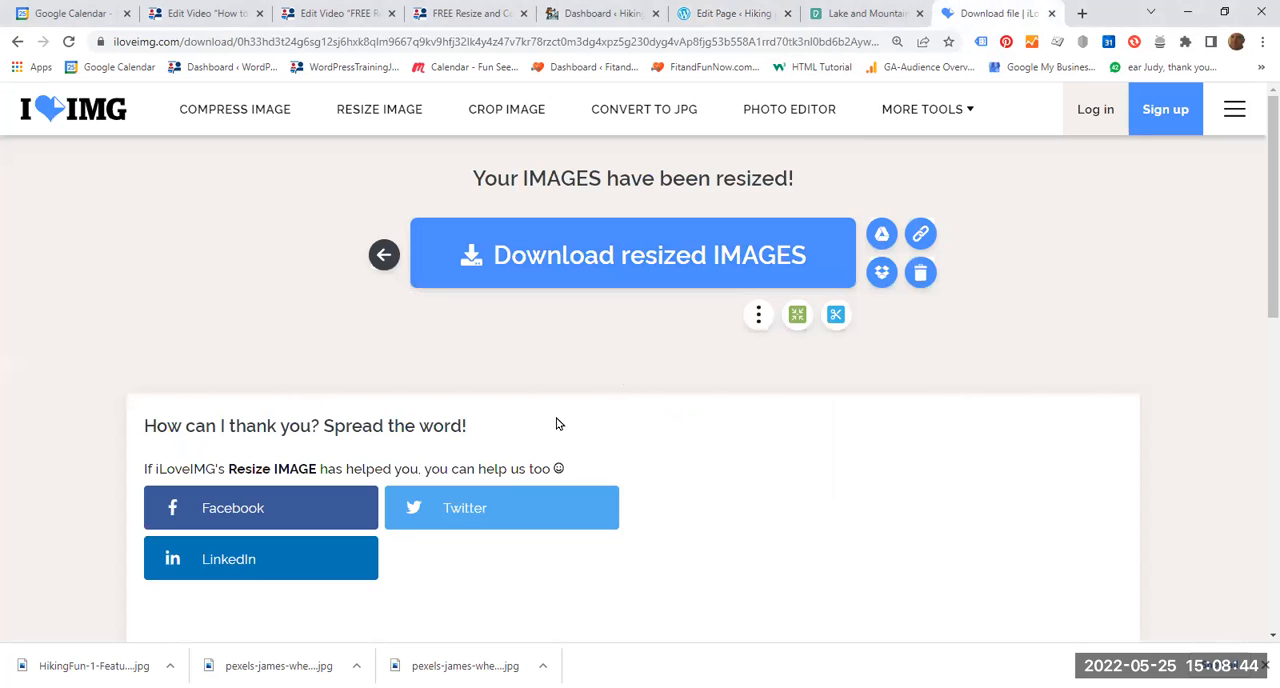
pyautogui.moveTo(193, 231)
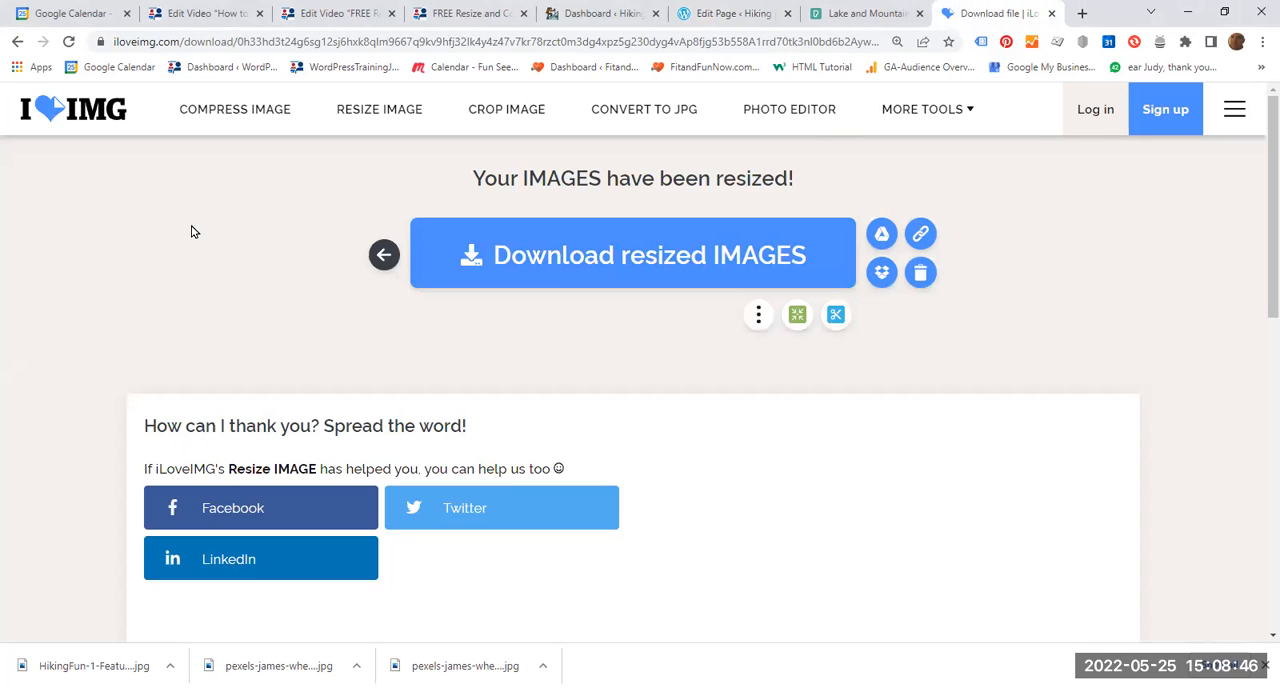
pyautogui.moveTo(235, 109)
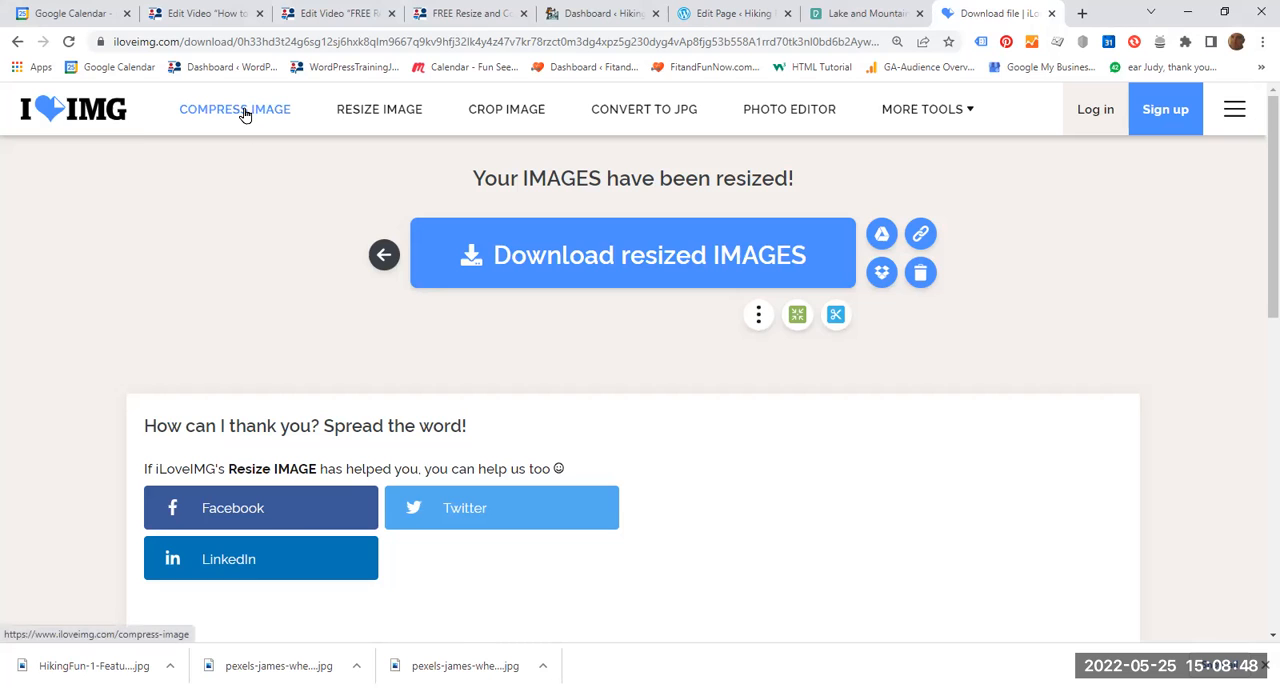
# Compress 'HikingFun-1-Featured-Resized to 1200x809.jpg' to 122.38 KB (8% smaller) and download it
pyautogui.click(234, 109)
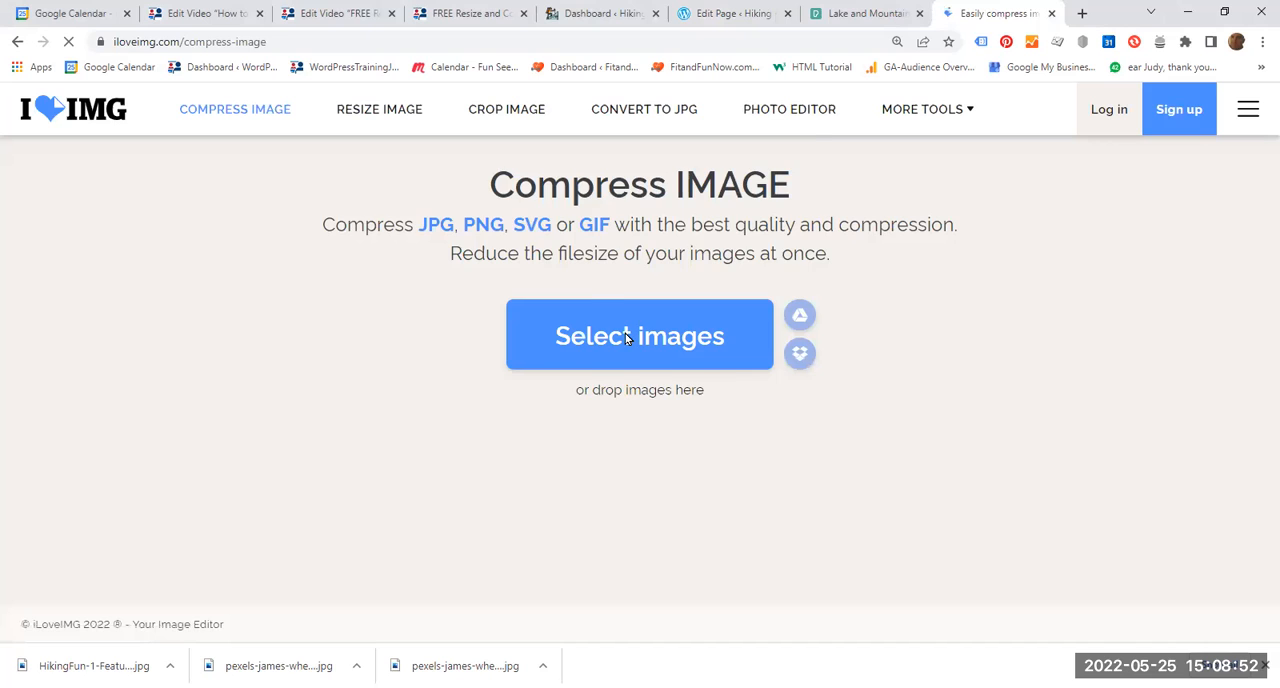
pyautogui.click(639, 335)
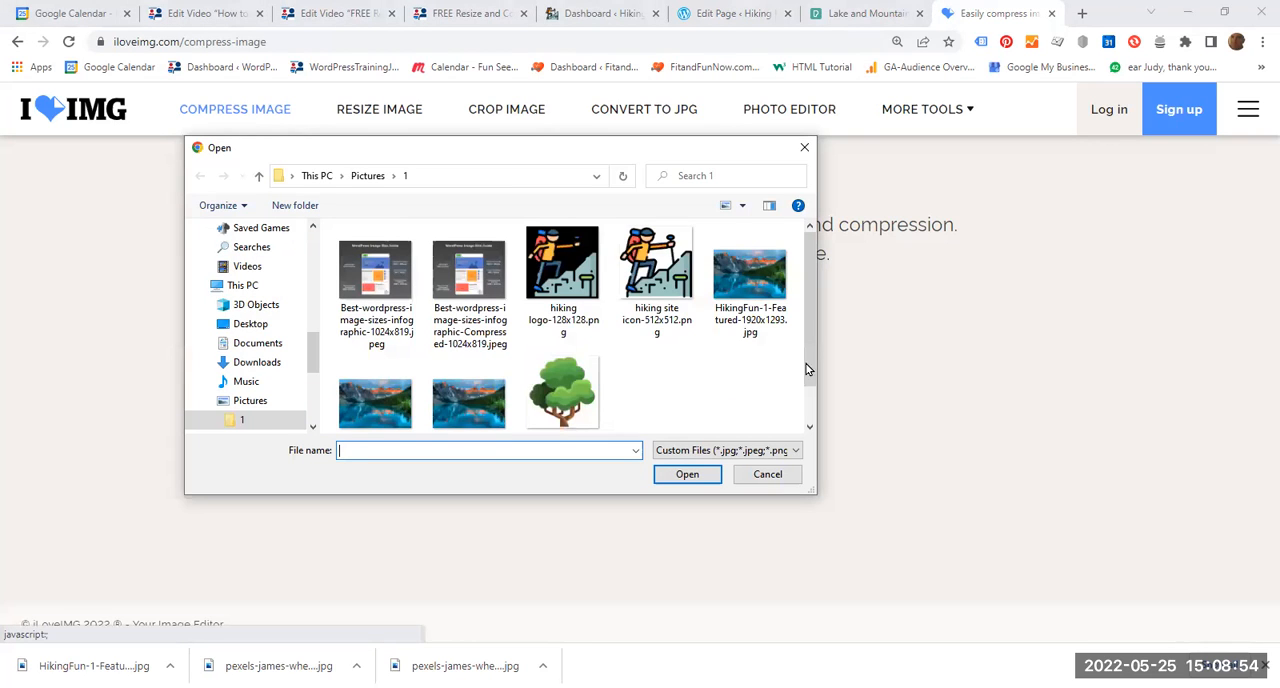
pyautogui.scroll(-3)
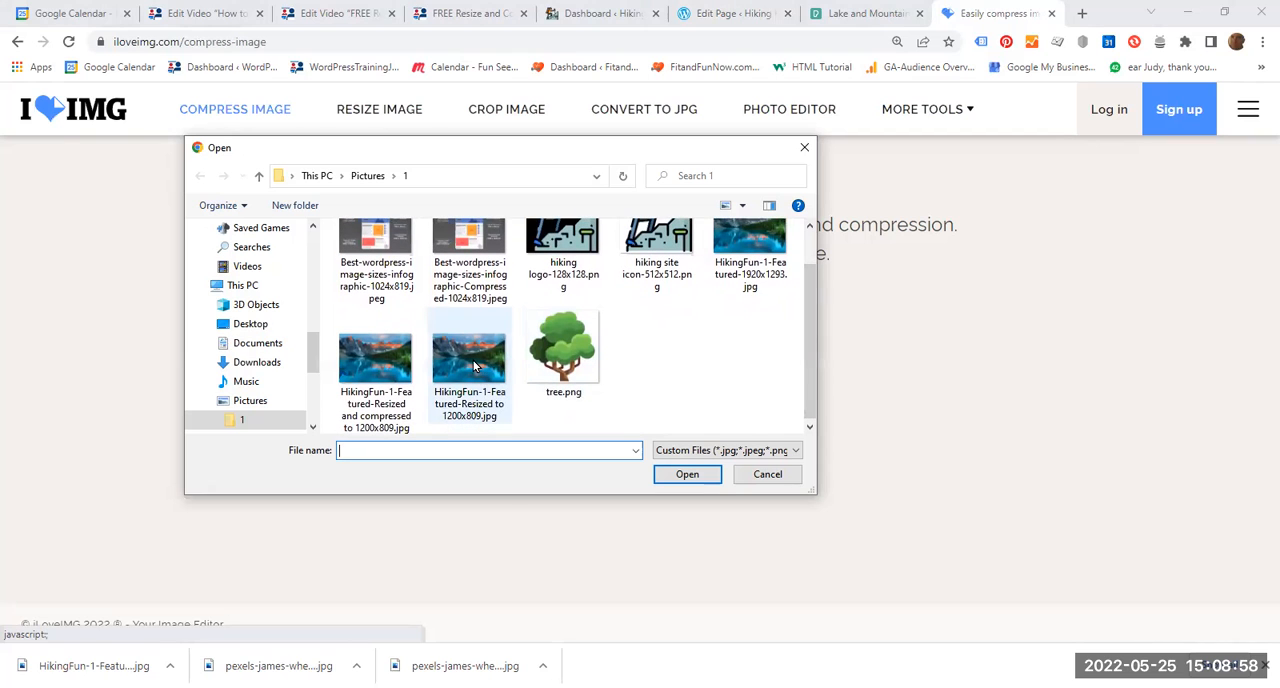
pyautogui.click(469, 345)
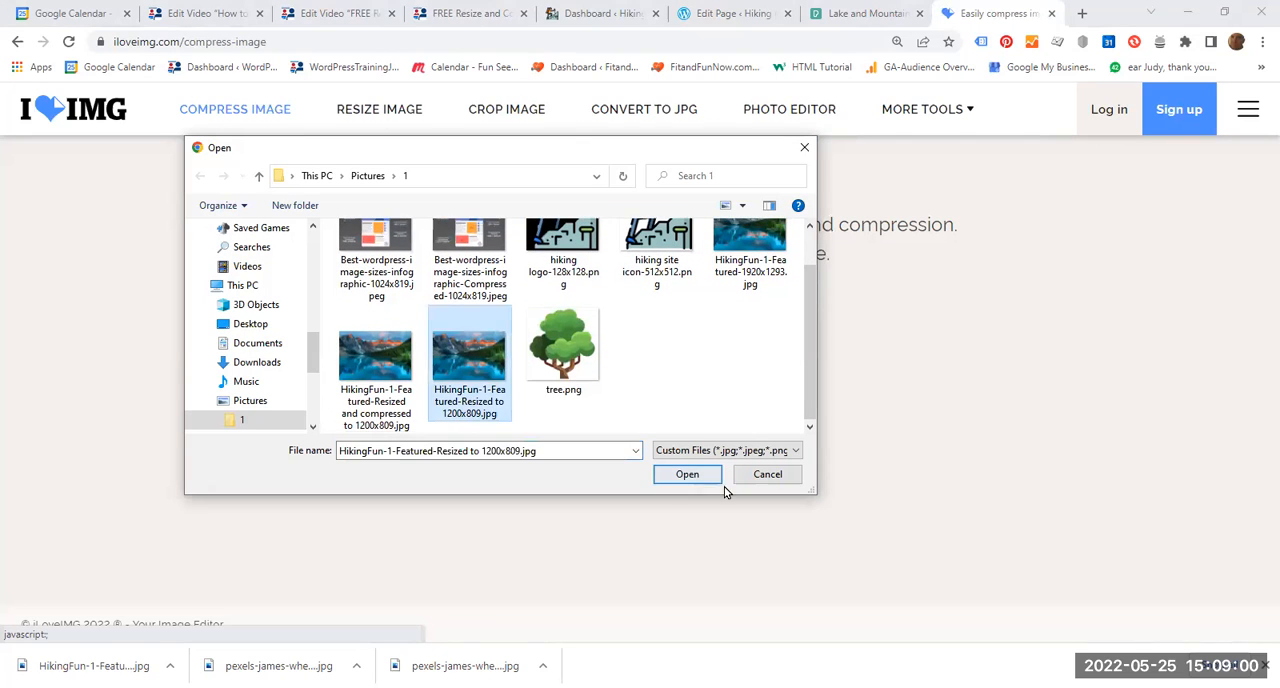
pyautogui.click(687, 474)
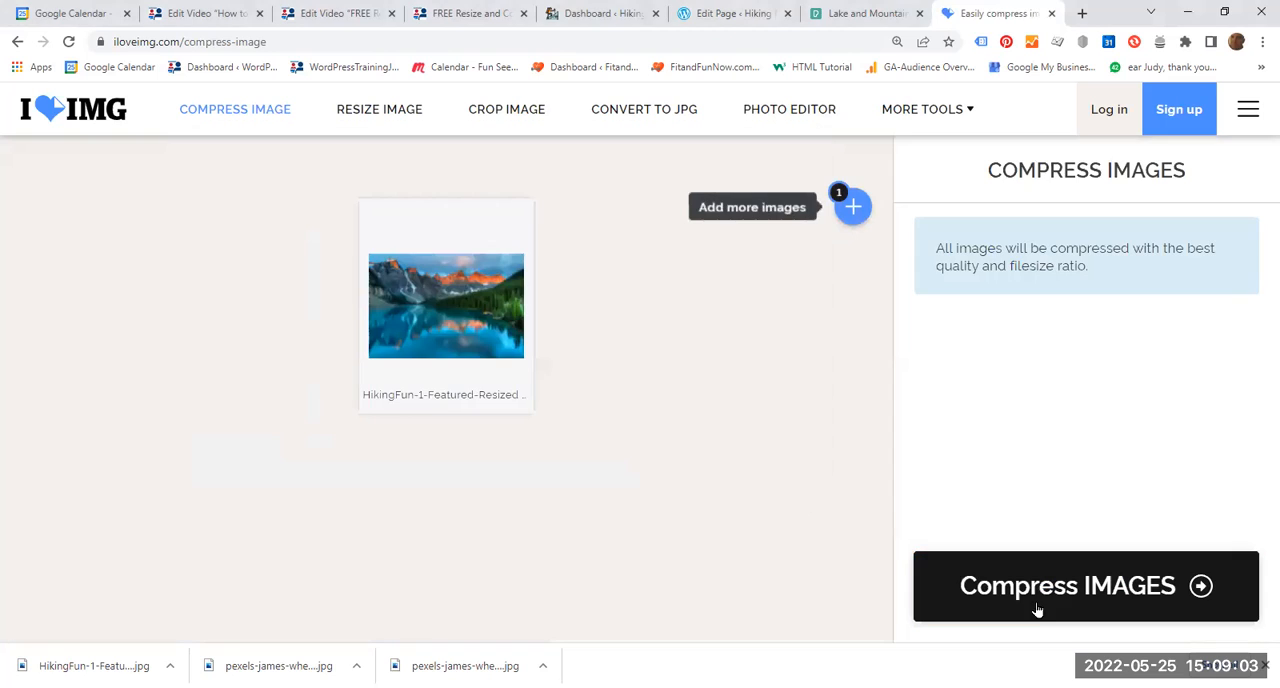
pyautogui.click(1085, 585)
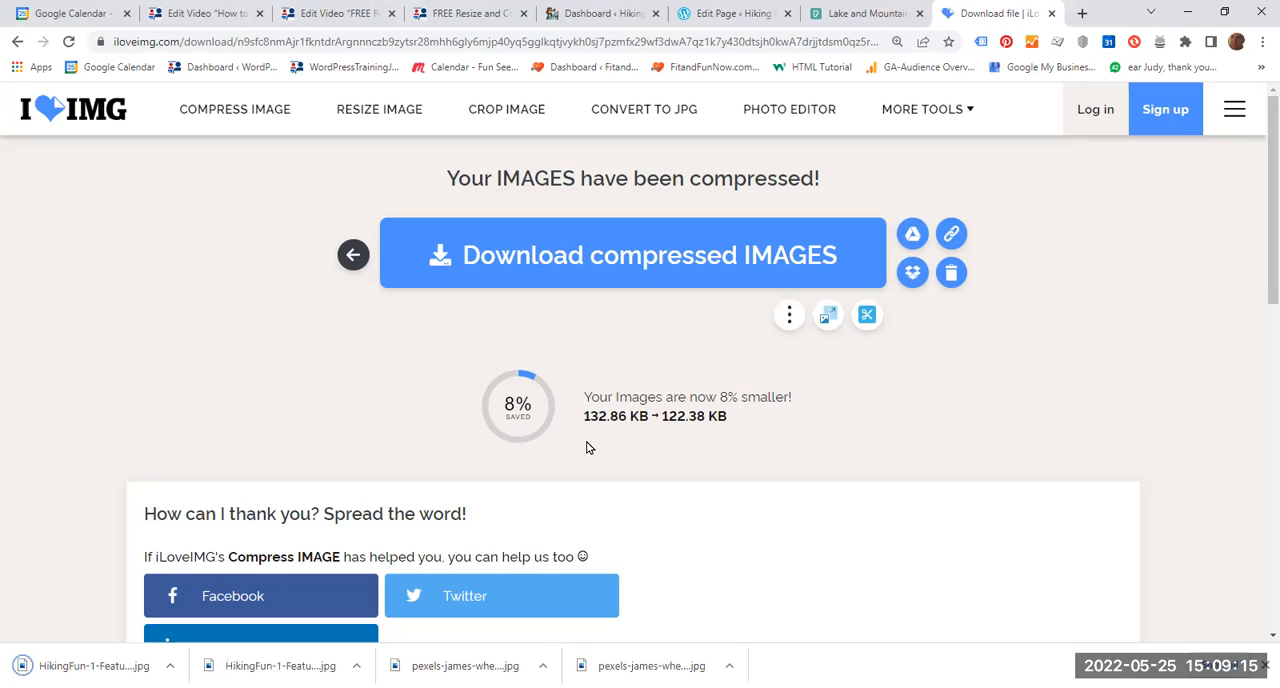
pyautogui.moveTo(575, 476)
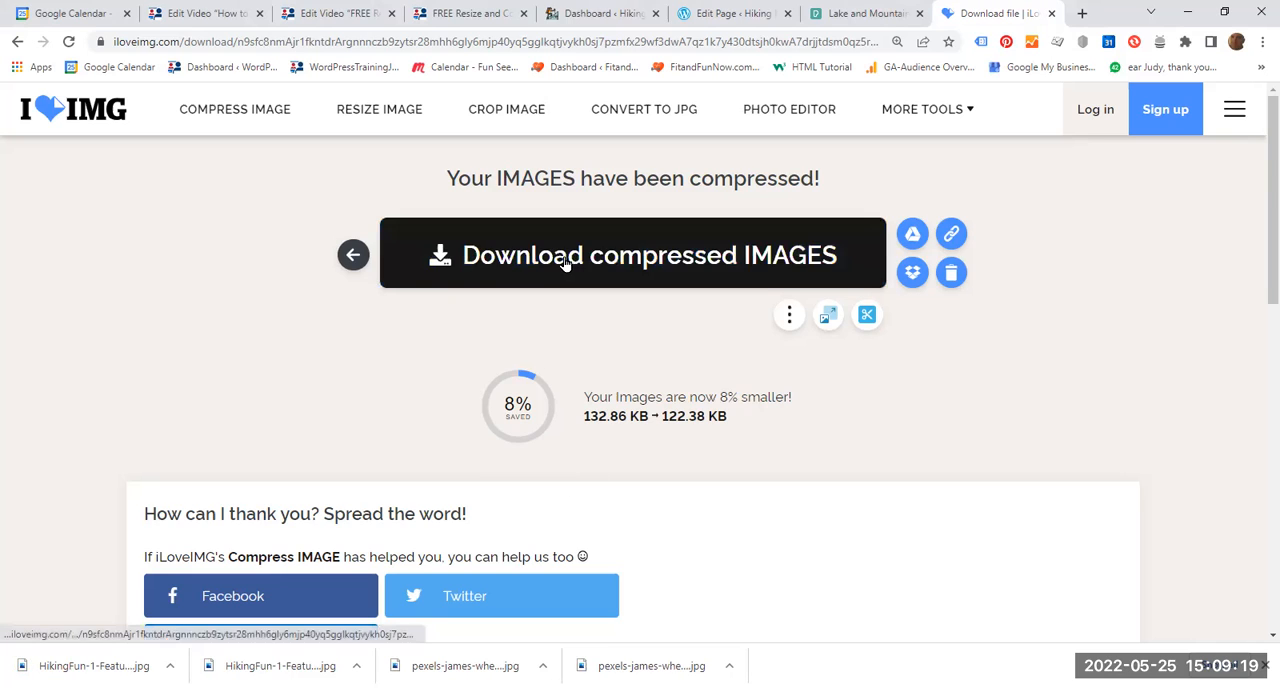
pyautogui.click(632, 253)
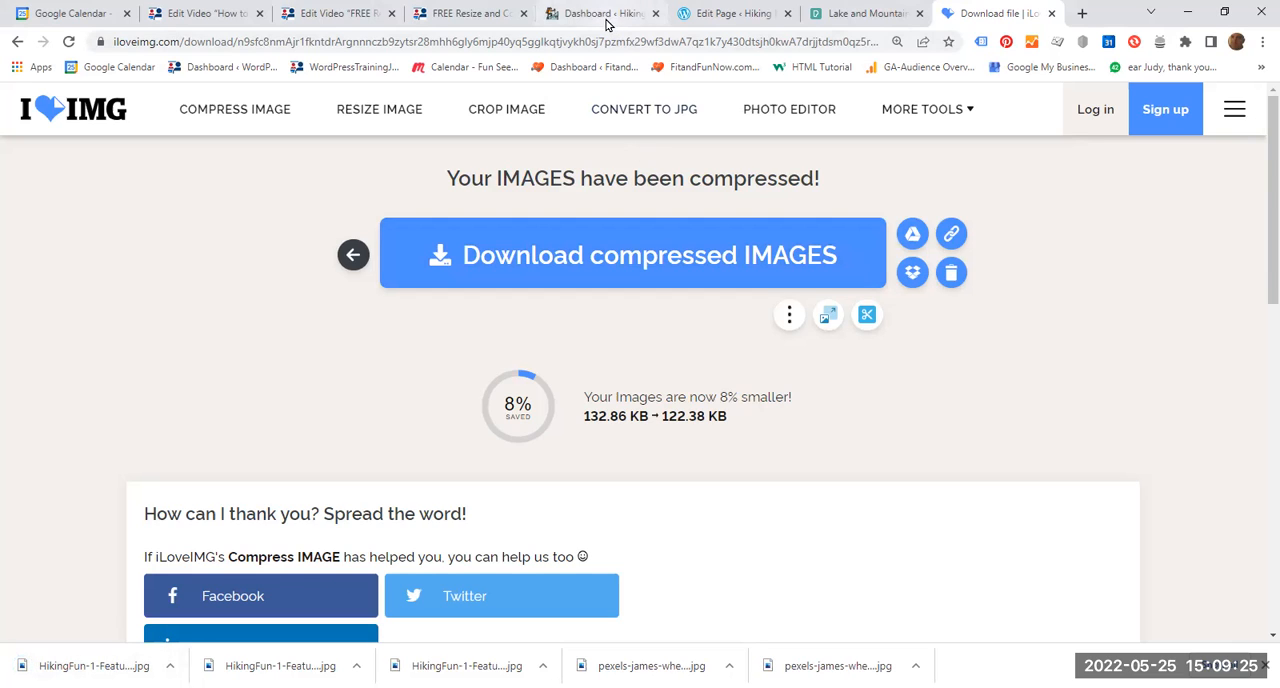
# Upload the compressed lake photo, insert it as the Home featured image, and update the page
pyautogui.click(730, 13)
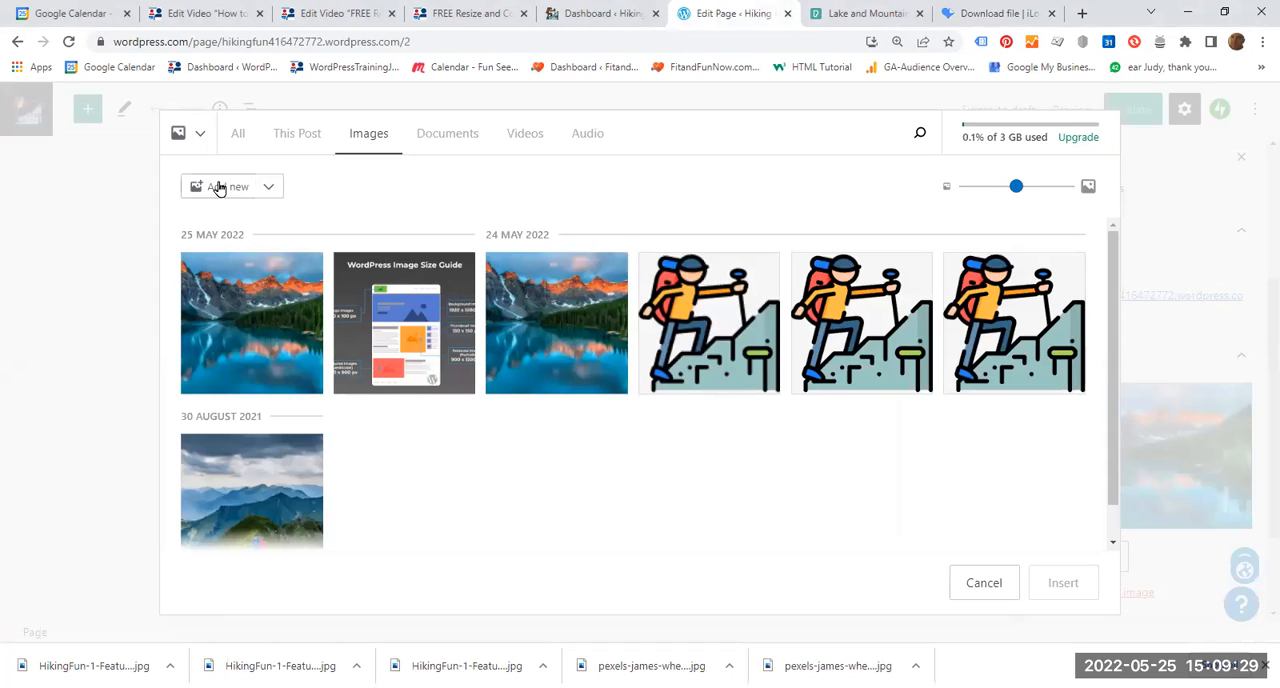
pyautogui.click(231, 186)
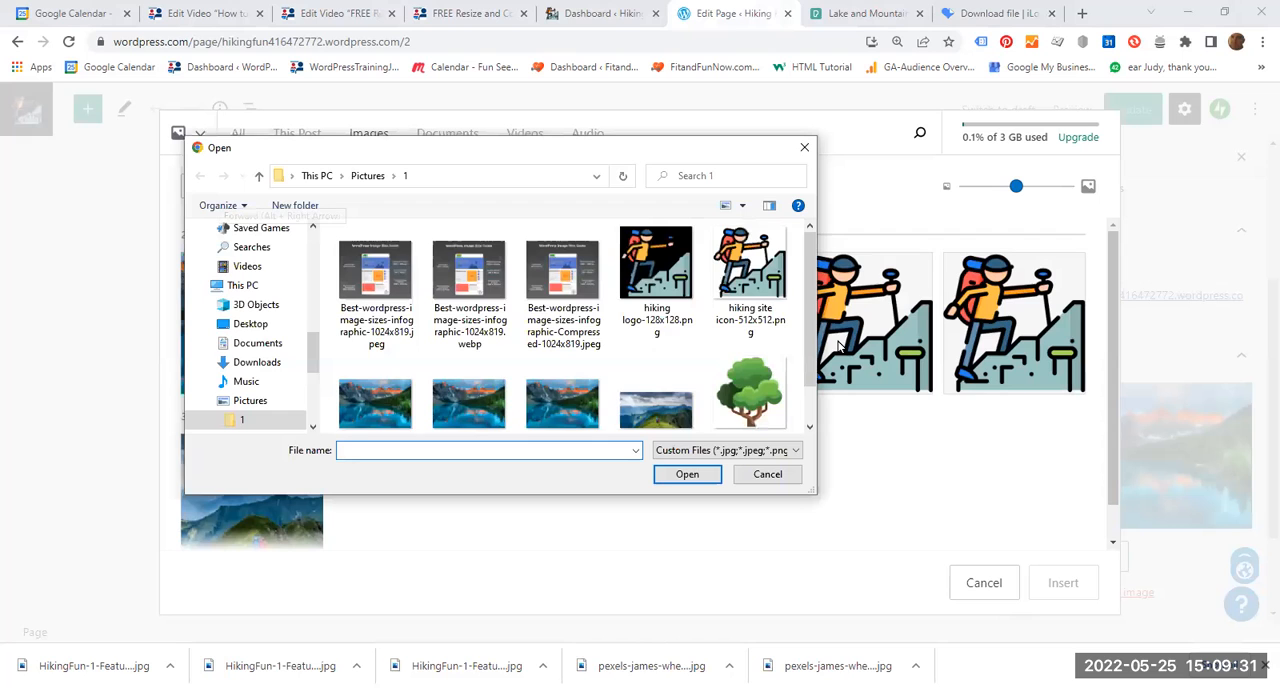
pyautogui.scroll(-3)
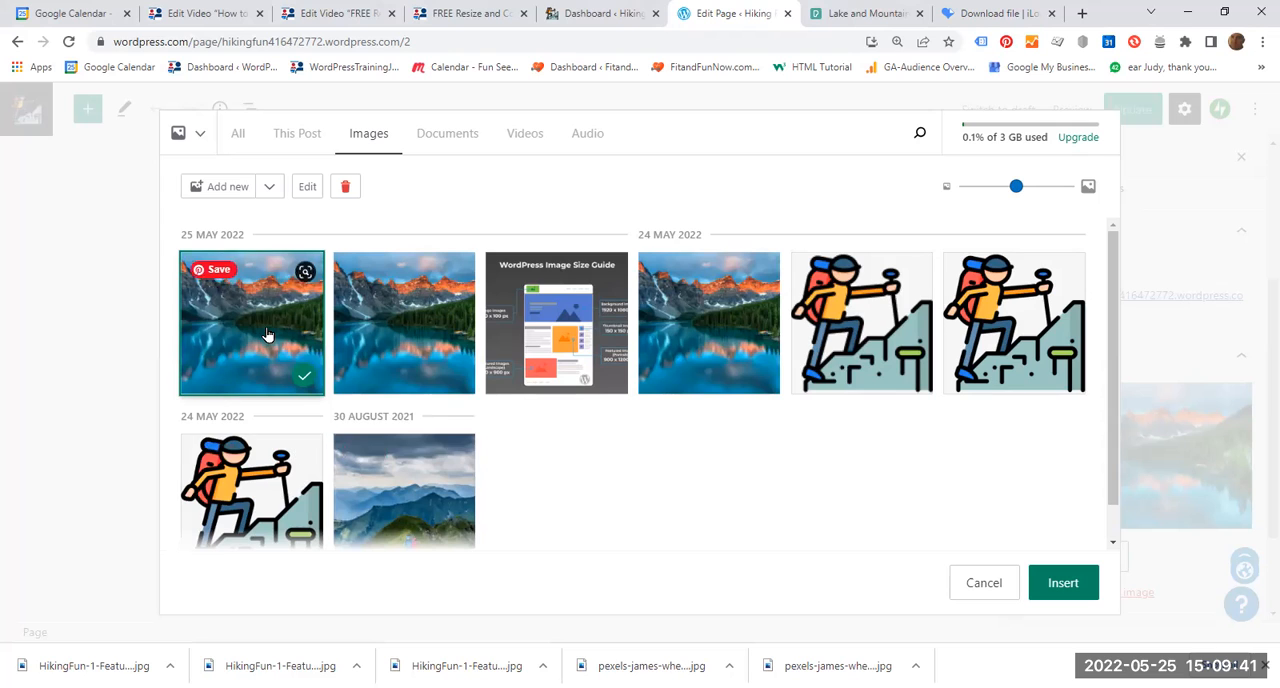
pyautogui.click(1062, 582)
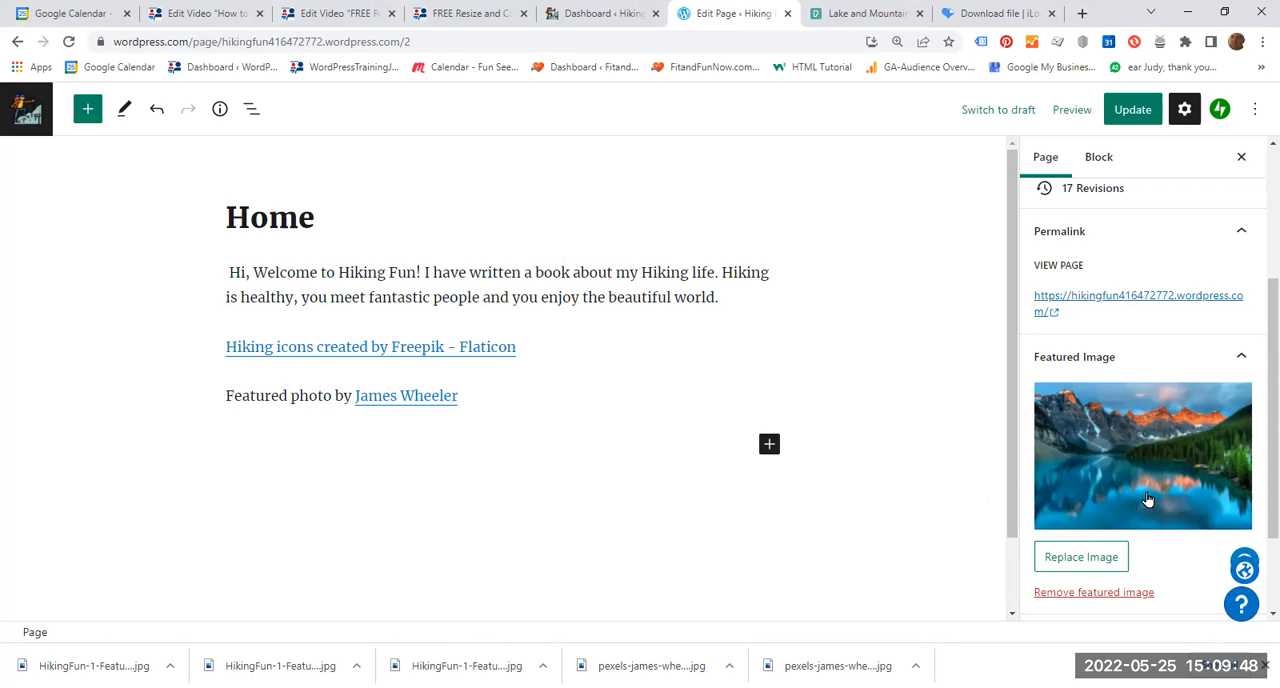
pyautogui.moveTo(1167, 506)
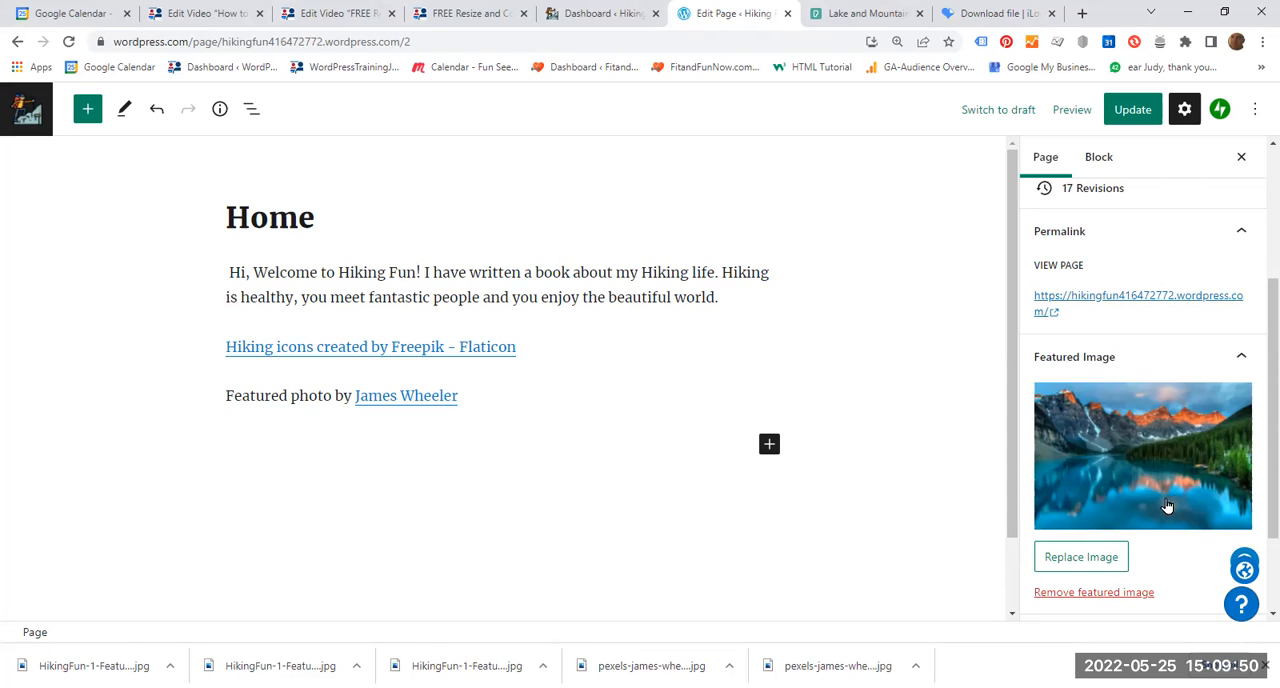
pyautogui.moveTo(1150, 566)
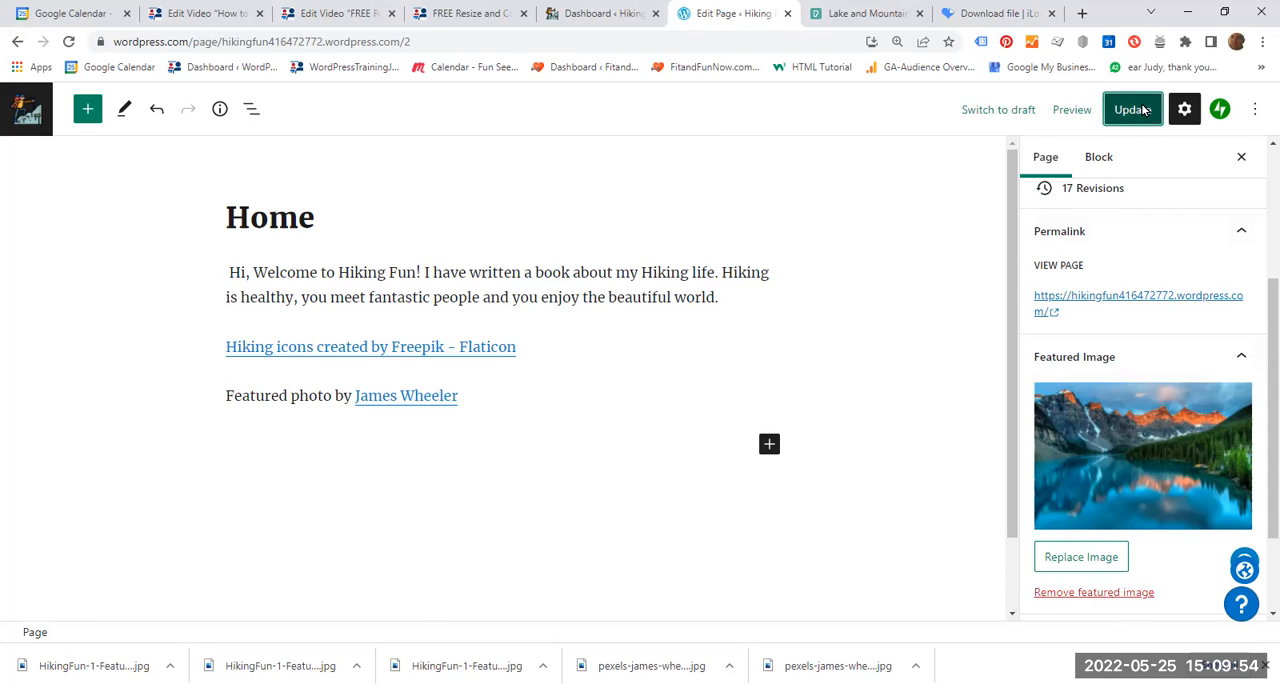
pyautogui.click(1132, 109)
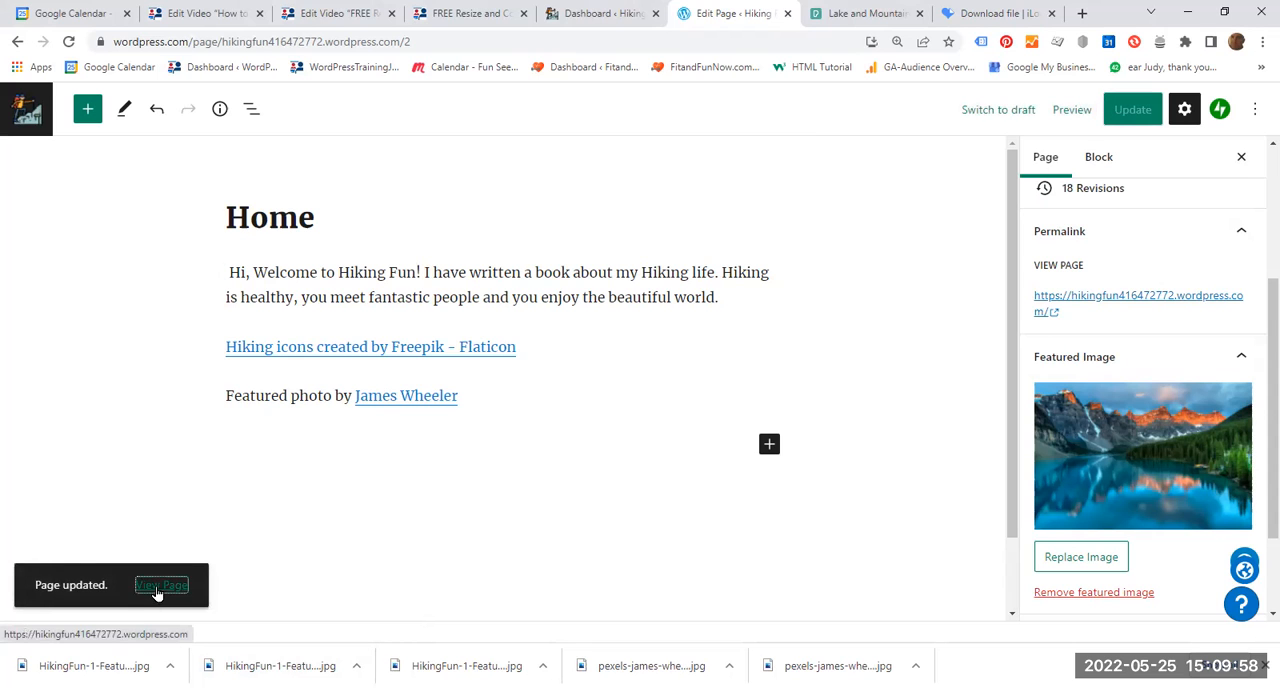
# View the live Hiking Fun home page and scroll down to check the lake featured image
pyautogui.click(161, 585)
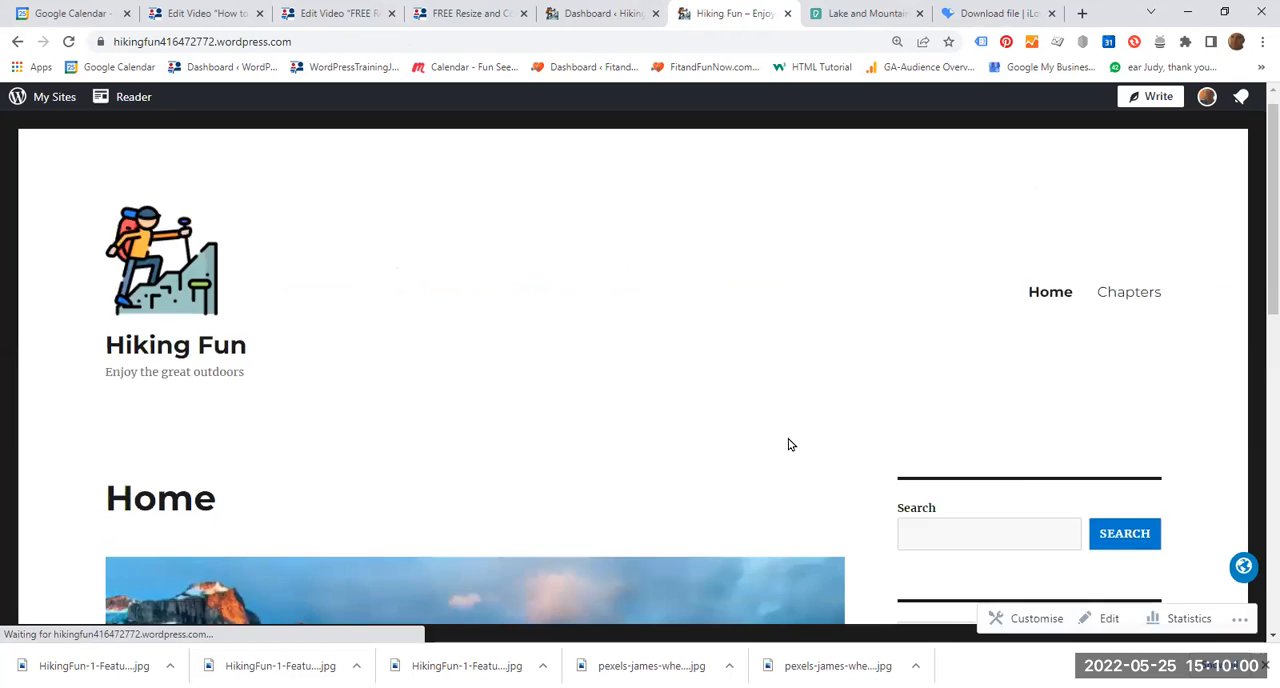
pyautogui.scroll(-3)
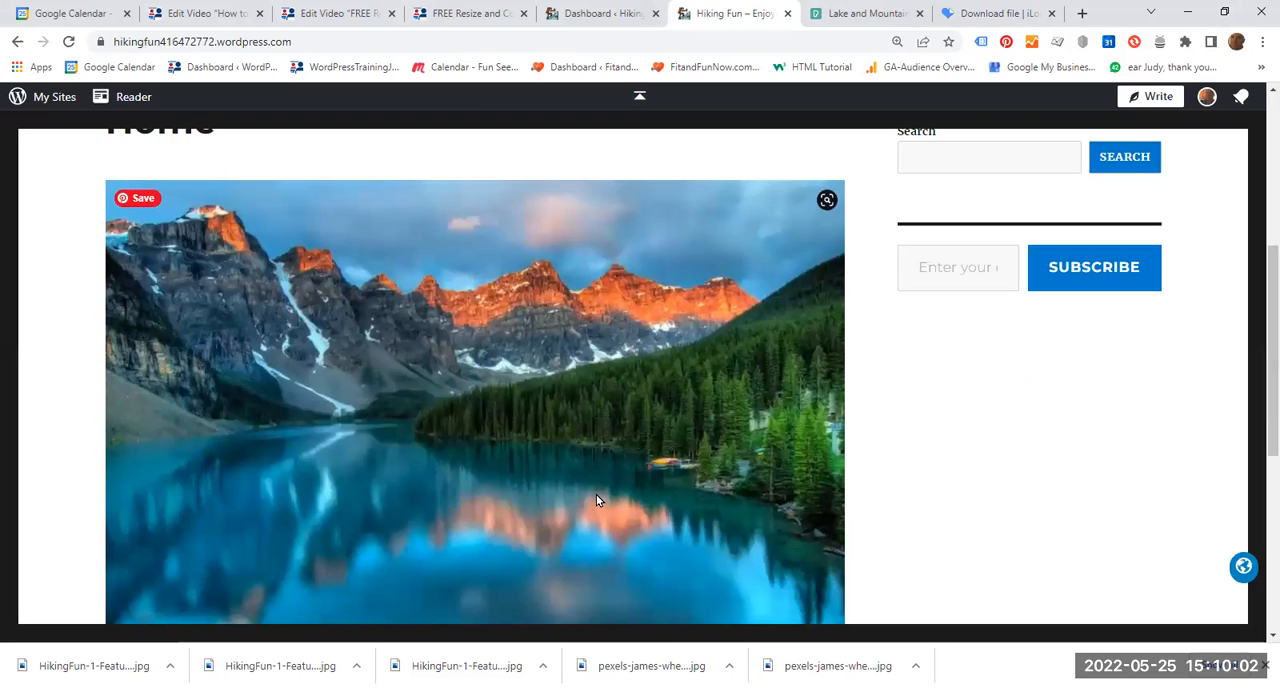
pyautogui.scroll(-3)
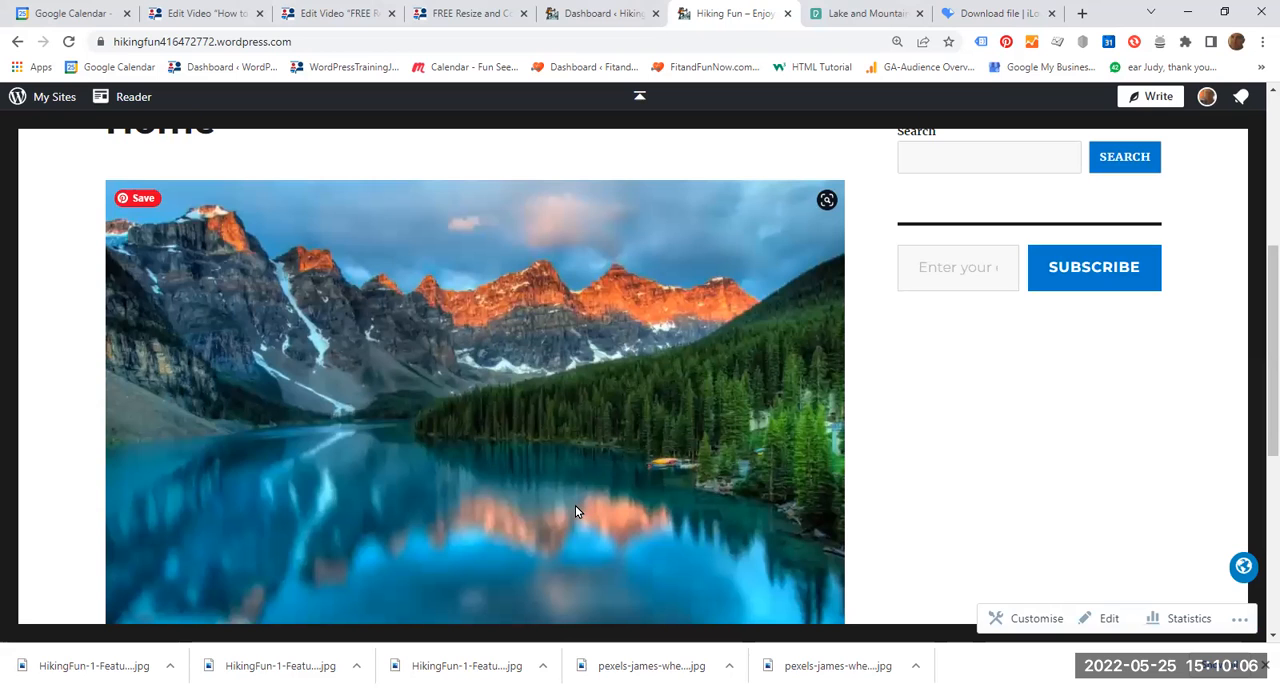
pyautogui.scroll(-3)
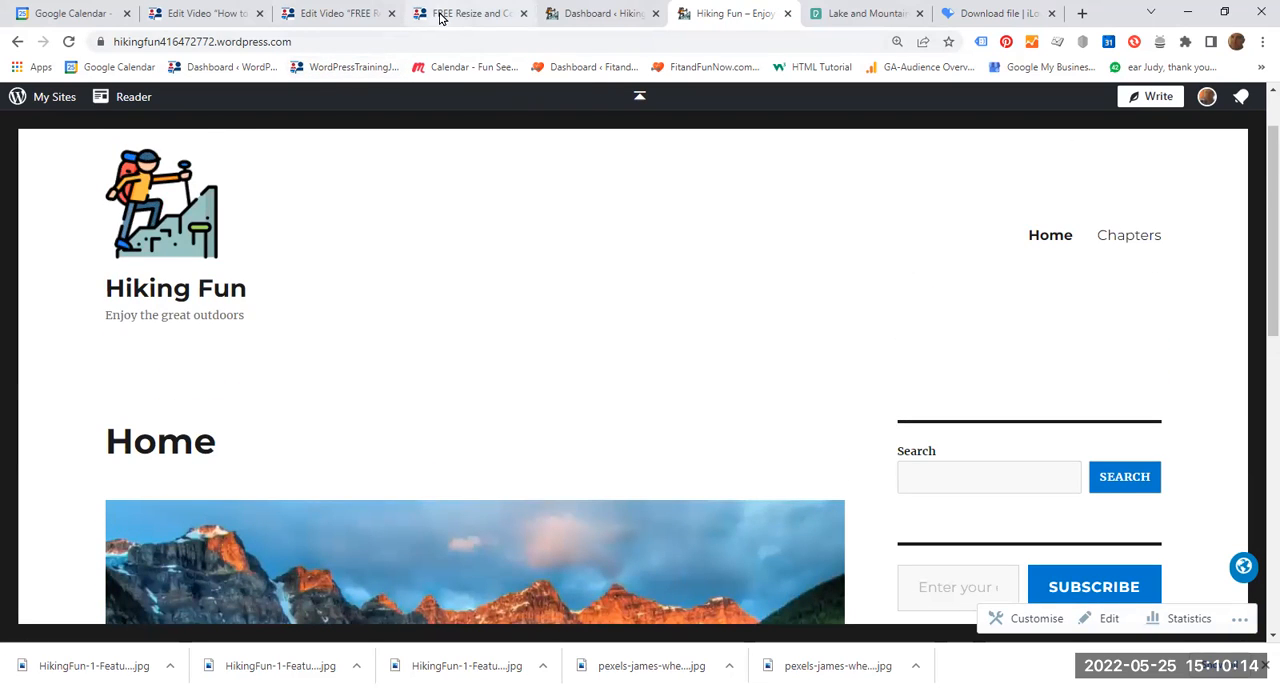
pyautogui.moveTo(462, 13)
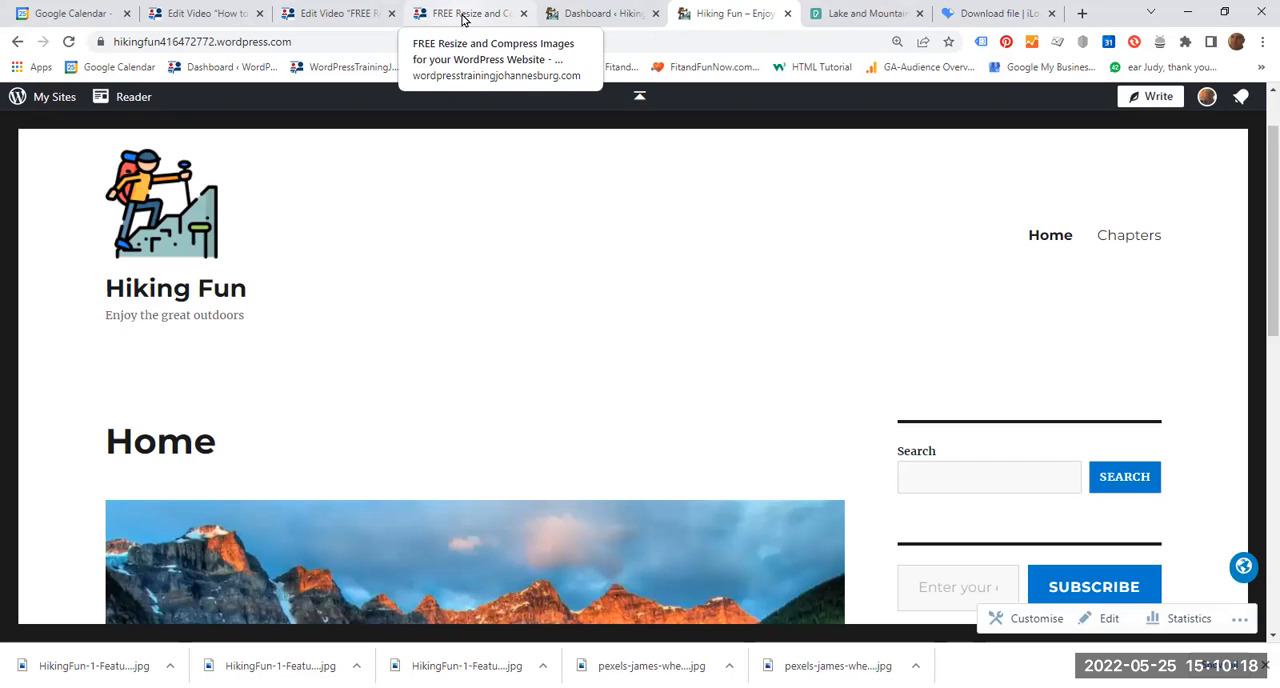
pyautogui.moveTo(670, 340)
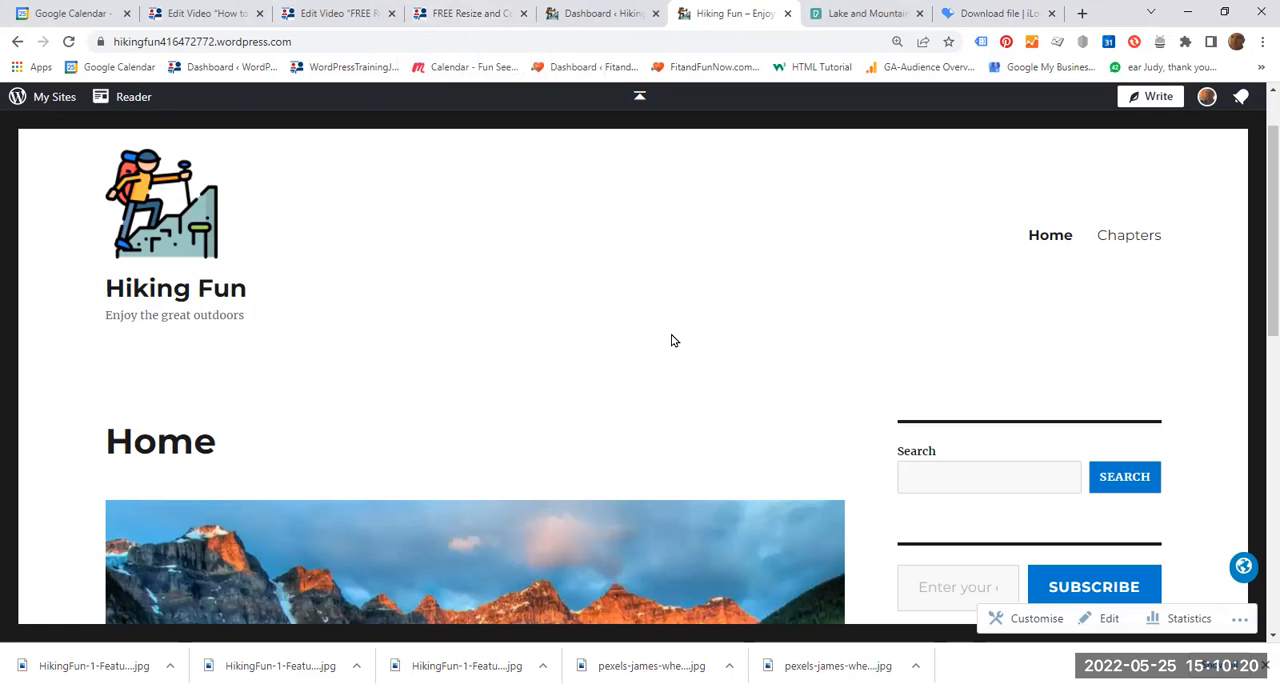
pyautogui.scroll(-3)
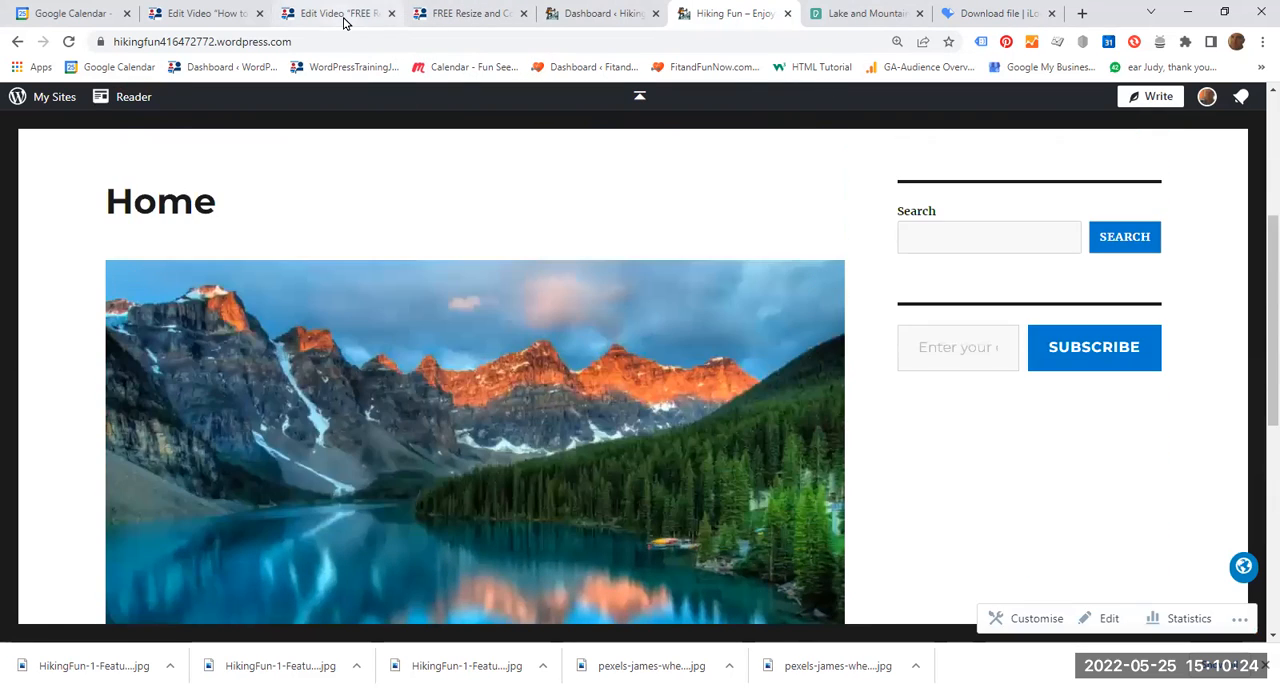
pyautogui.click(338, 13)
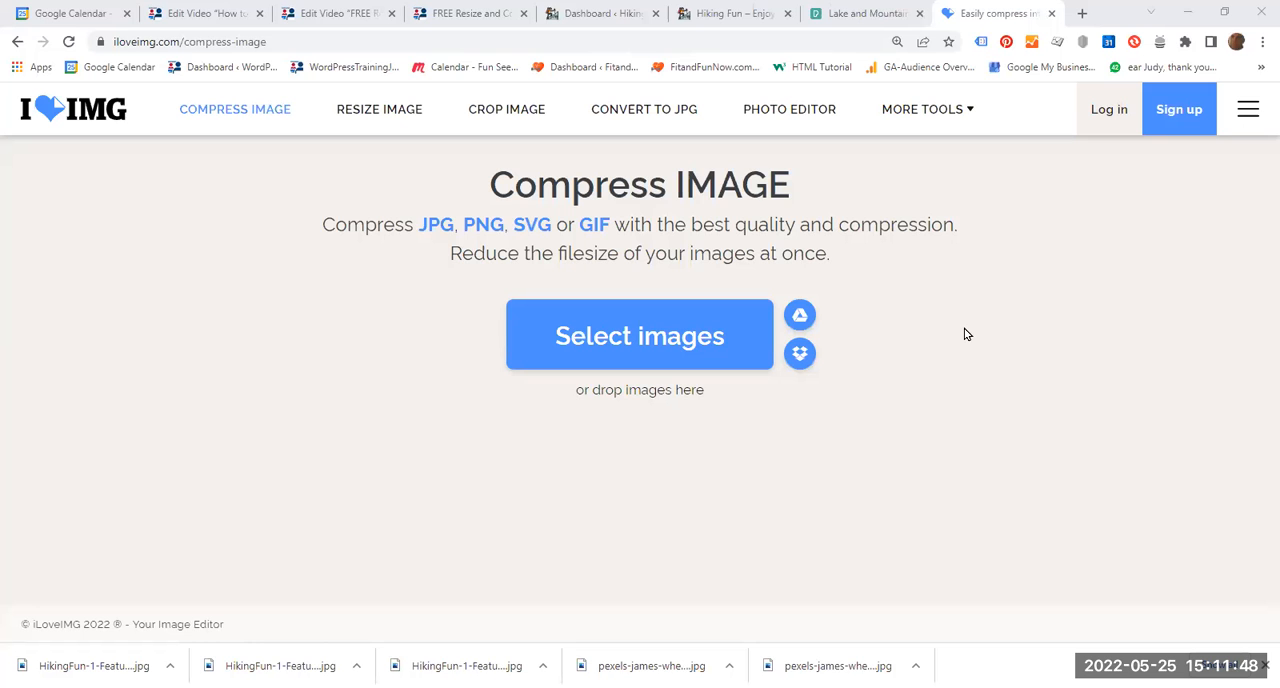
pyautogui.moveTo(713, 456)
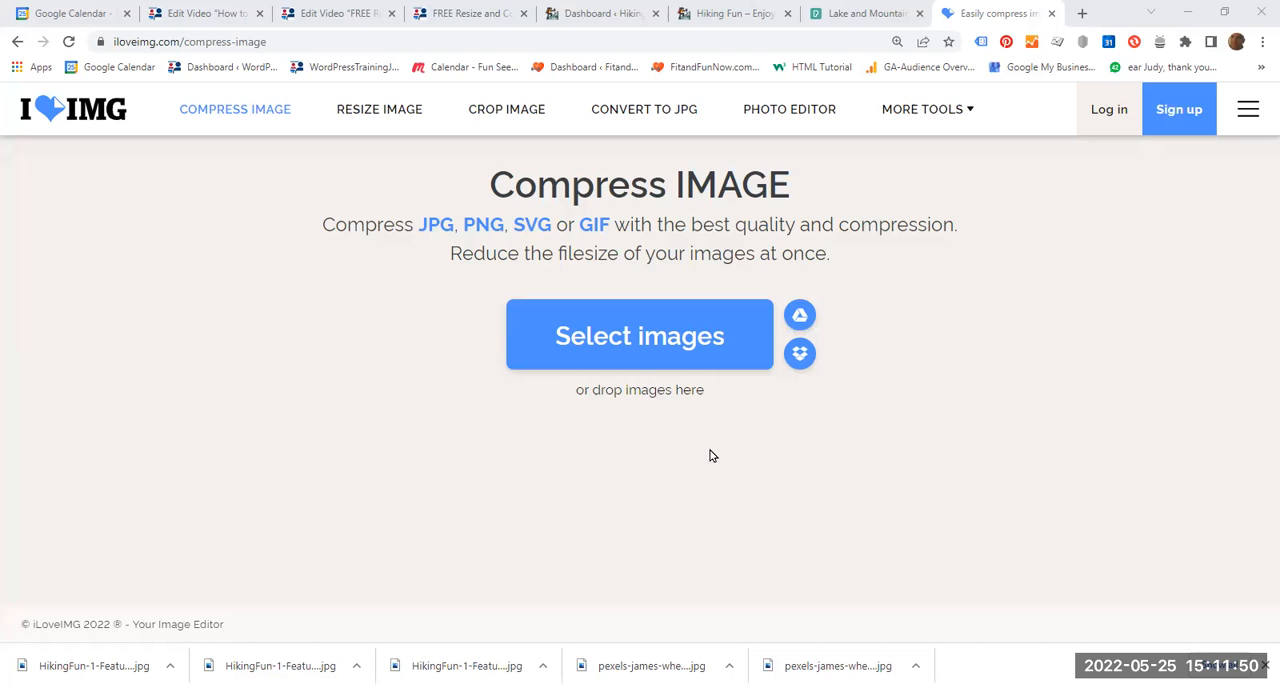
pyautogui.moveTo(332, 388)
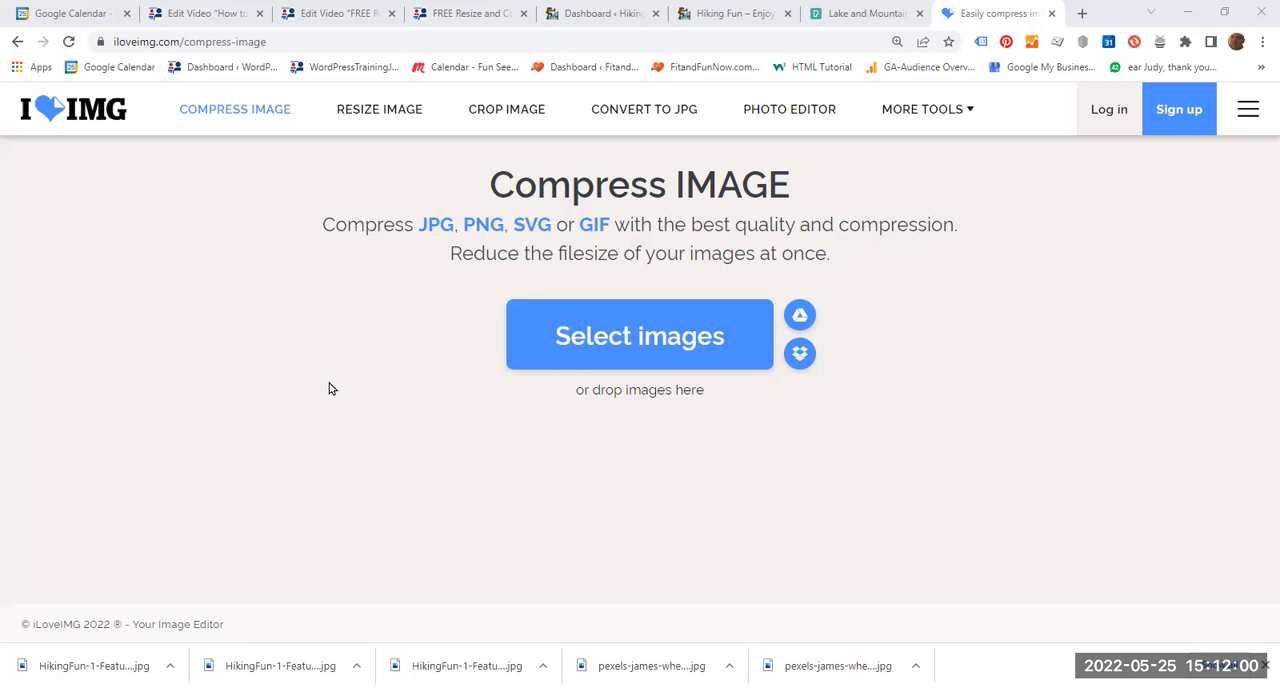
pyautogui.moveTo(240, 230)
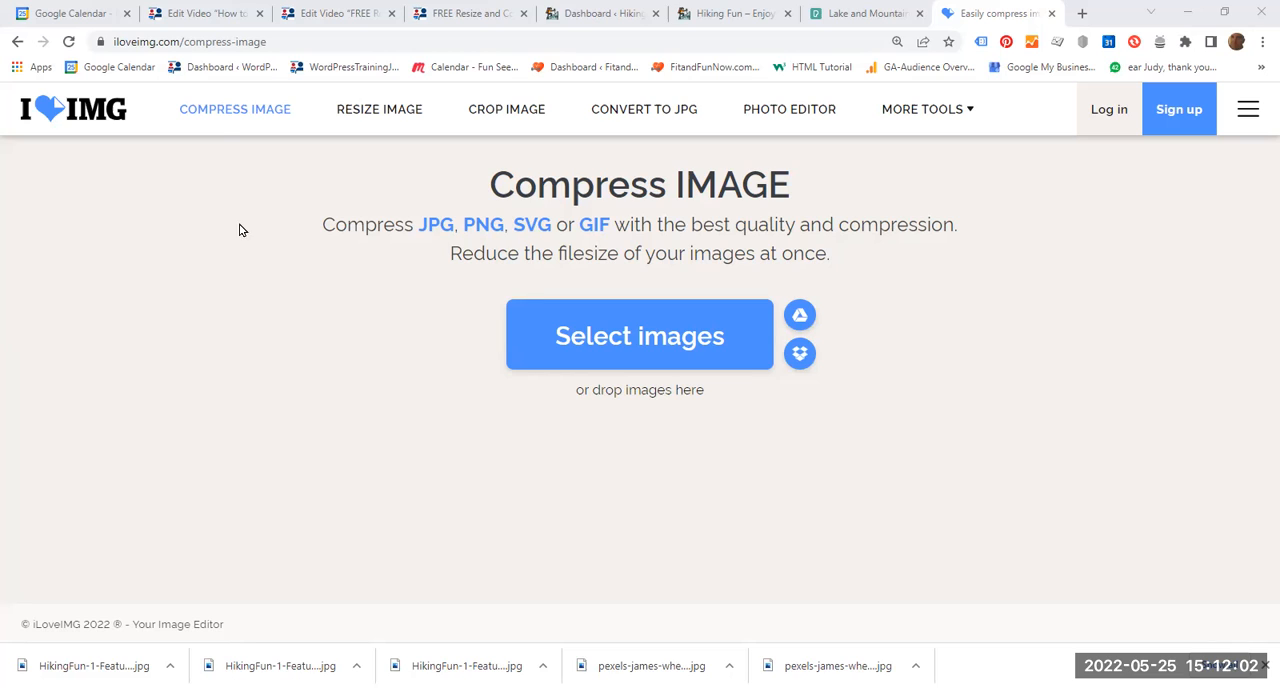
pyautogui.moveTo(235, 109)
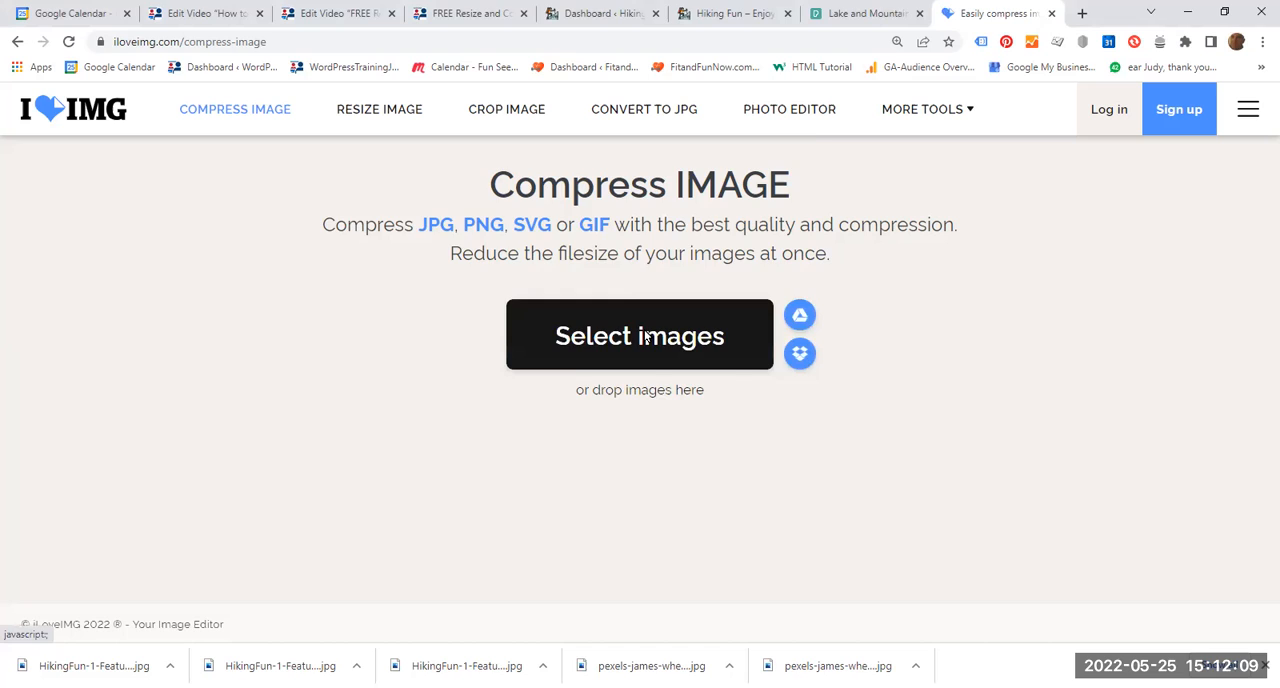
# Load Best-wordpress-image-sizes-infographic-1024x819.jpeg into the compressor and compress it
pyautogui.click(639, 335)
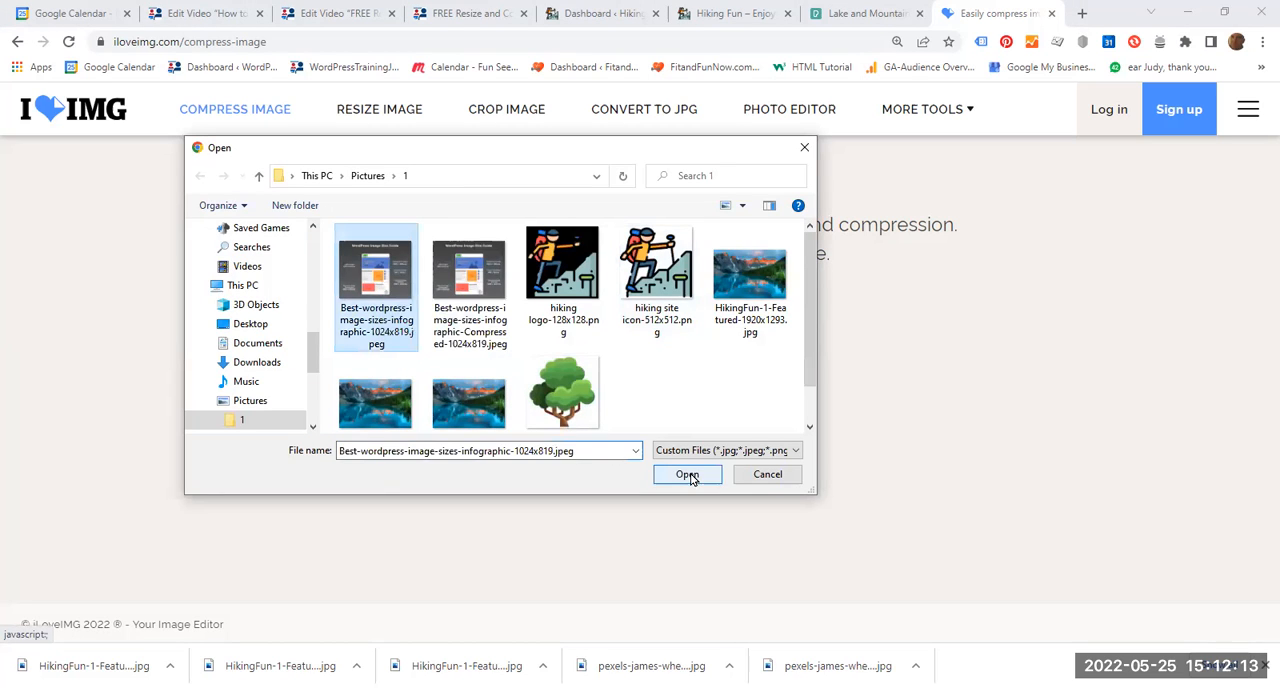
pyautogui.click(688, 474)
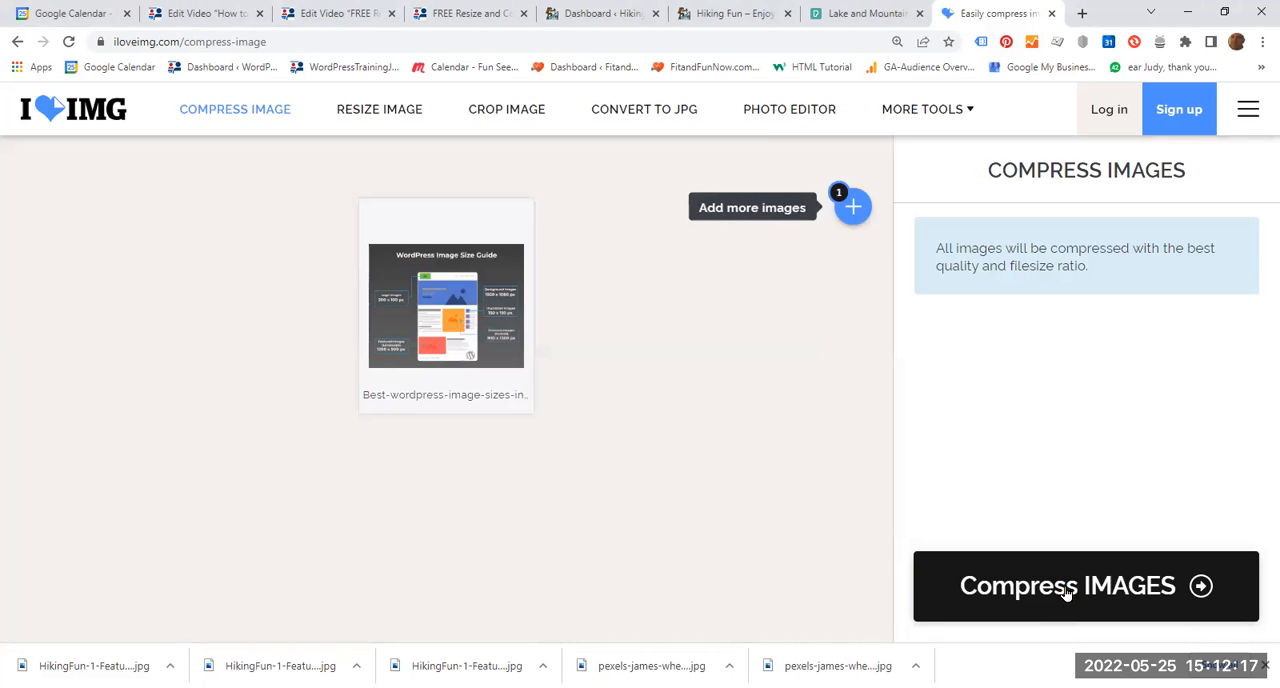
pyautogui.click(1085, 586)
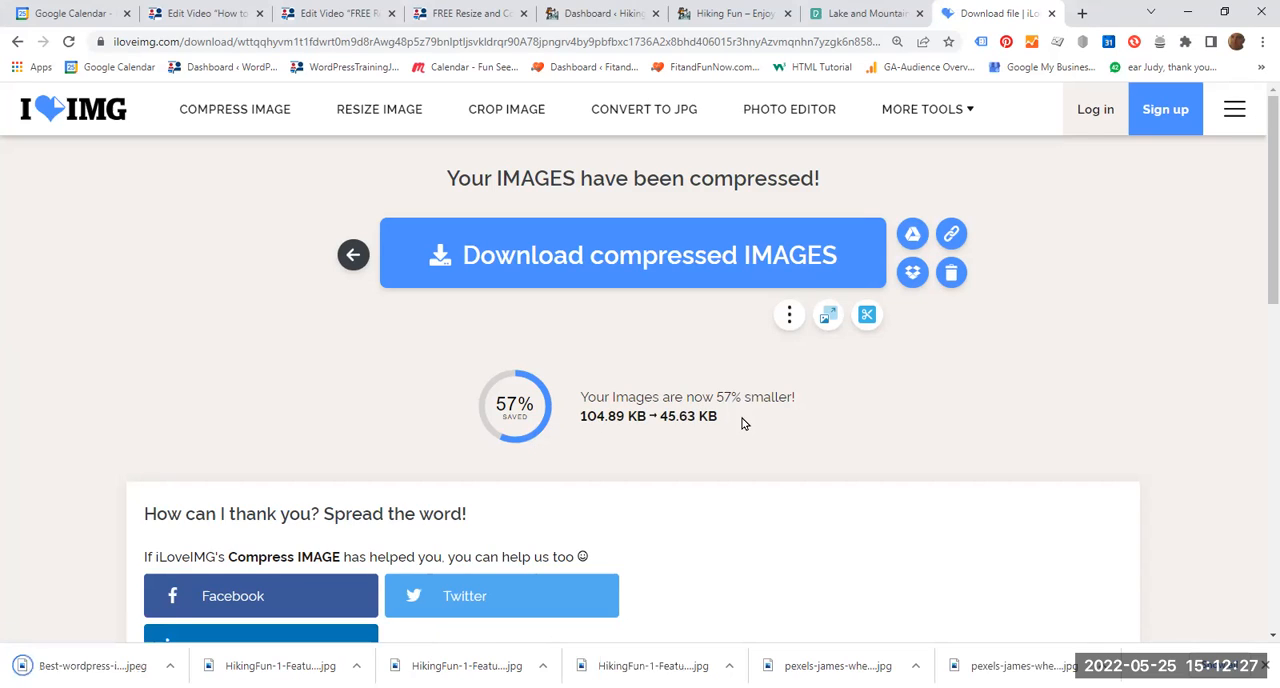
pyautogui.moveTo(765, 420)
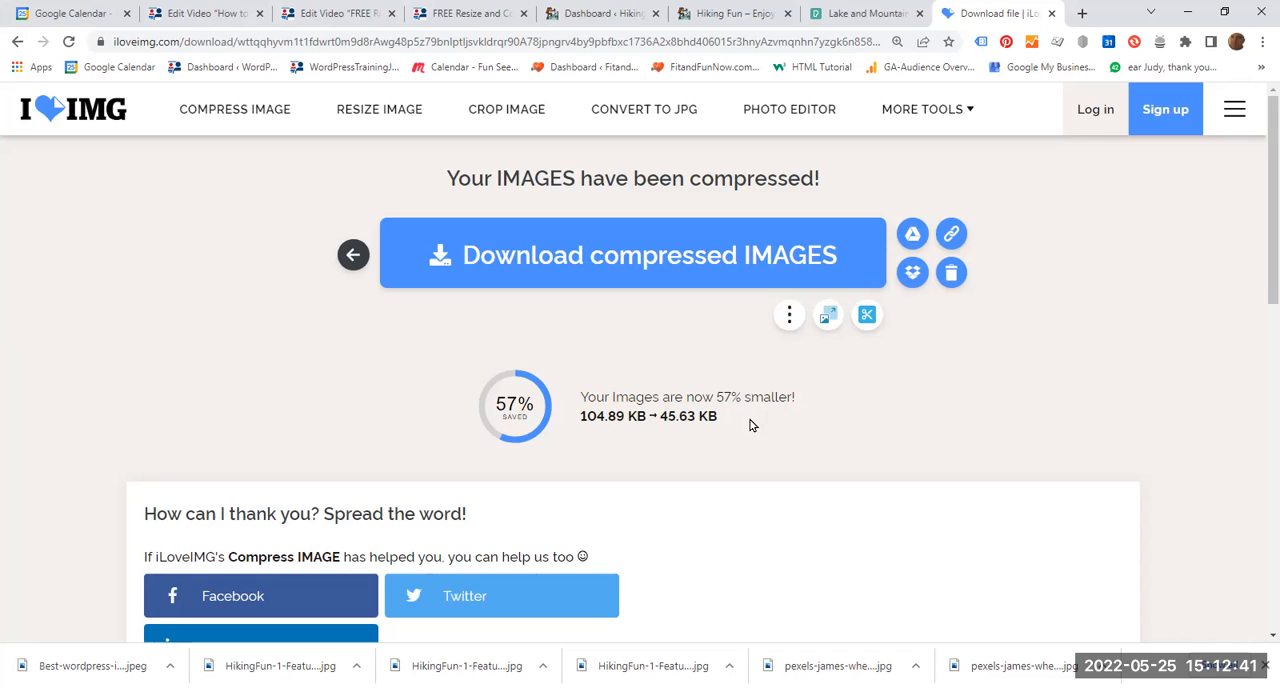
pyautogui.moveTo(752, 429)
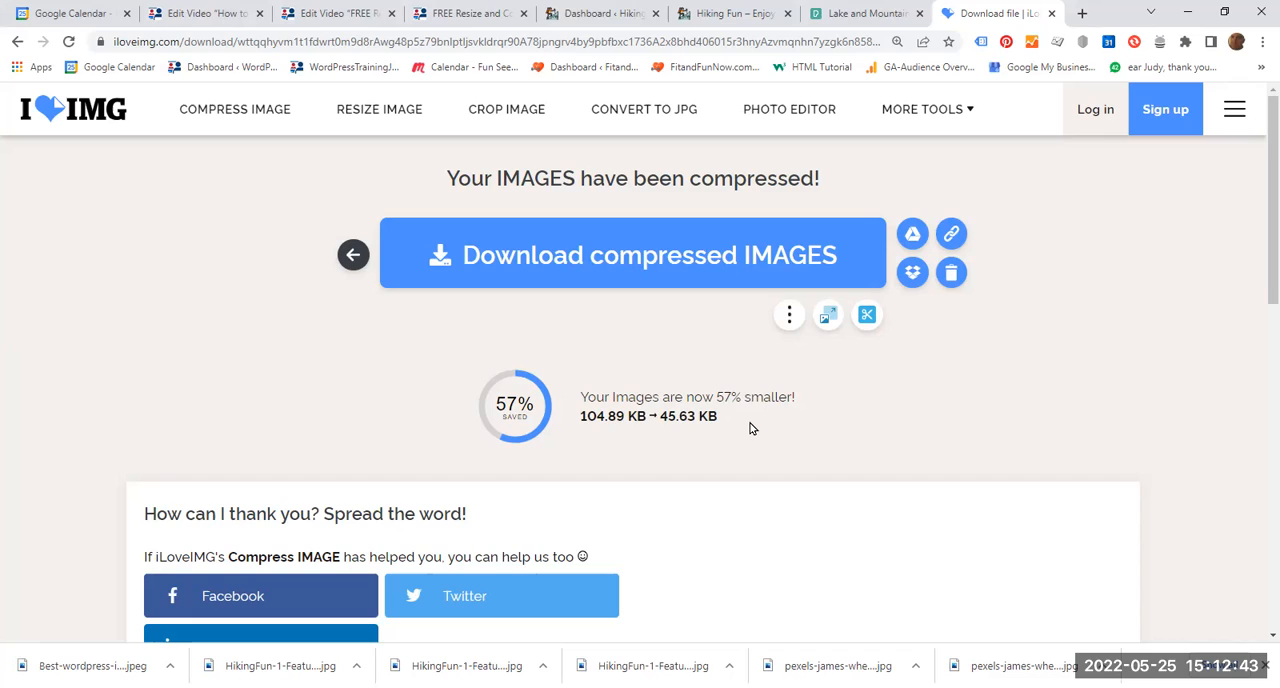
pyautogui.moveTo(775, 398)
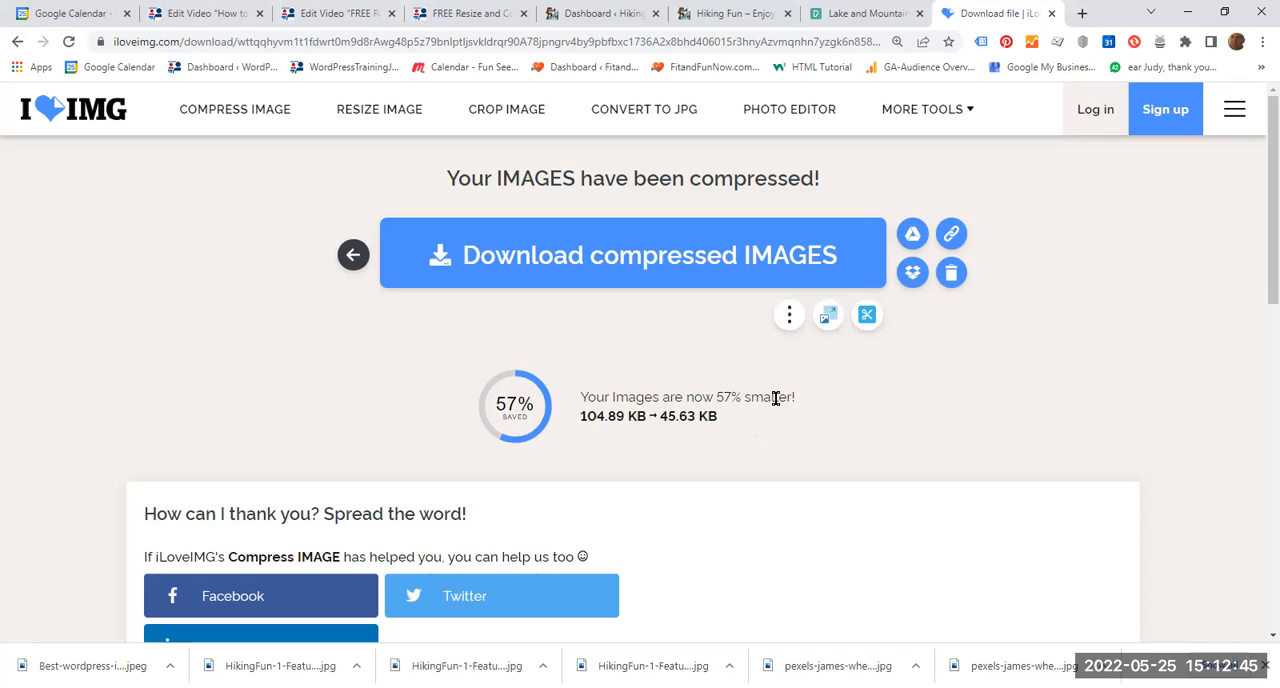
pyautogui.moveTo(770, 599)
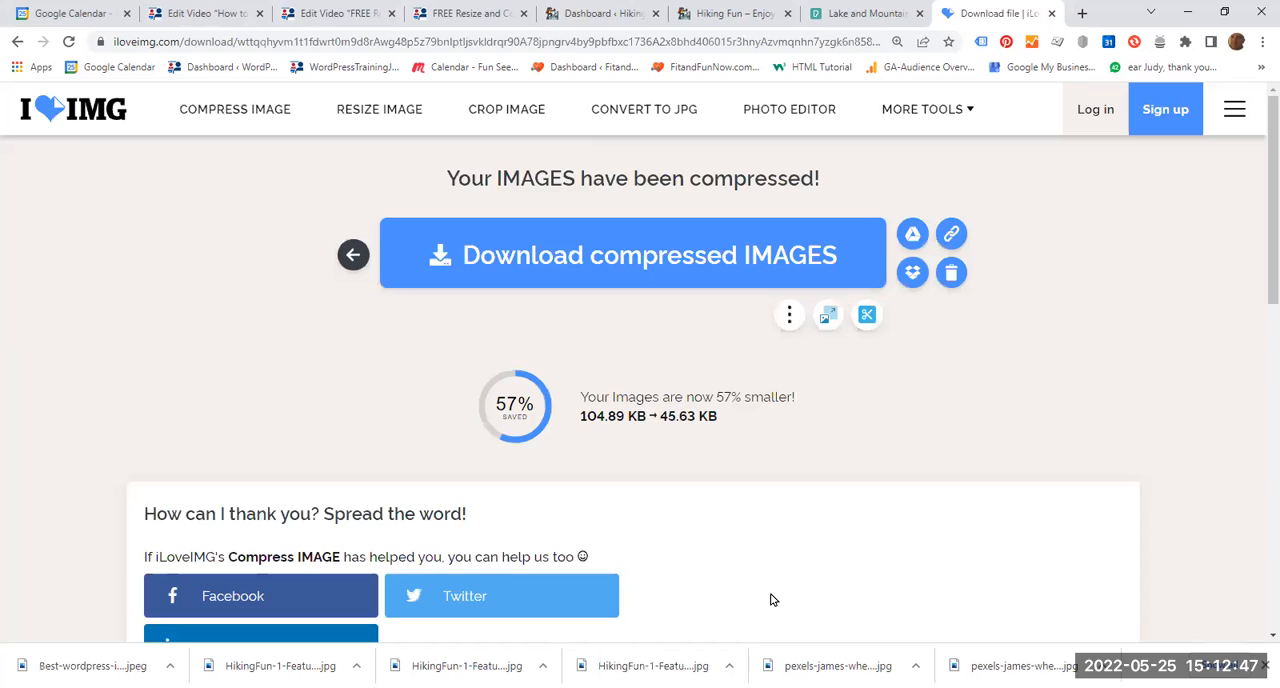